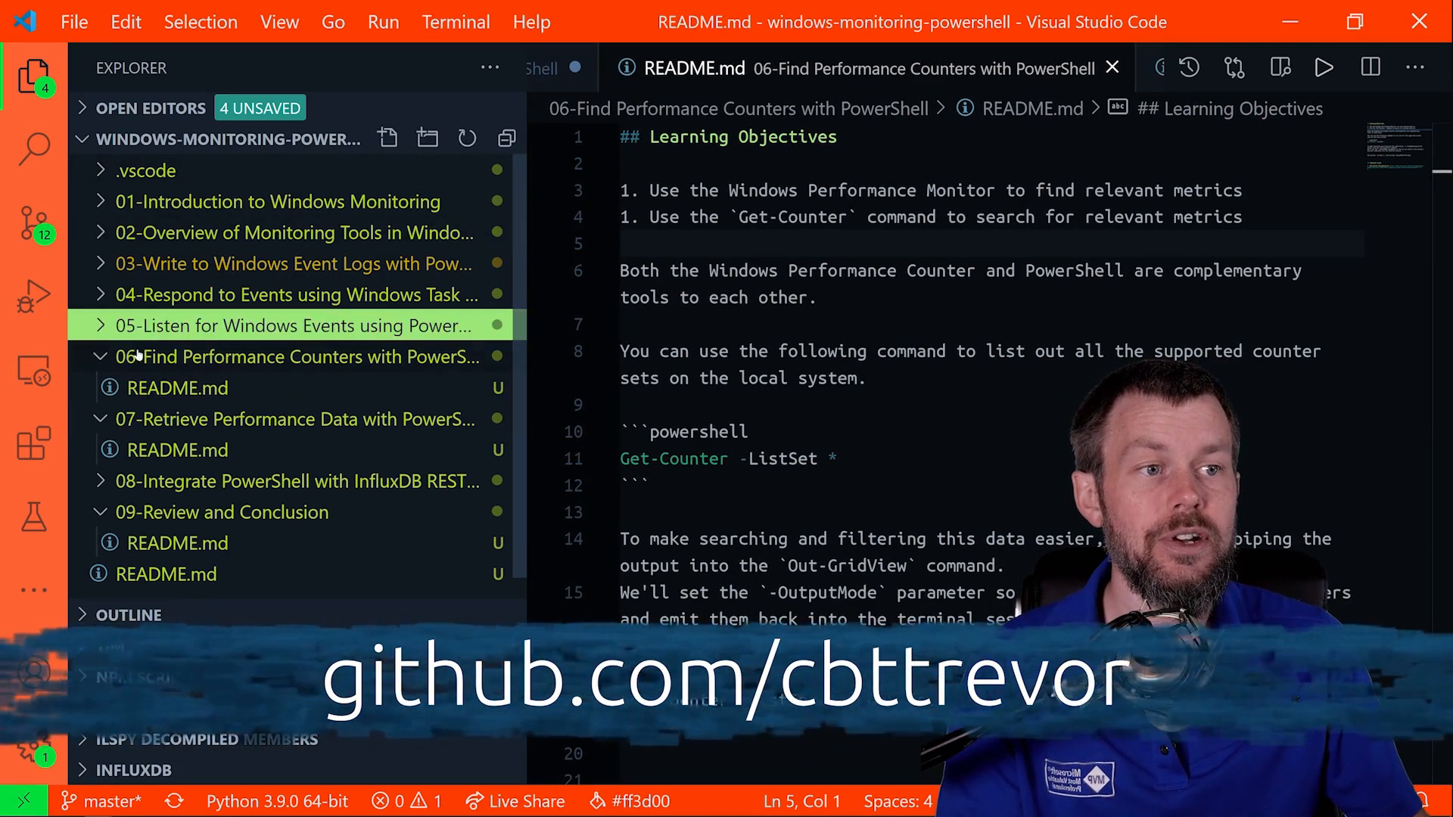
Hide the VS Code Explorer sidebar so the lesson 06 README fills the window.
{"action": "left_click", "coordinate": [177, 387]}
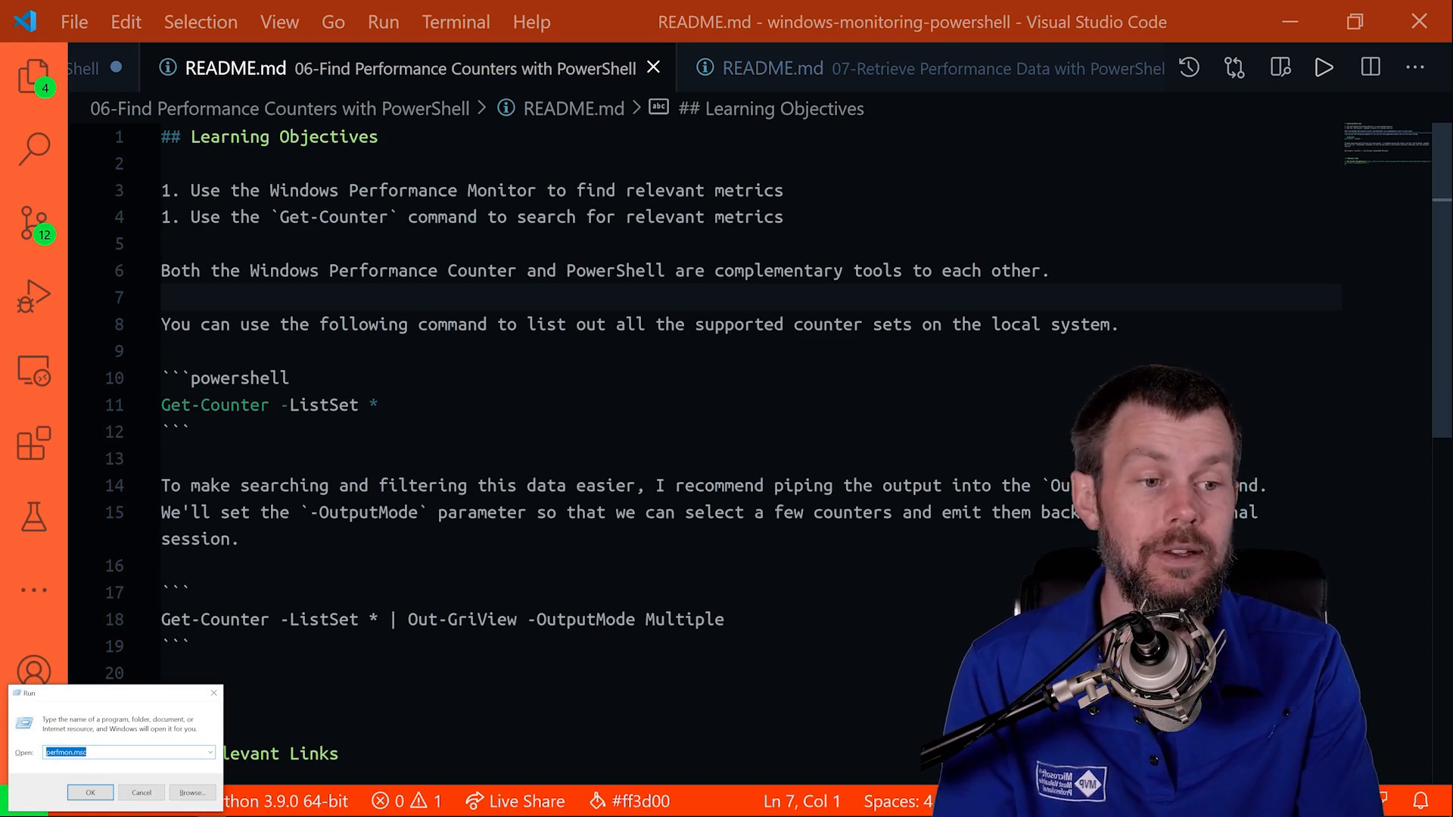
Launch Performance Monitor from the Run box and maximise its window.
{"action": "left_click", "coordinate": [90, 793]}
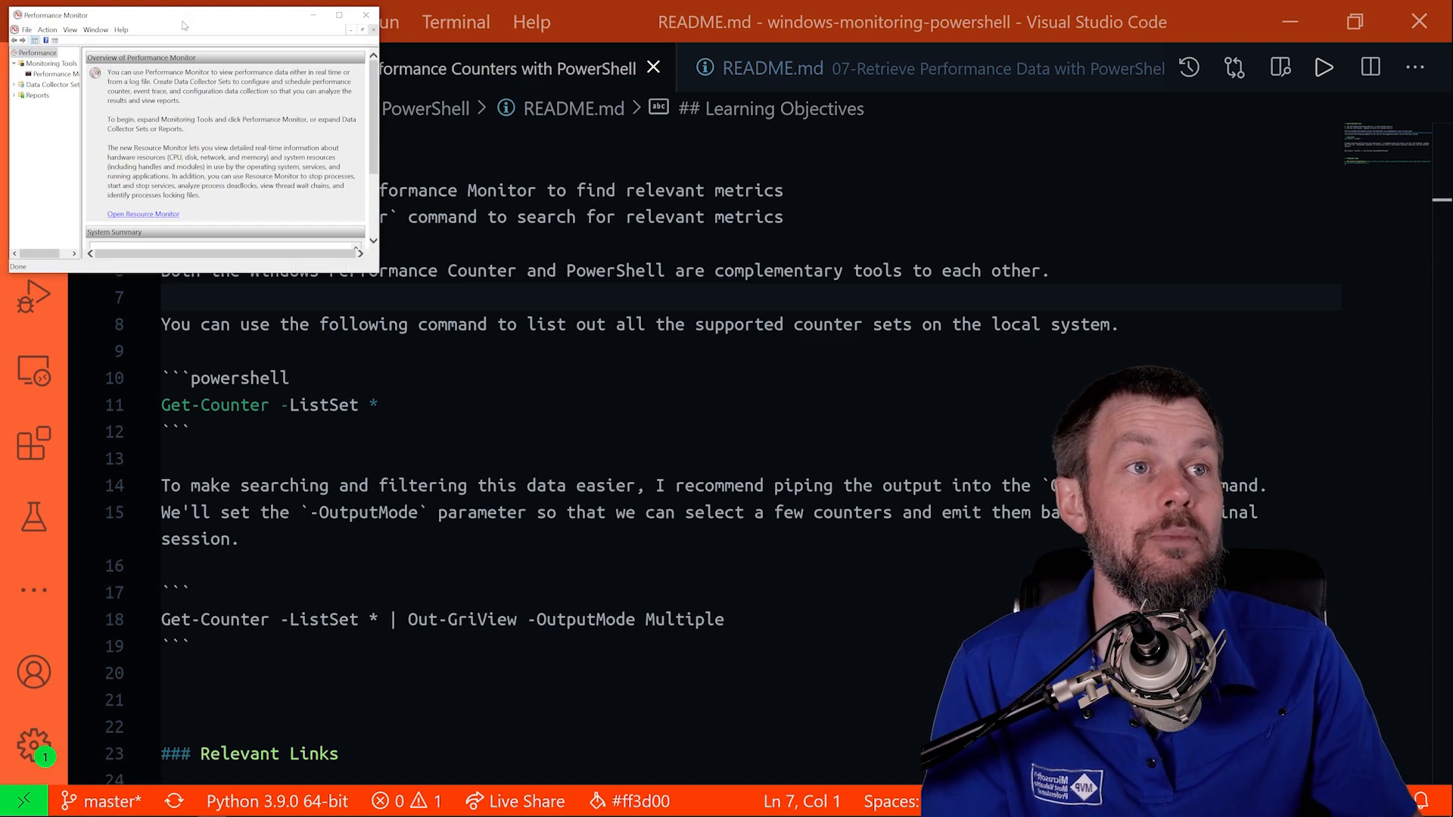
{"action": "left_click_drag", "start_coordinate": [185, 13], "coordinate": [269, 36]}
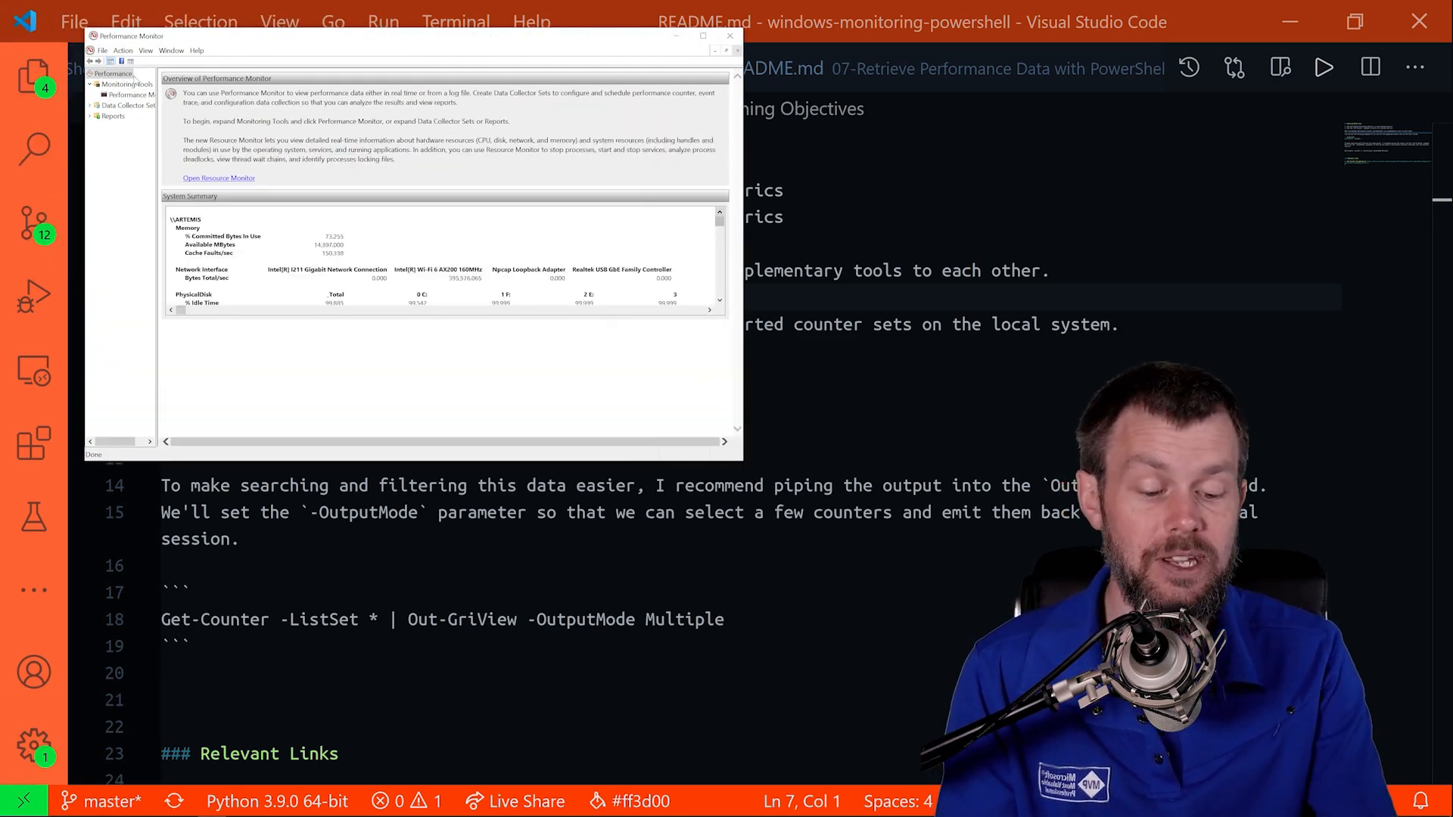
{"action": "left_click", "coordinate": [703, 36]}
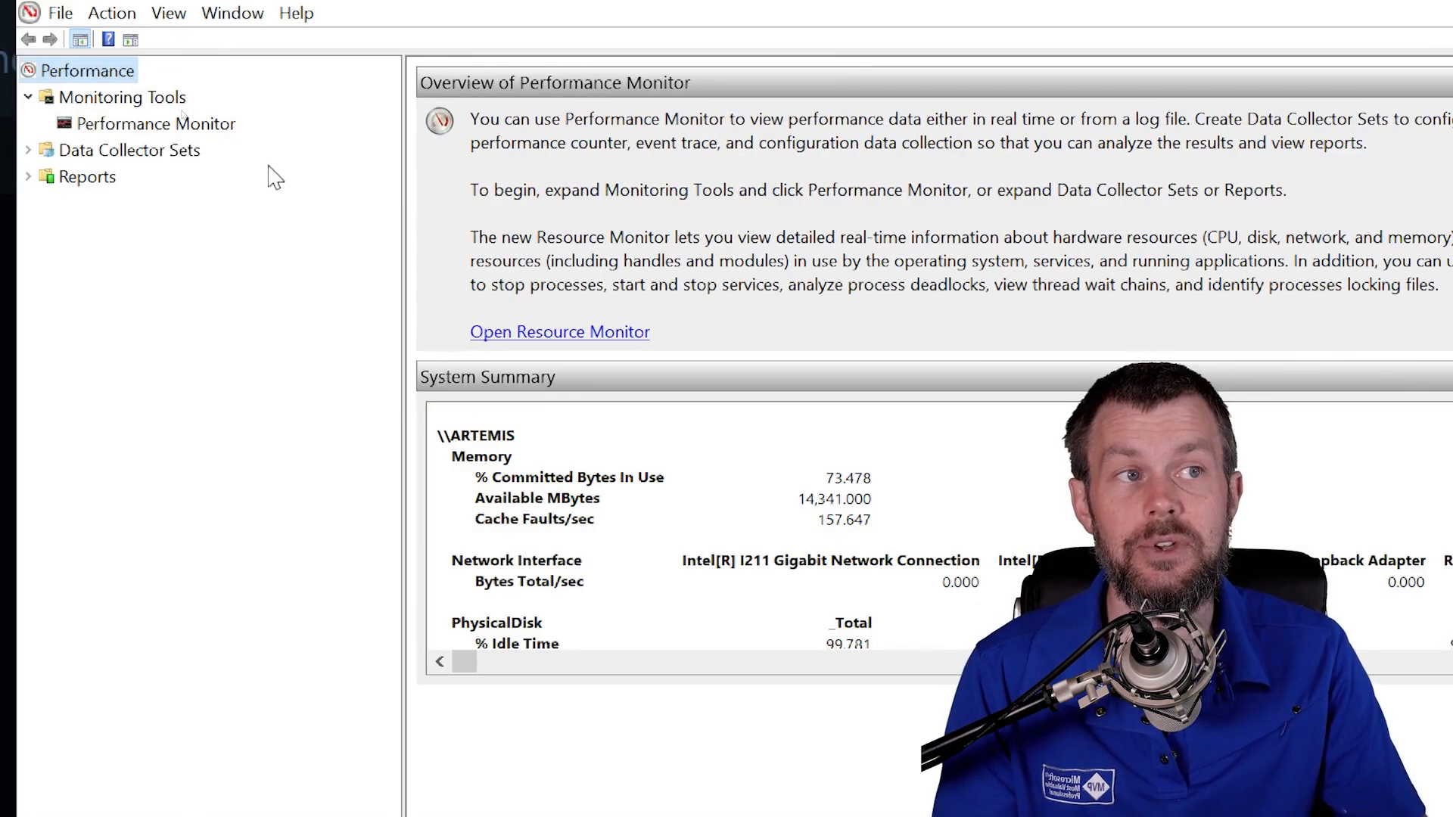
Open the live Performance Monitor graph and select the % Processor Time counter.
{"action": "left_click", "coordinate": [156, 124]}
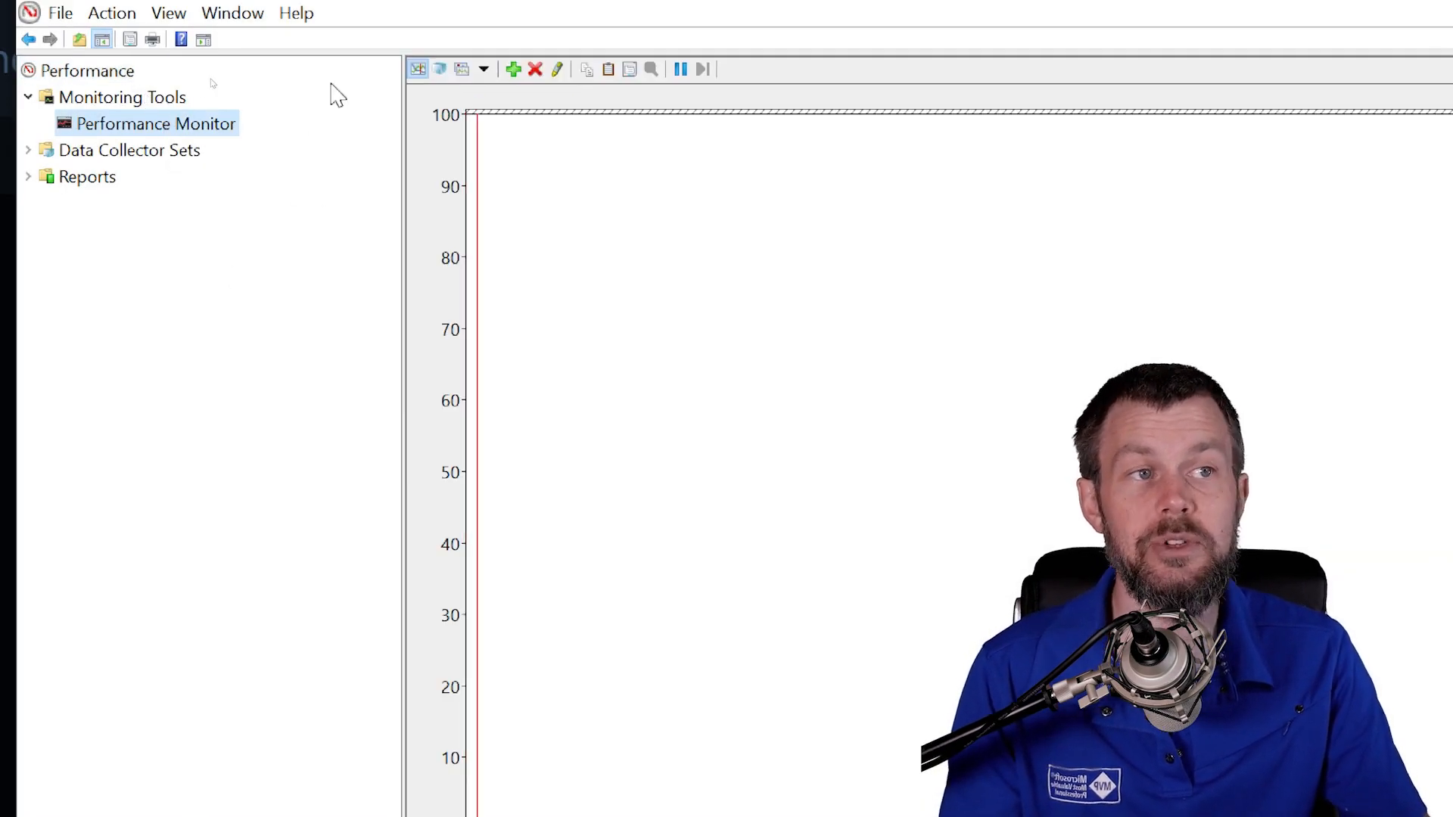
{"action": "scroll", "scroll_direction": "down", "scroll_amount": 3}
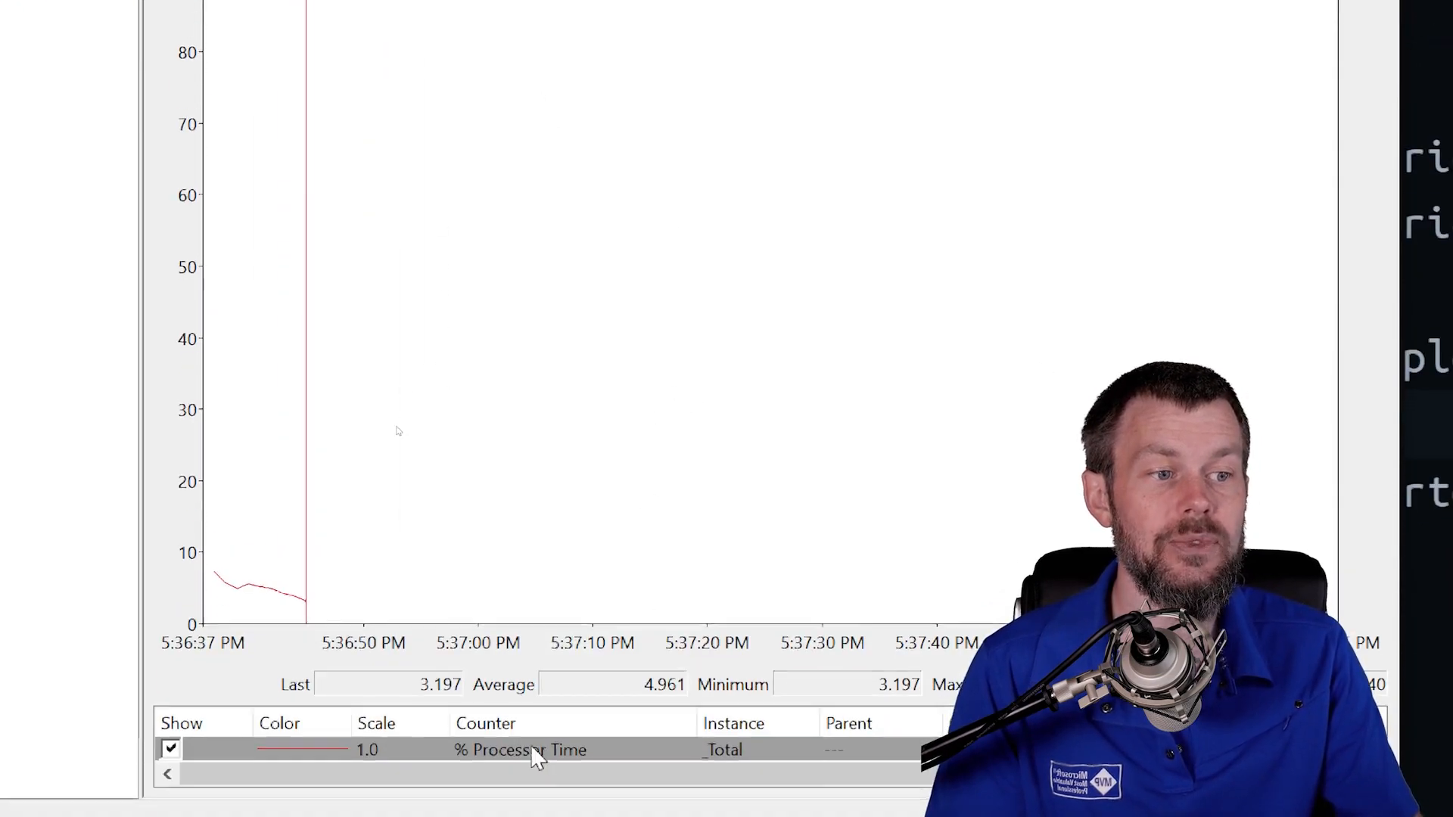
{"action": "left_click", "coordinate": [519, 750]}
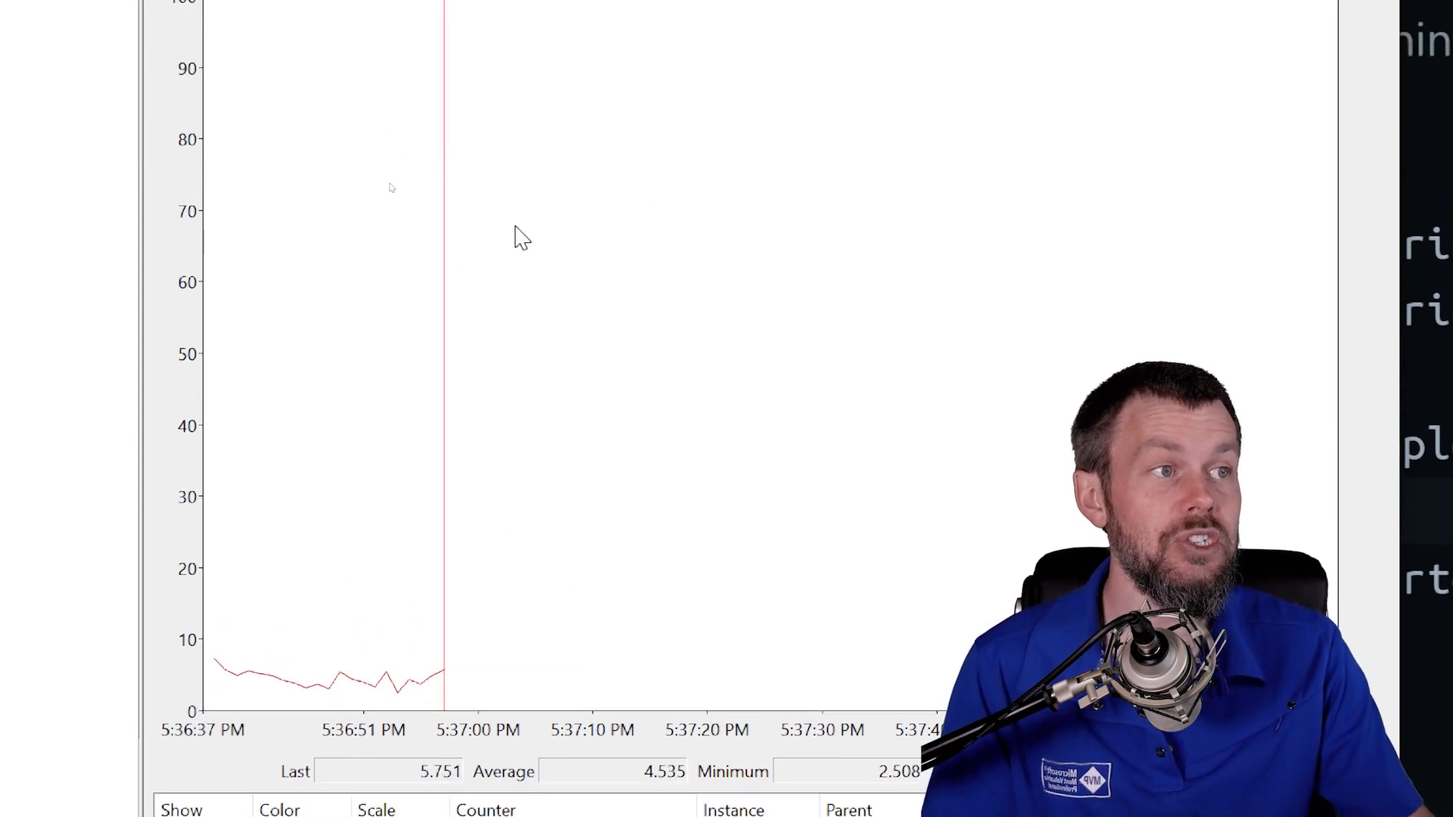
Open Add Counters from the graph and scroll the list to Network Adapter and Network Interface.
{"action": "right_click", "coordinate": [522, 236]}
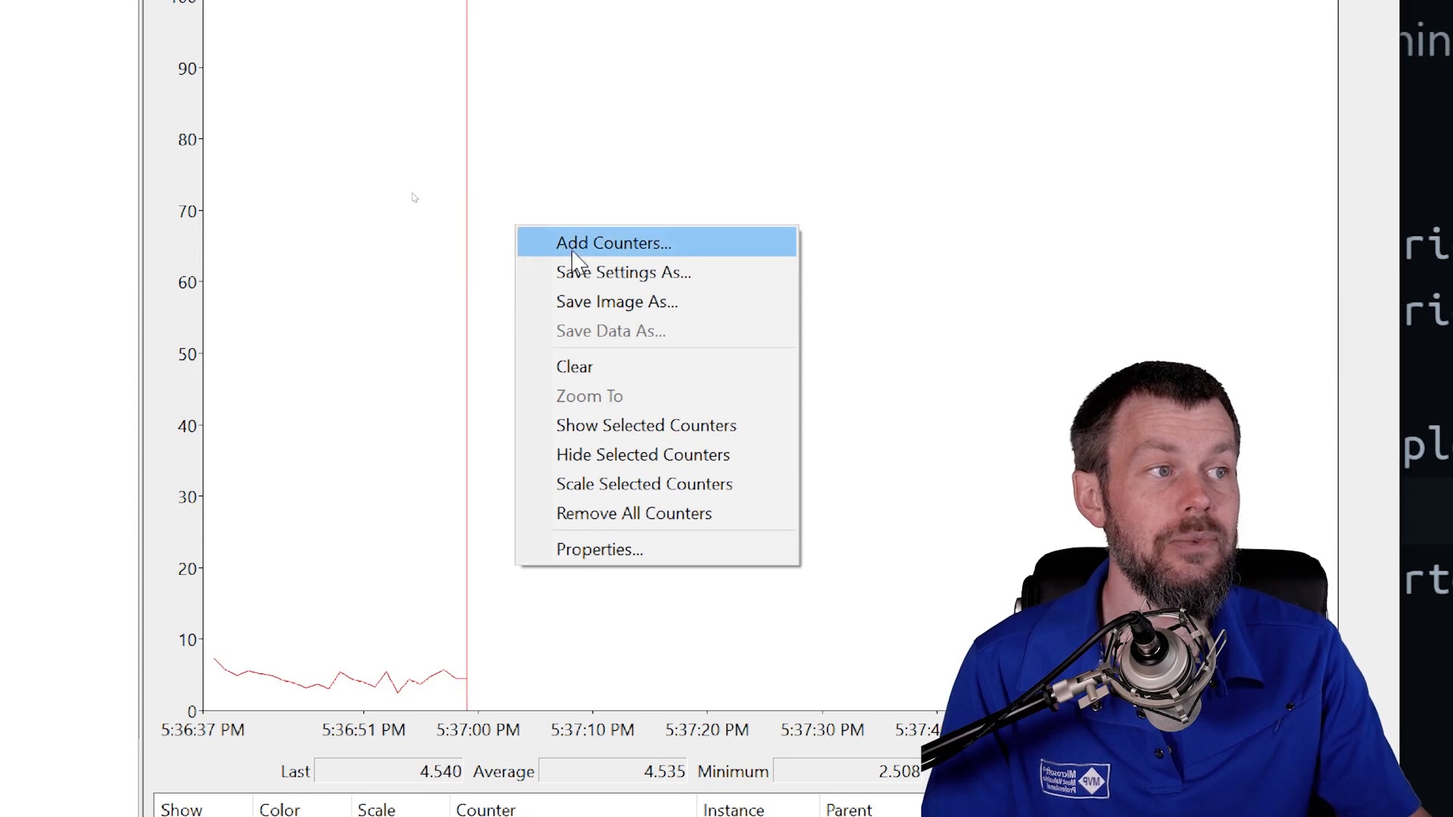
{"action": "left_click", "coordinate": [612, 242]}
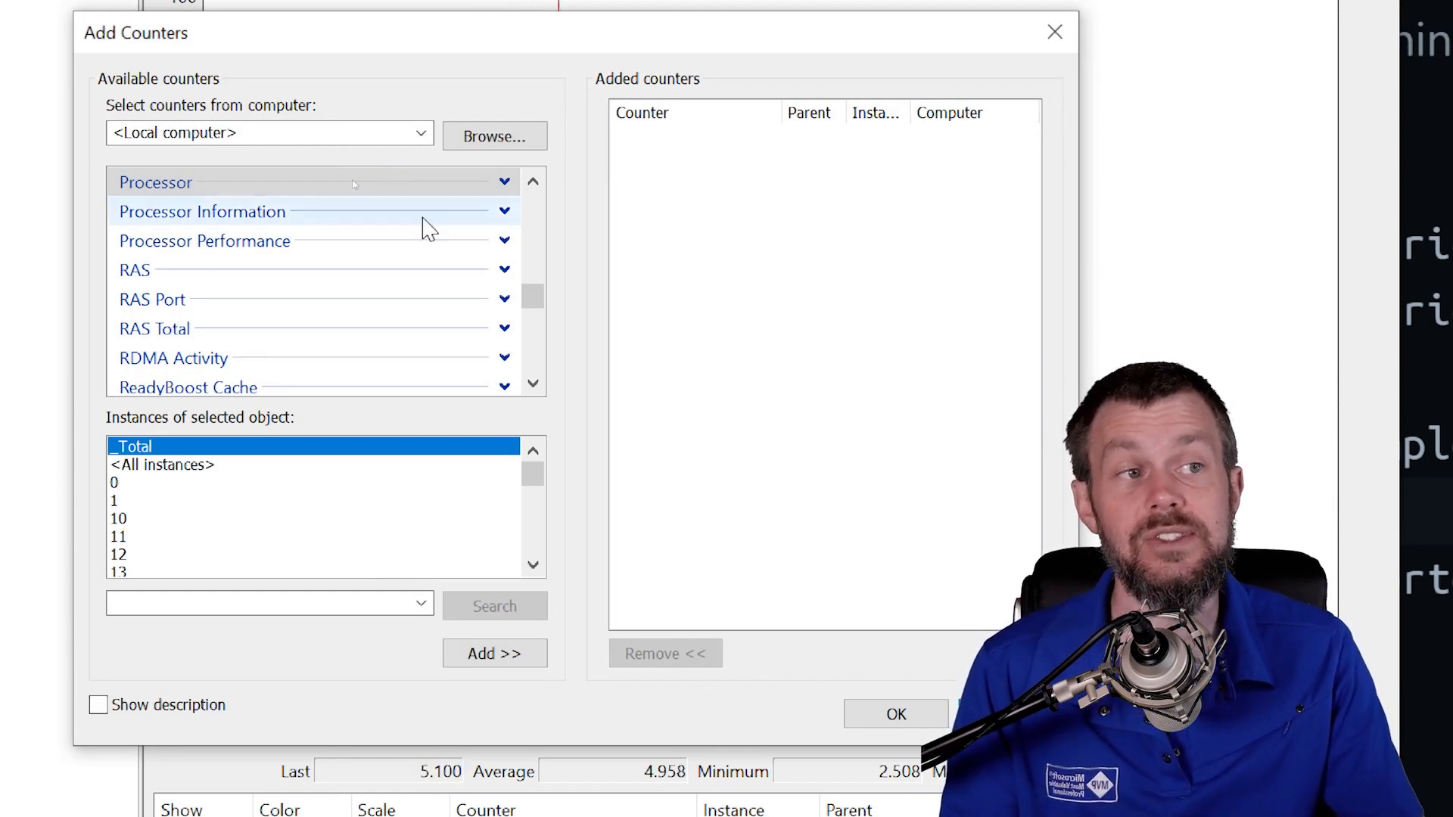
{"action": "mouse_move", "coordinate": [533, 288]}
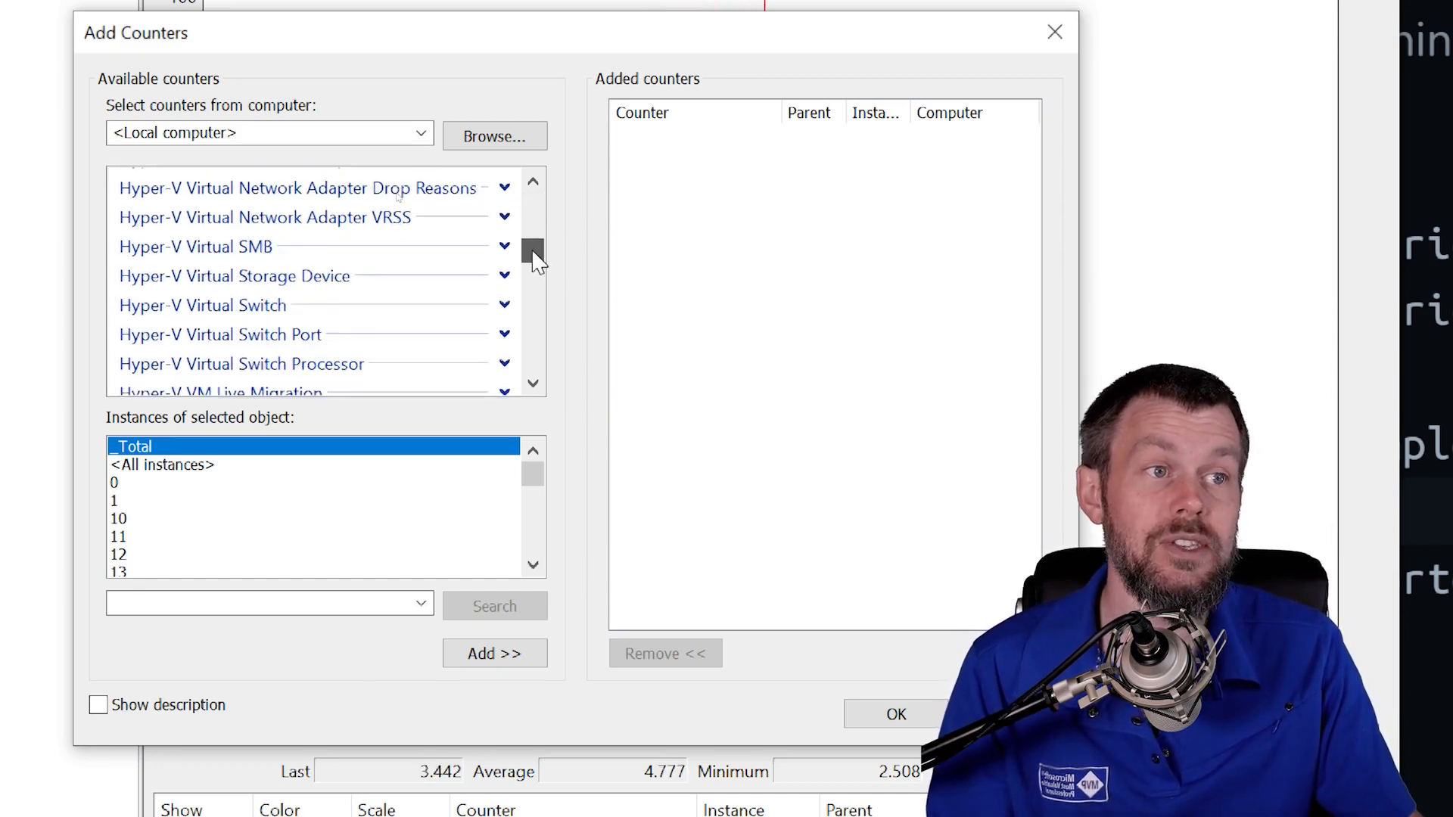
{"action": "scroll", "scroll_direction": "down", "scroll_amount": 3}
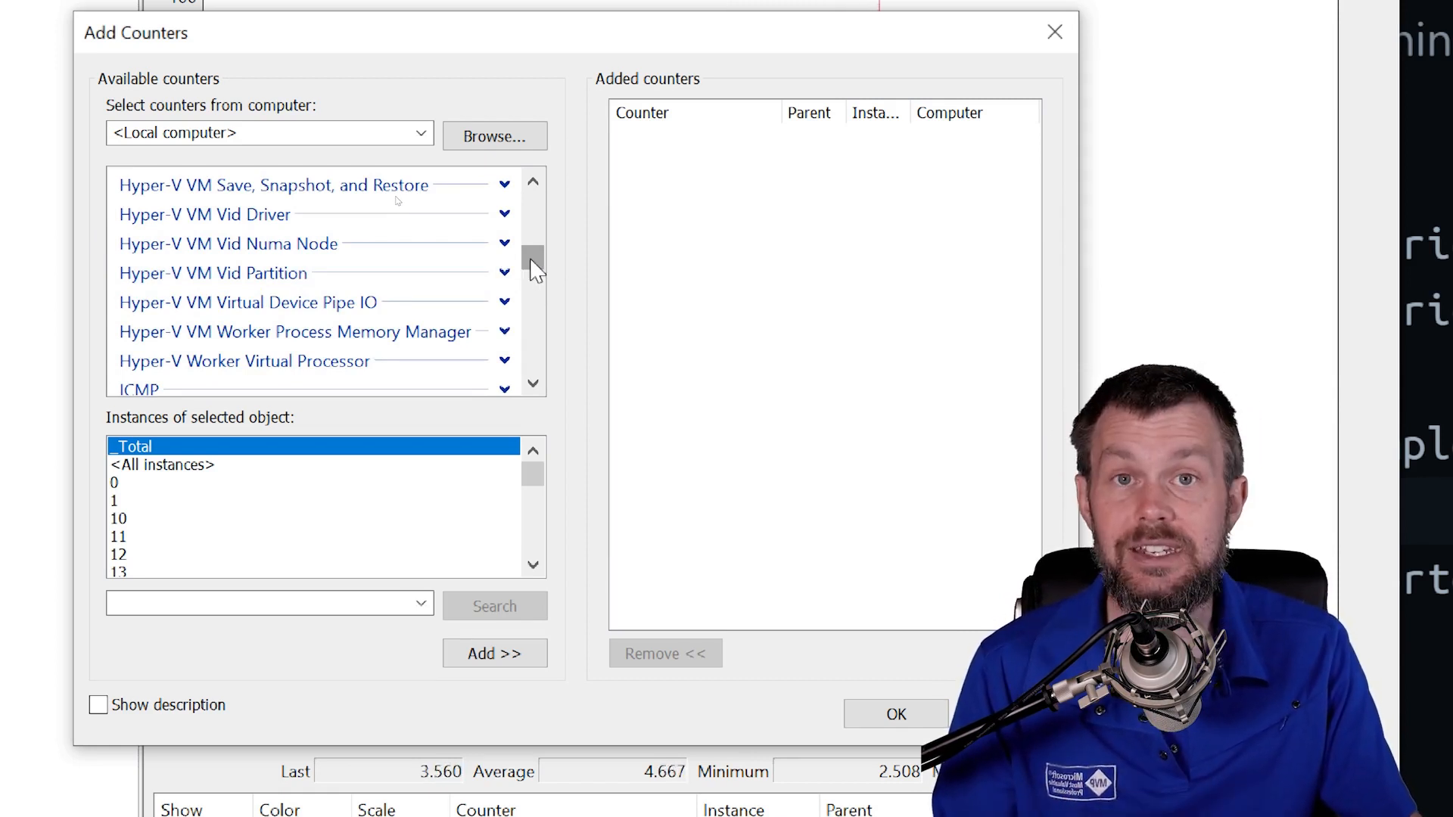
{"action": "scroll", "scroll_direction": "down", "scroll_amount": 3}
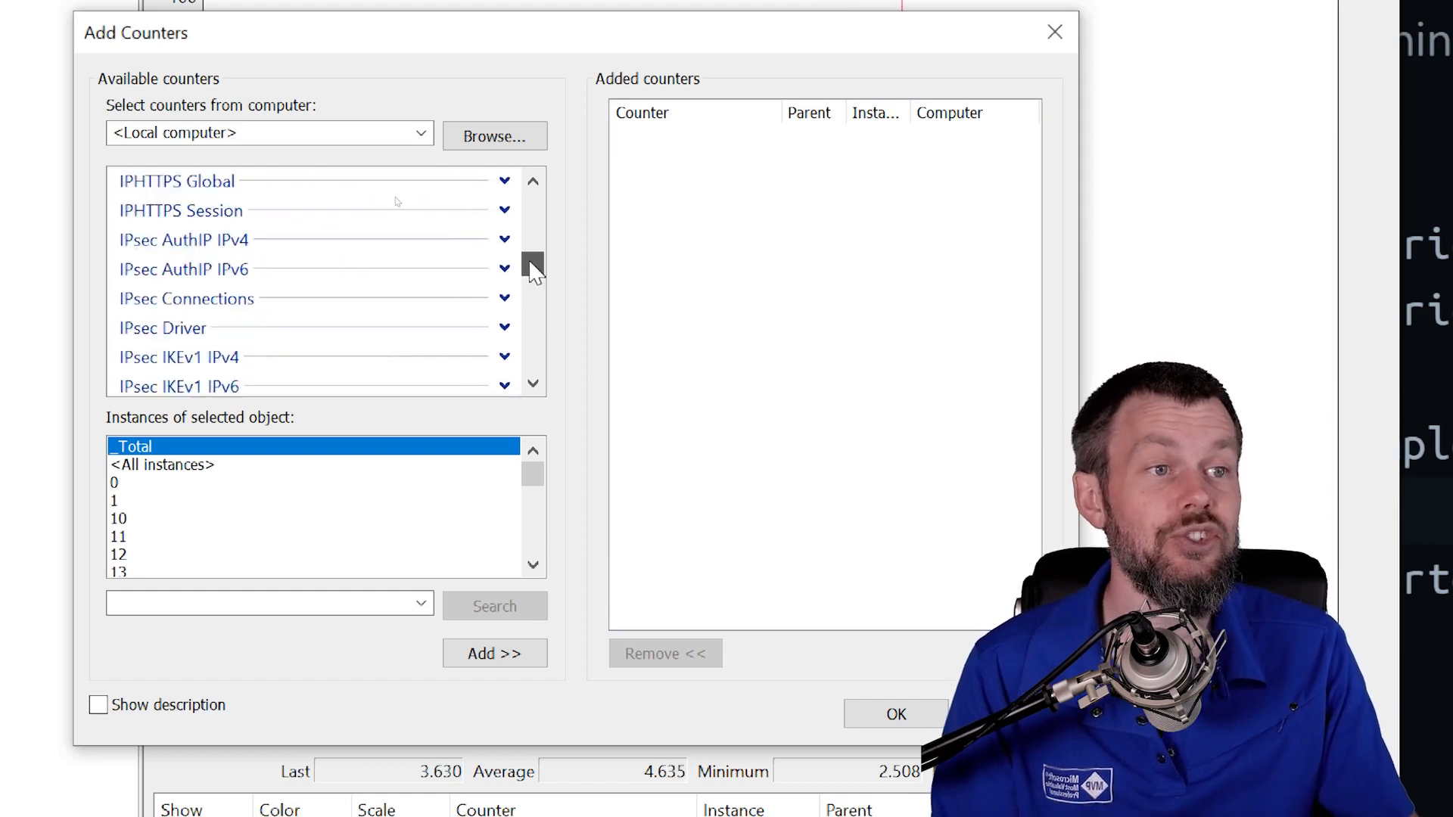
{"action": "scroll", "scroll_direction": "down", "scroll_amount": 3}
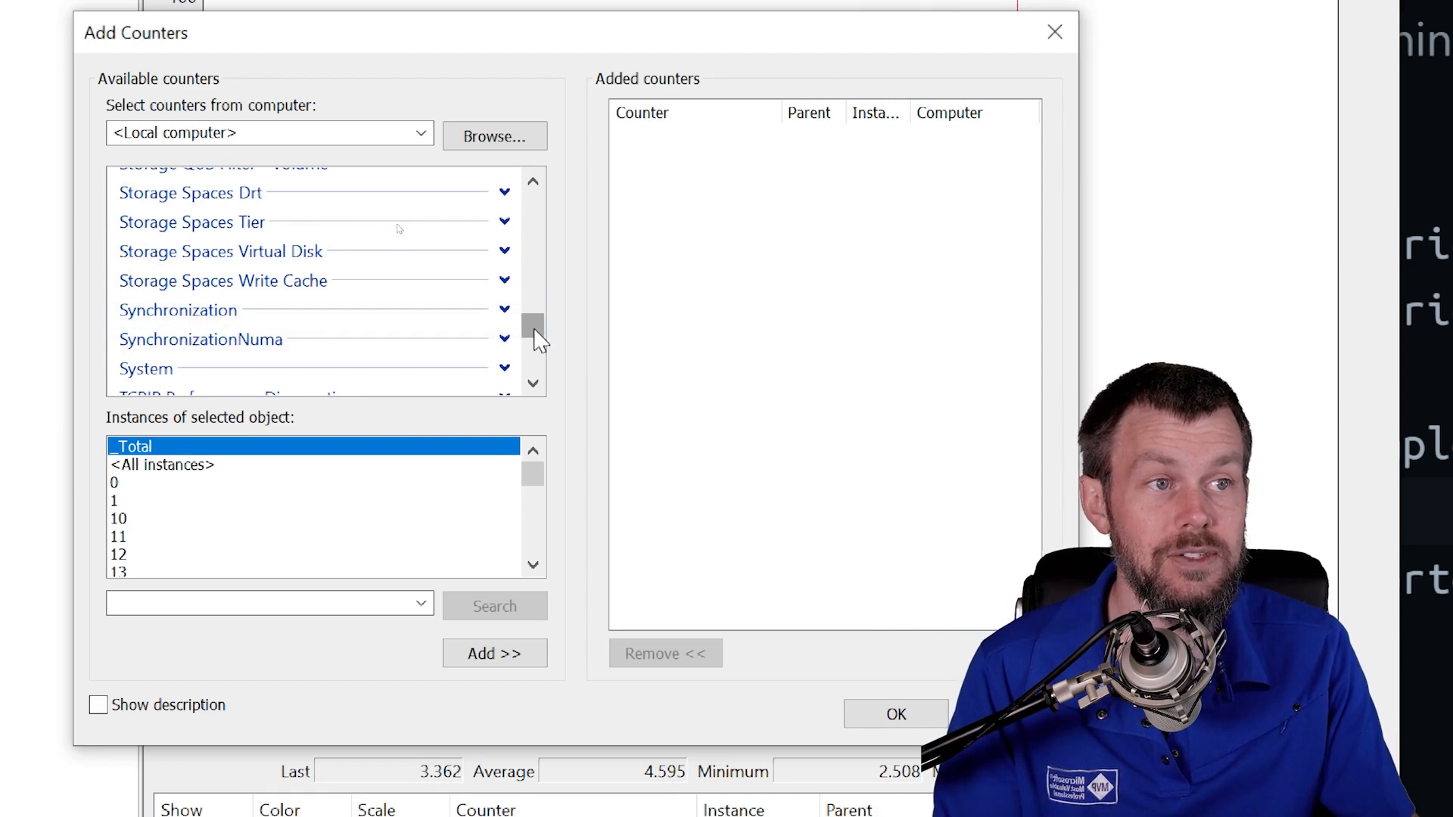
{"action": "scroll", "scroll_direction": "up", "scroll_amount": 3}
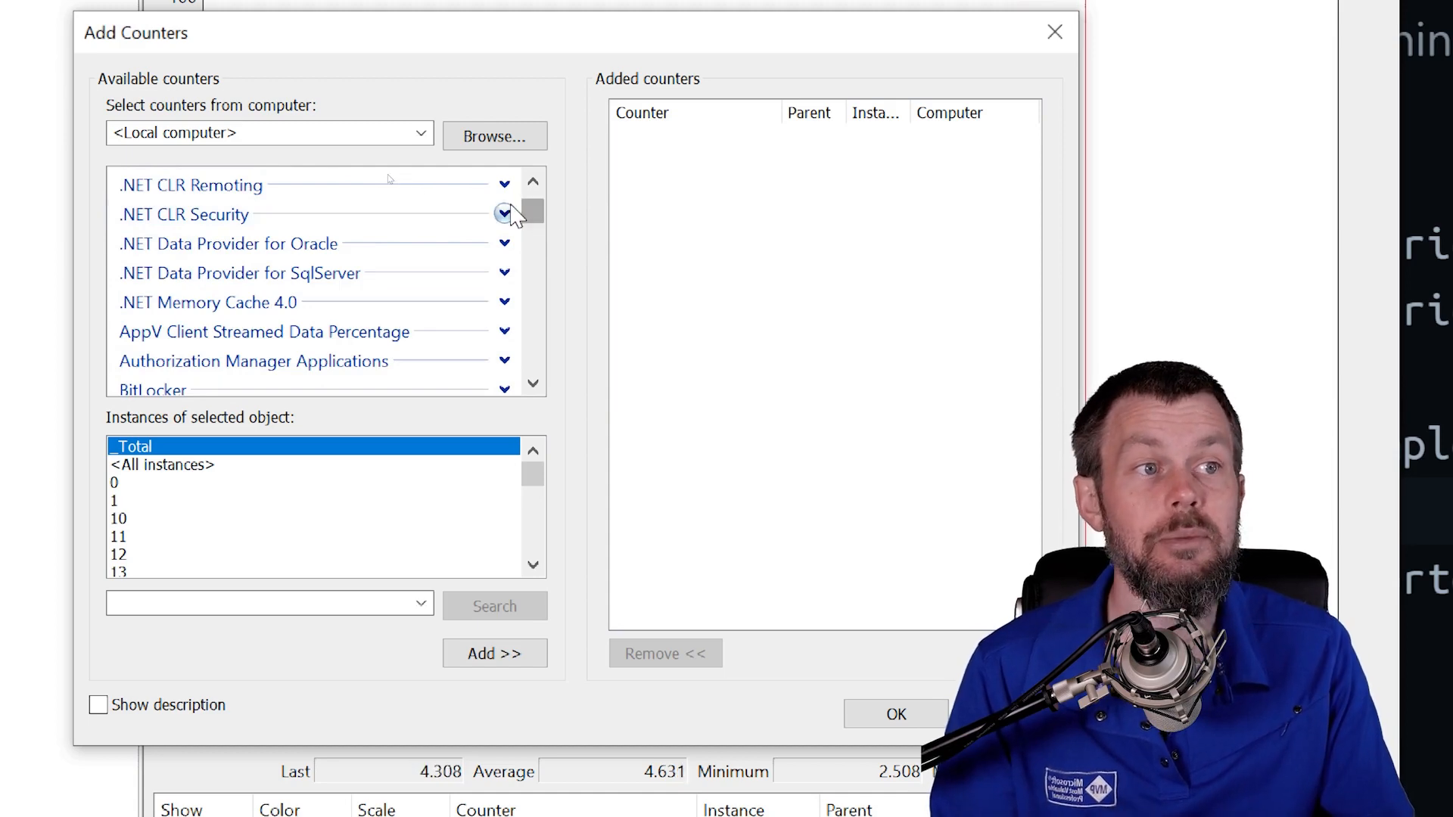
{"action": "scroll", "scroll_direction": "down", "scroll_amount": 3}
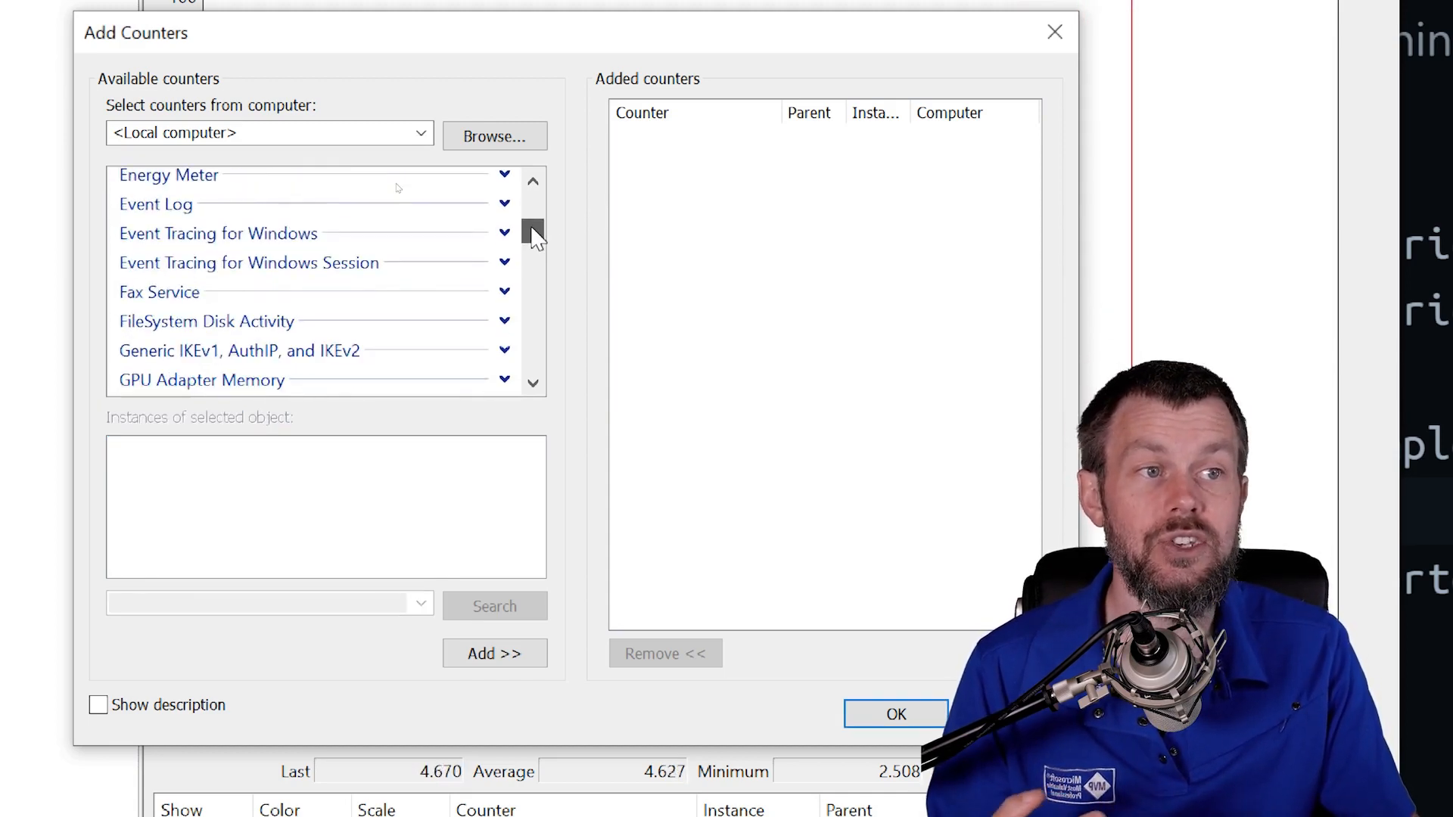
{"action": "scroll", "scroll_direction": "down", "scroll_amount": 3}
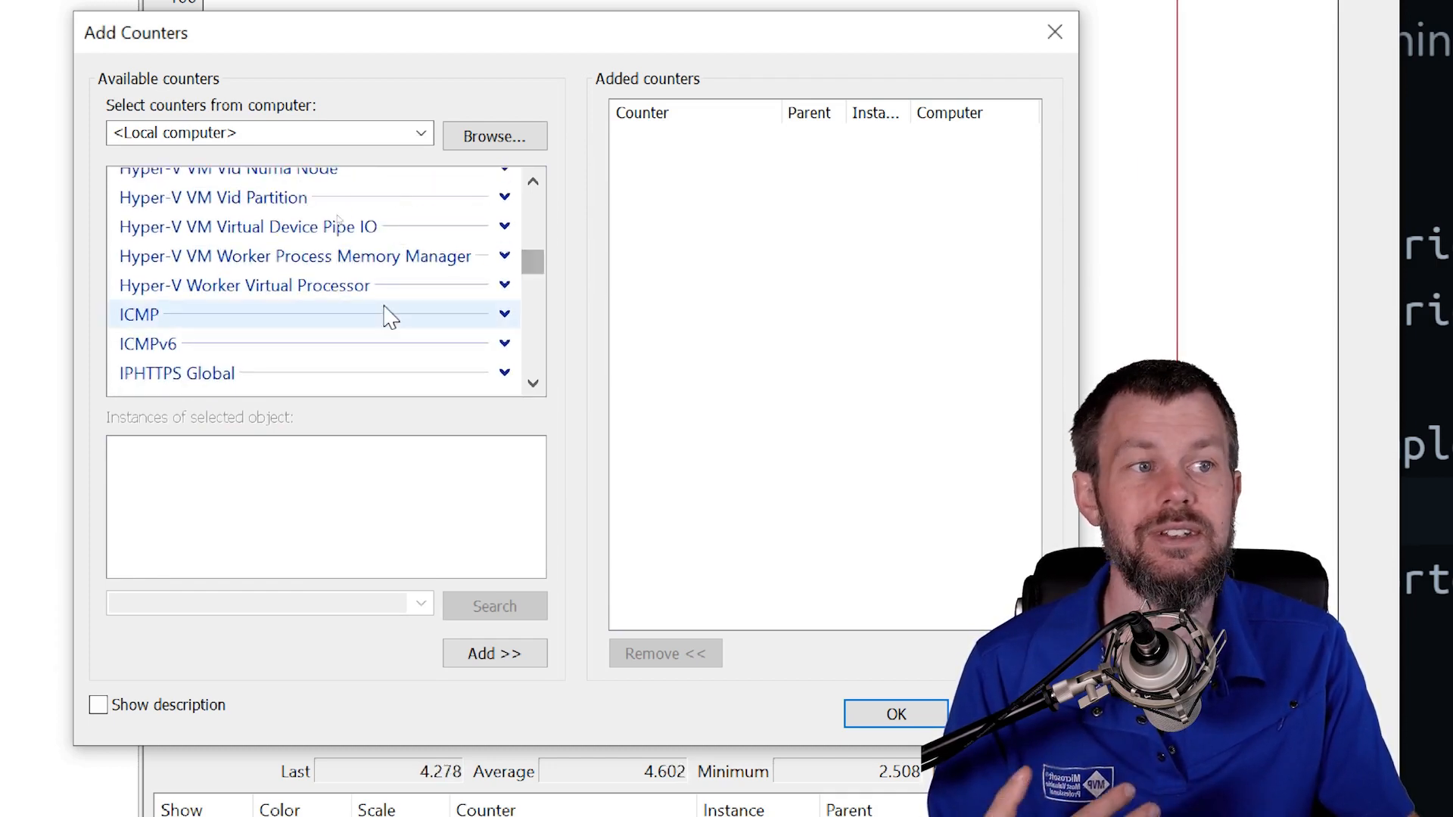
{"action": "scroll", "scroll_direction": "down", "scroll_amount": 3}
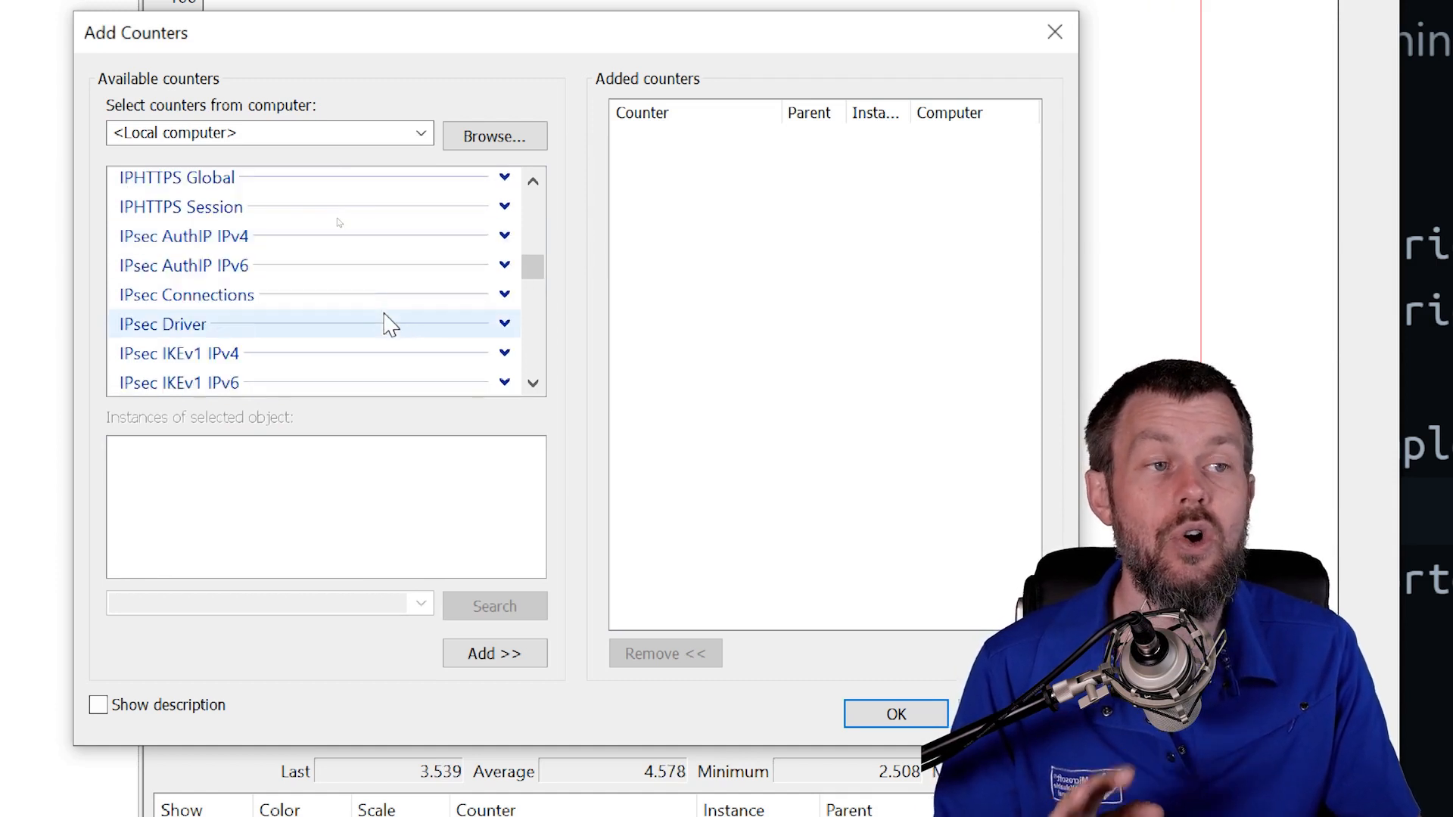
{"action": "scroll", "scroll_direction": "down", "scroll_amount": 3}
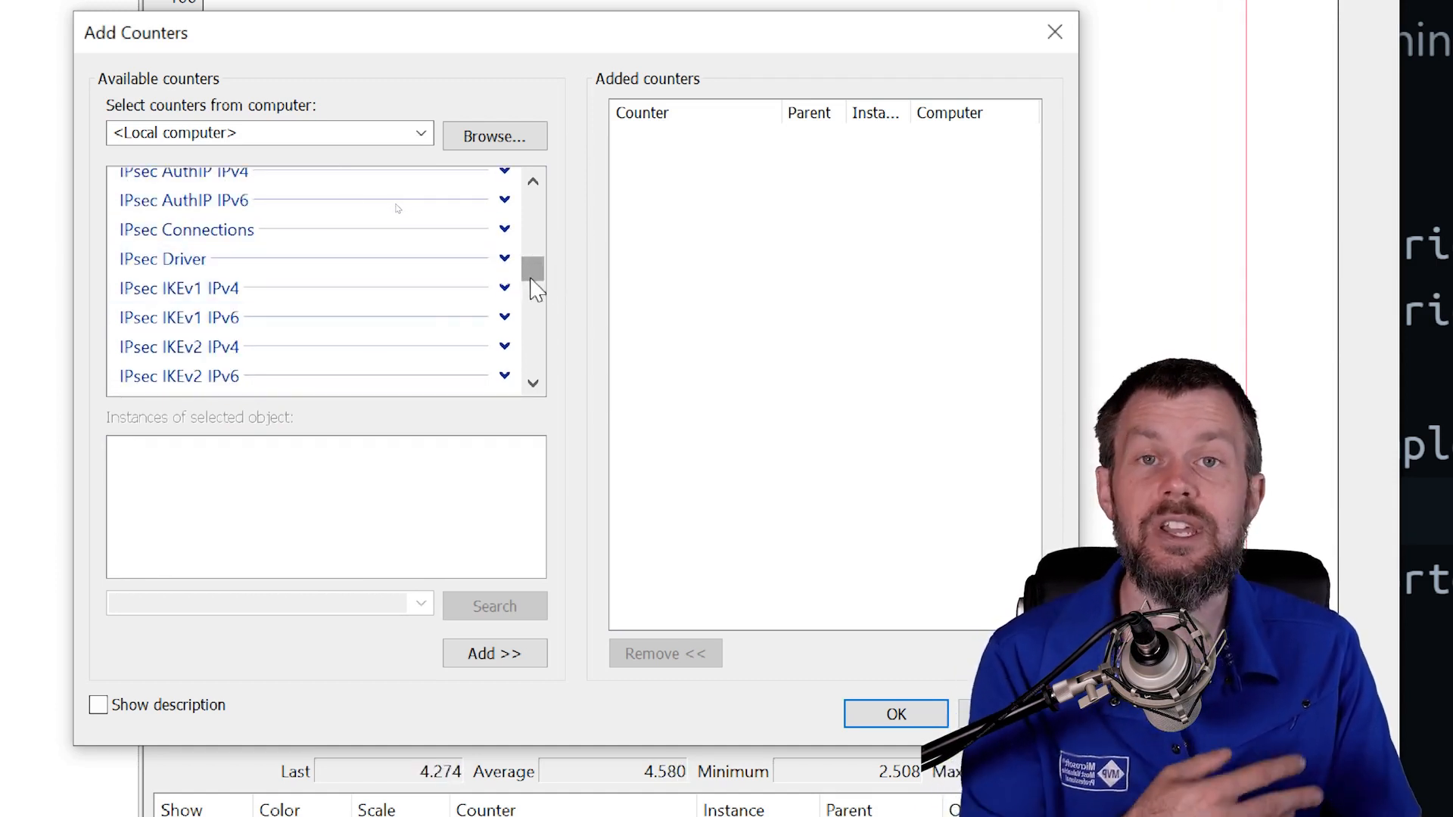
{"action": "mouse_move", "coordinate": [505, 228]}
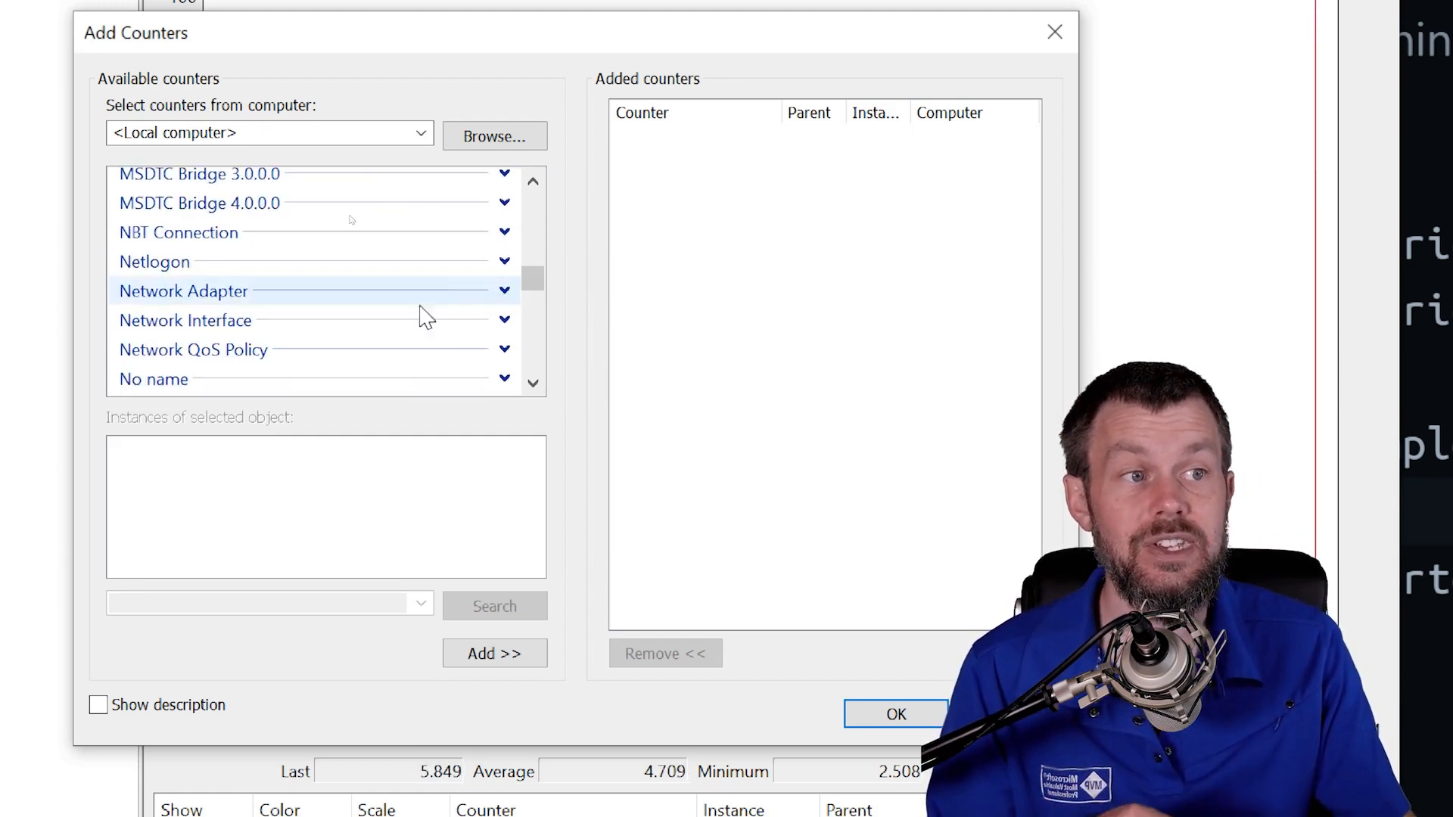
Expand Network Interface and try the Bytes Received/sec and Bytes Sent/sec counters.
{"action": "left_click", "coordinate": [186, 319]}
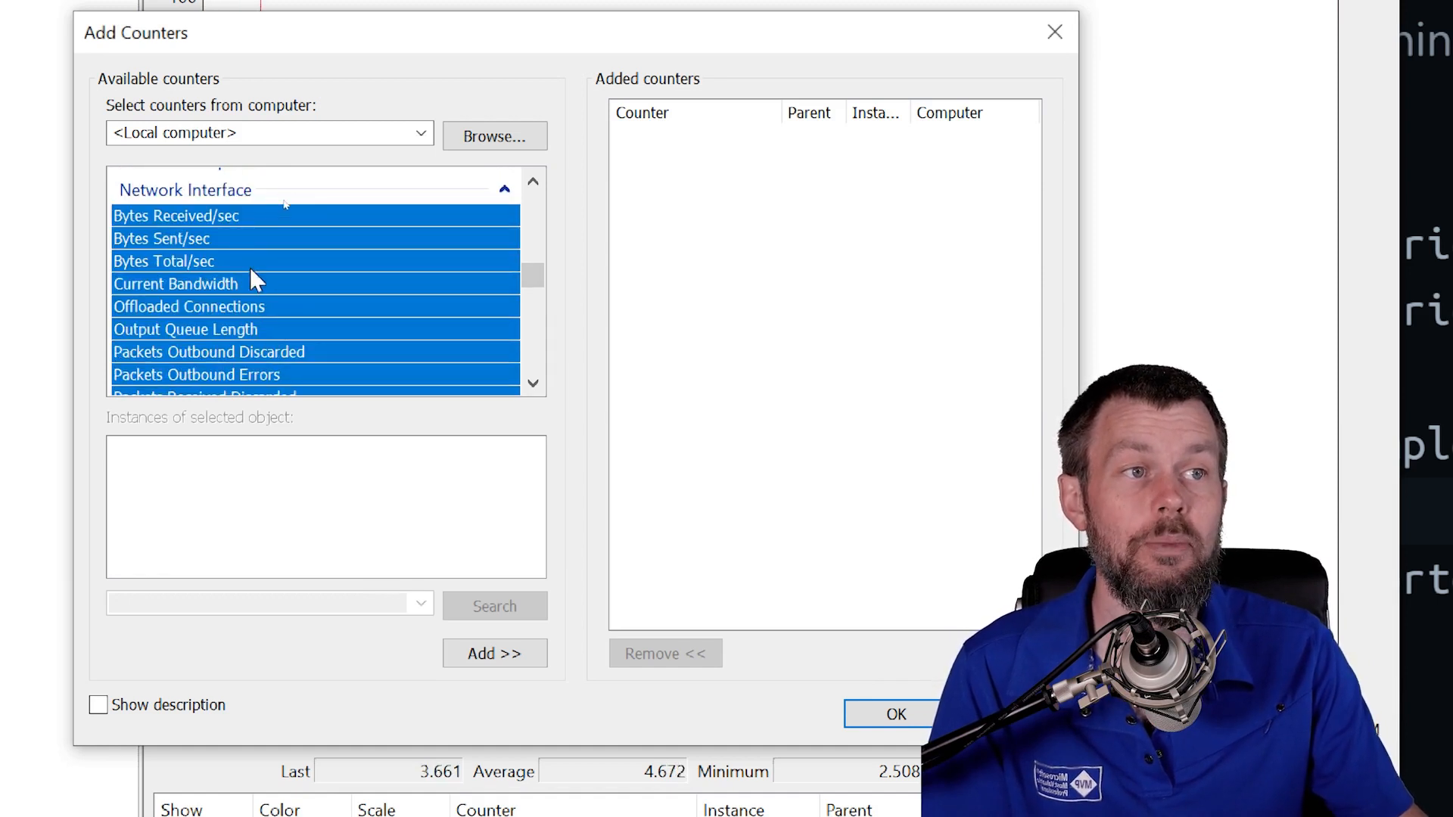
{"action": "mouse_move", "coordinate": [255, 264]}
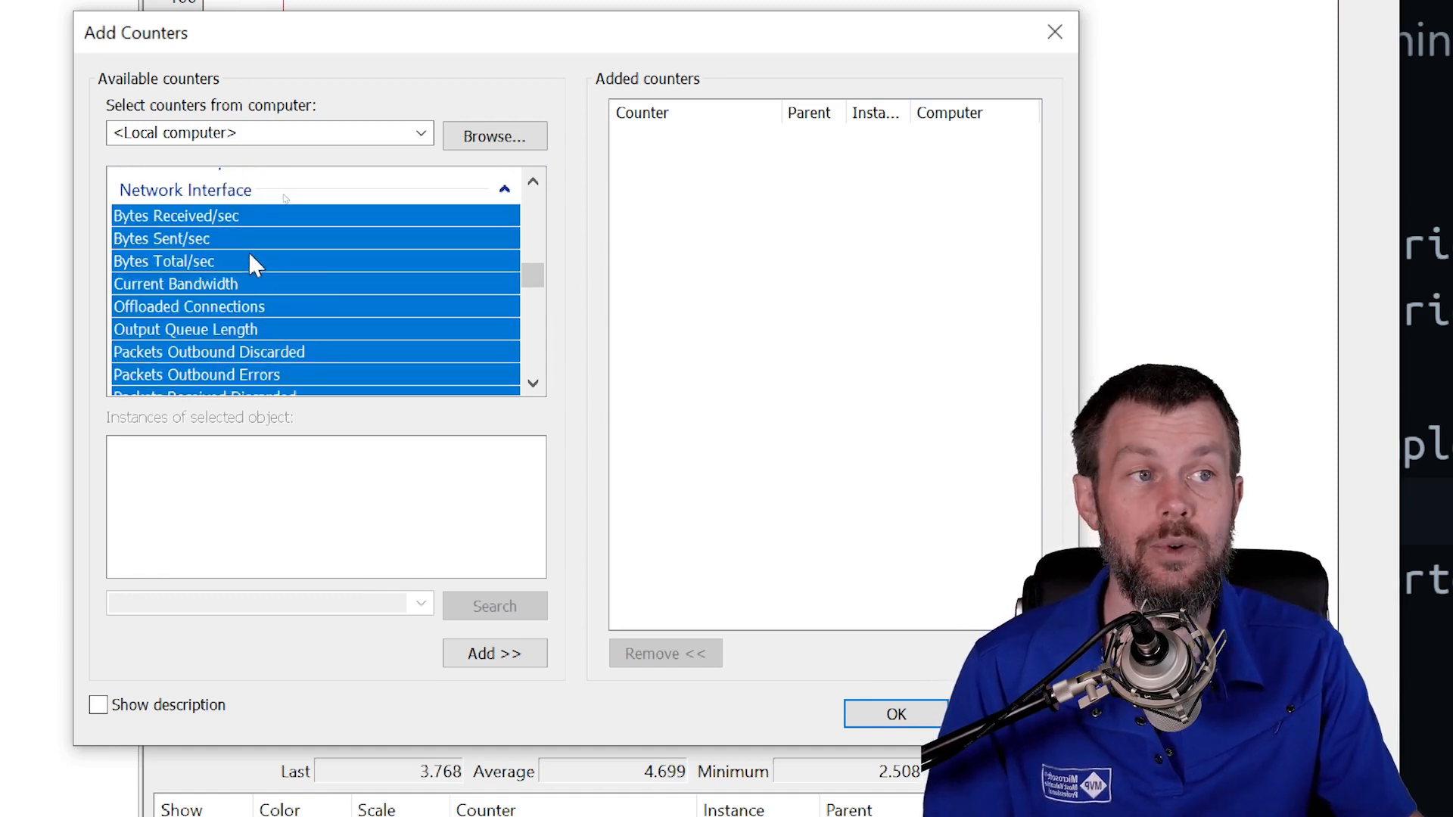
{"action": "left_click", "coordinate": [177, 214]}
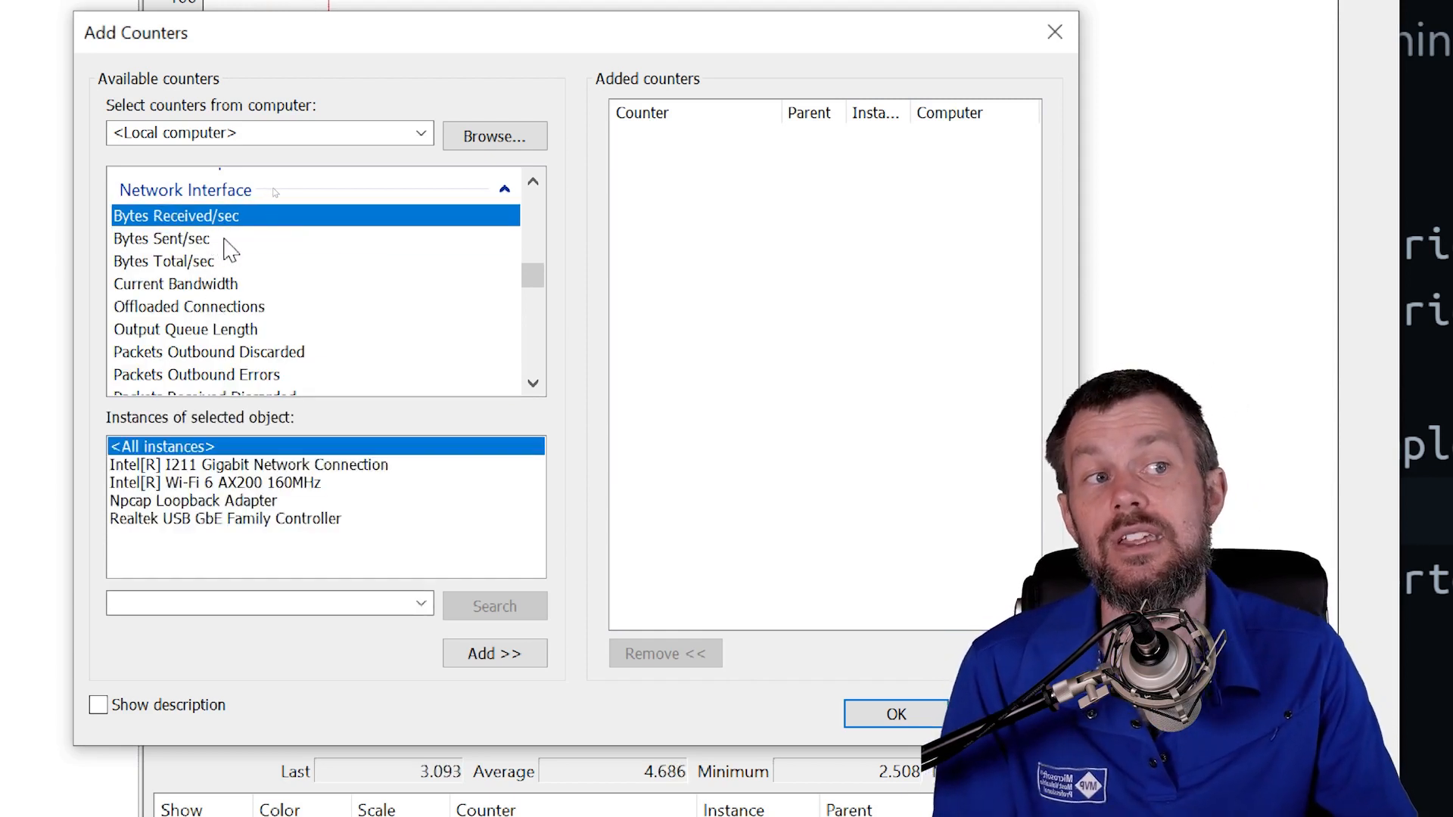
{"action": "left_click", "coordinate": [161, 238]}
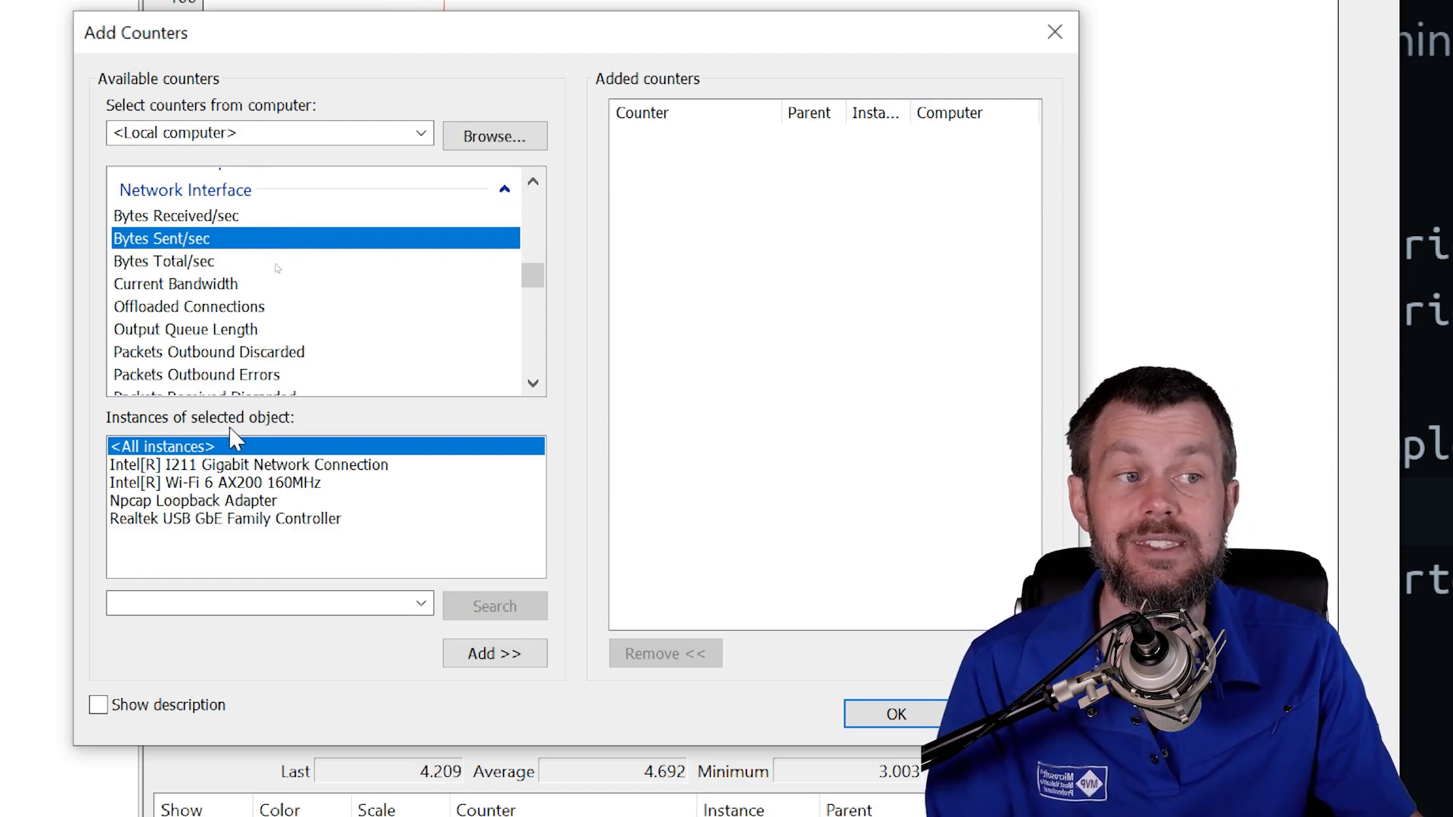
{"action": "mouse_move", "coordinate": [197, 309]}
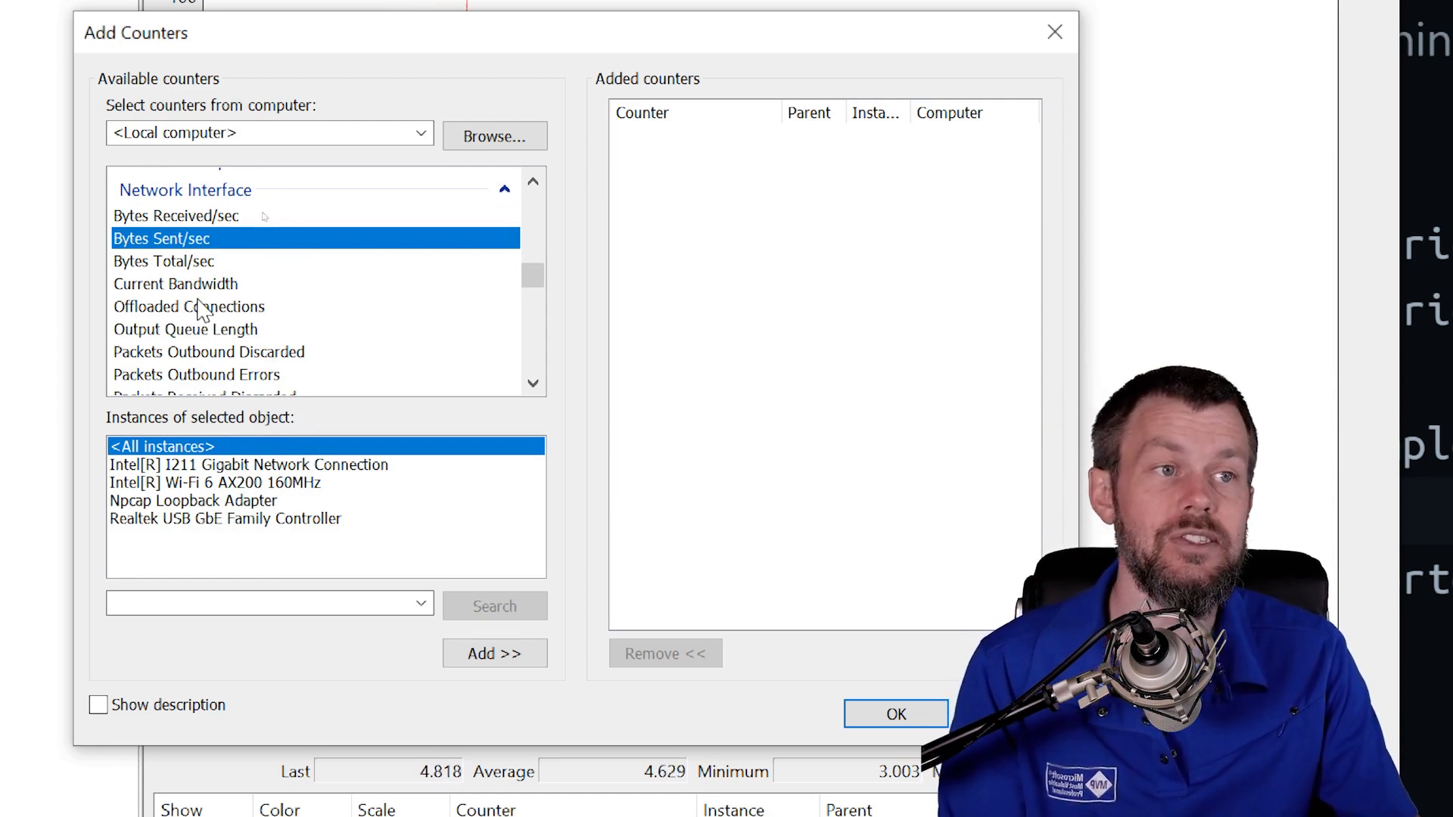
{"action": "left_click", "coordinate": [176, 215]}
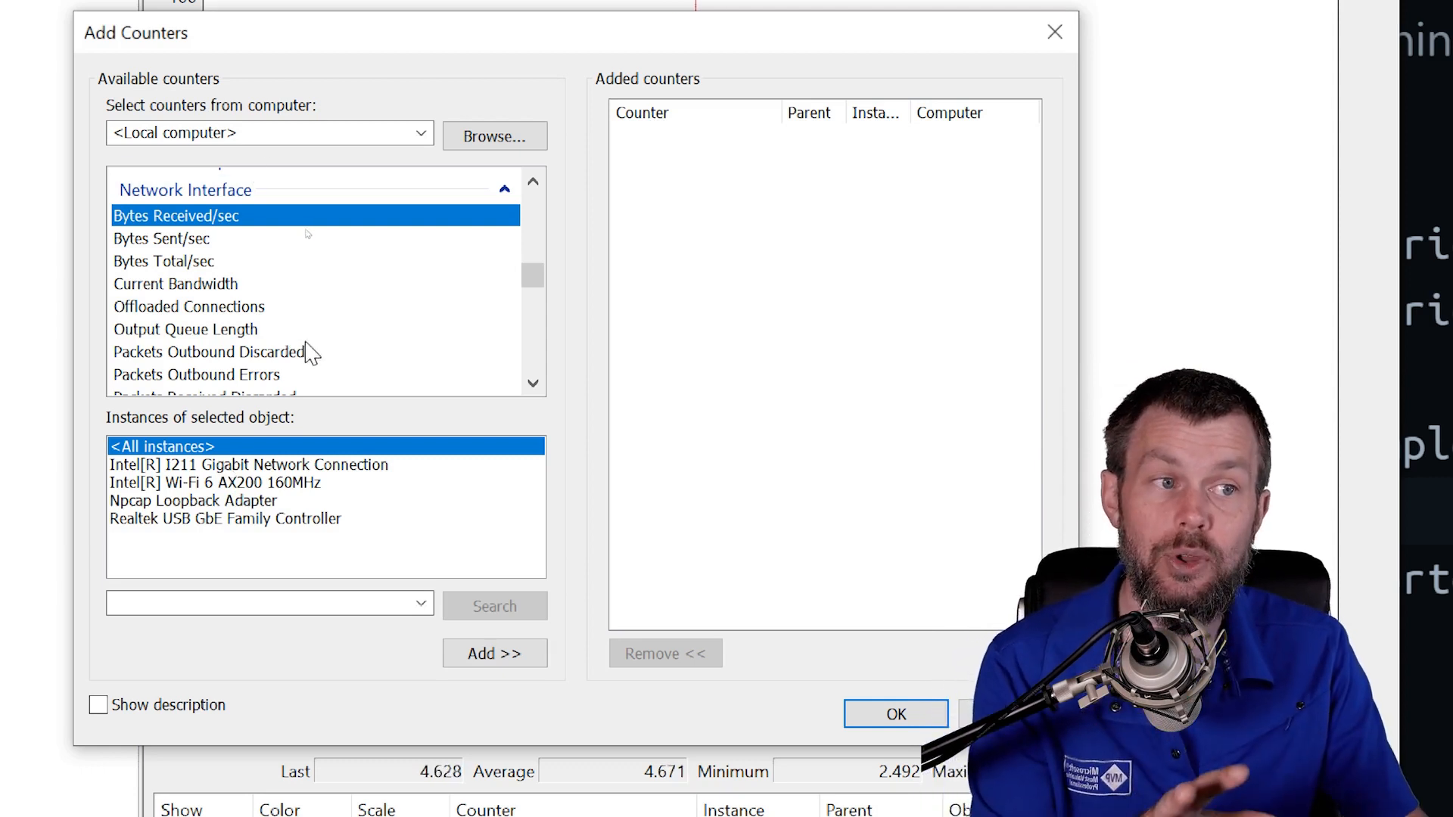
{"action": "mouse_move", "coordinate": [257, 532]}
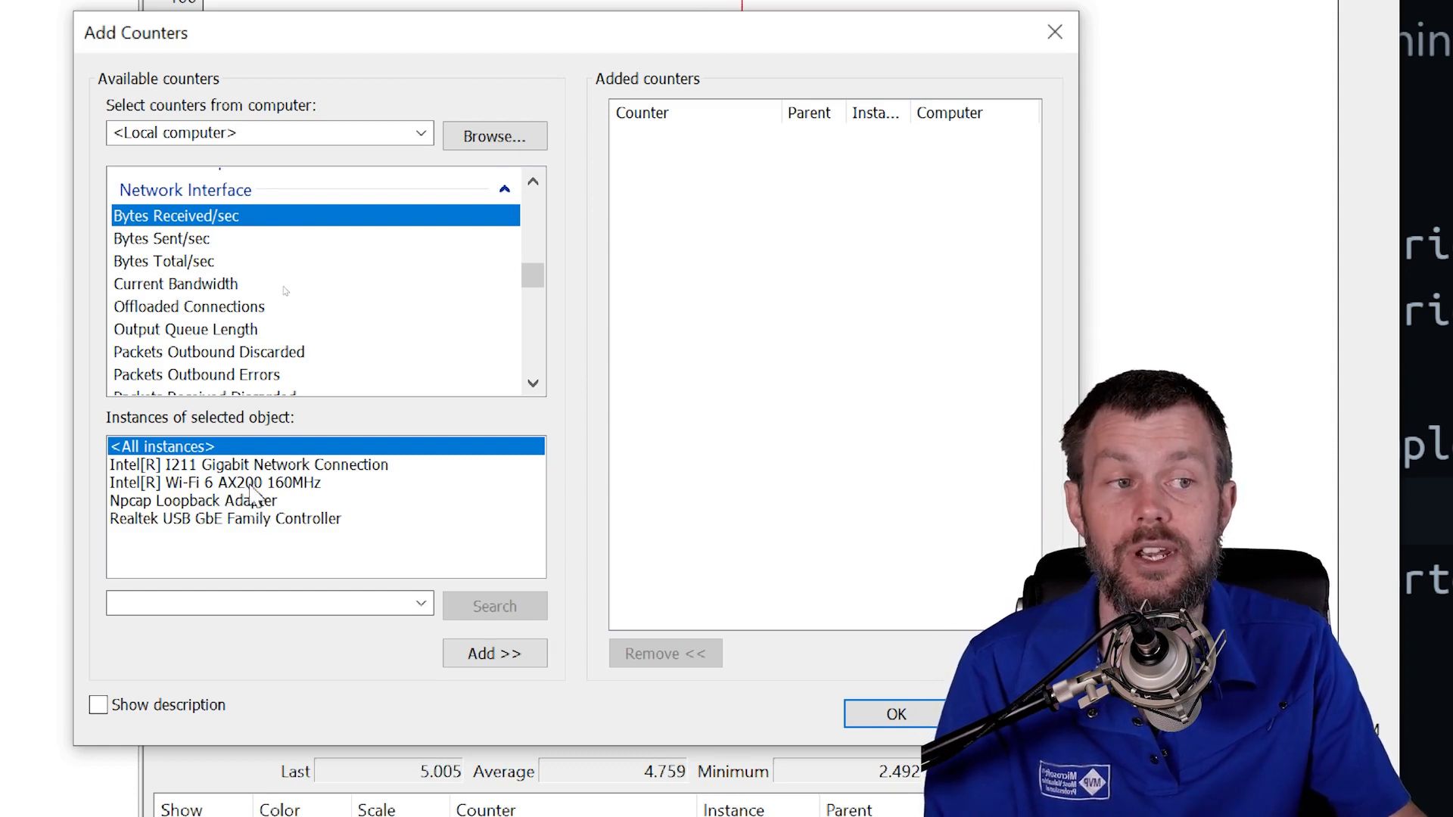
Select all four network adapter instances, then return to the README in VS Code.
{"action": "left_click", "coordinate": [224, 517]}
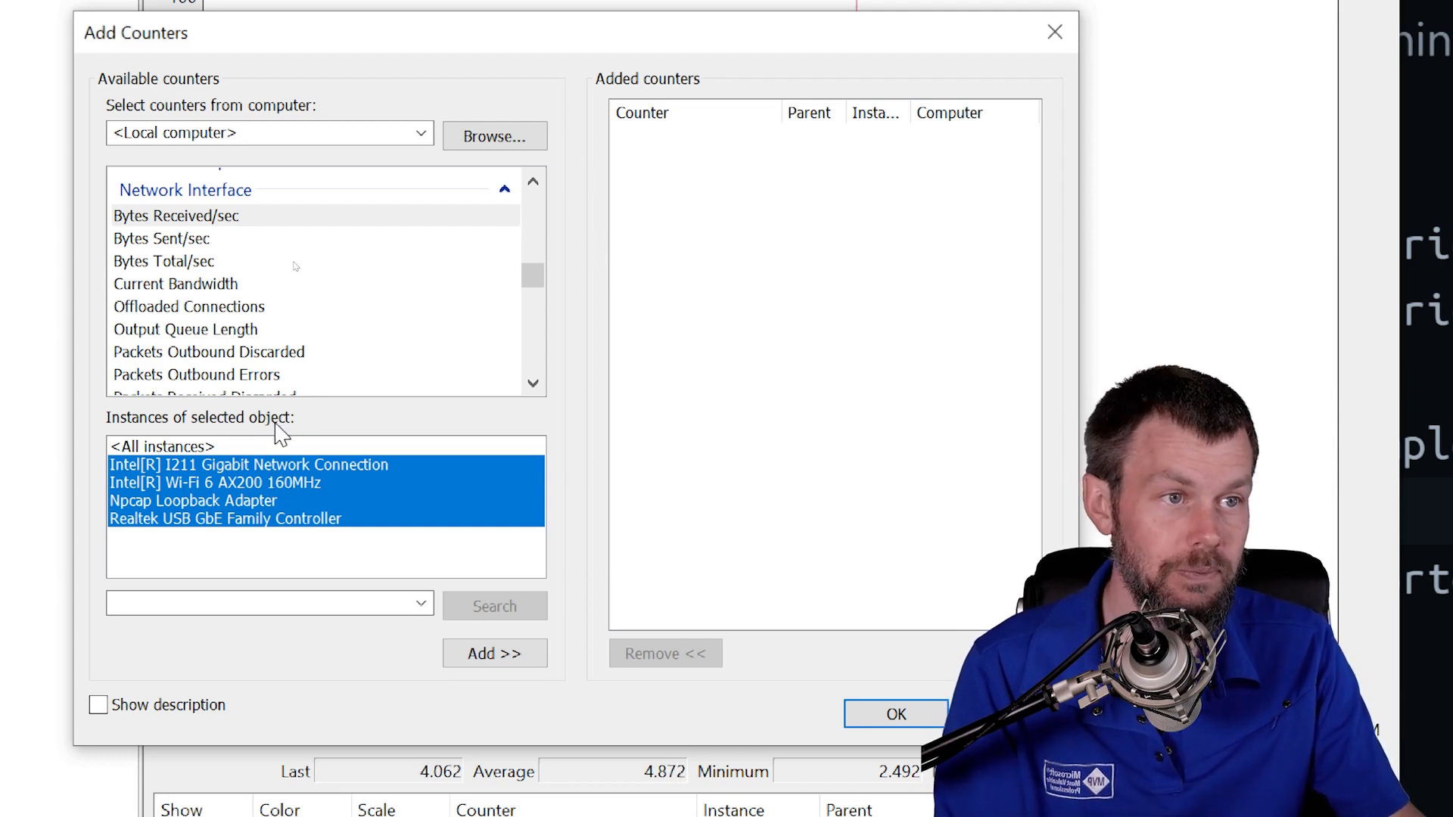
{"action": "mouse_move", "coordinate": [269, 454]}
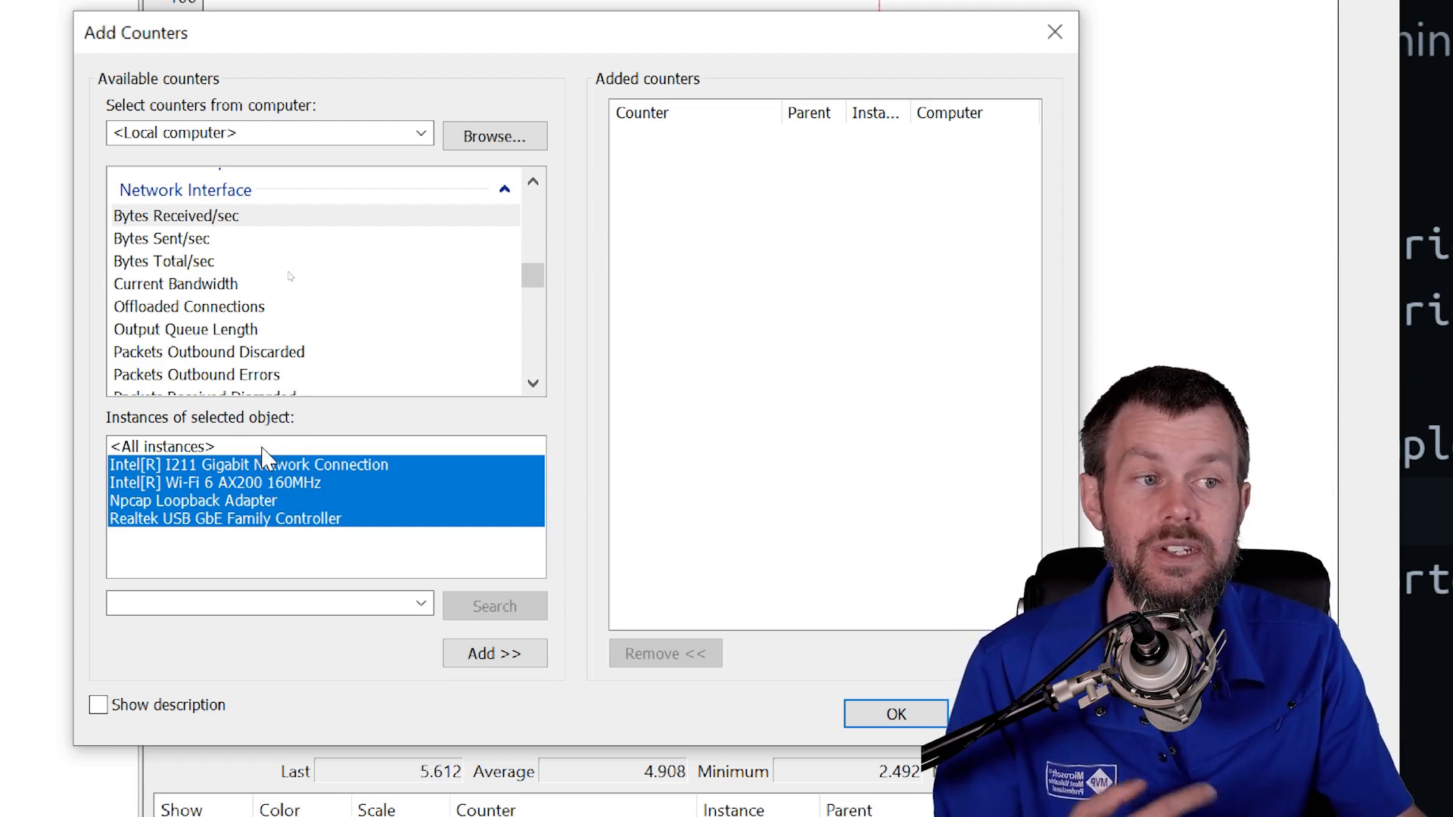
{"action": "left_click", "coordinate": [177, 283]}
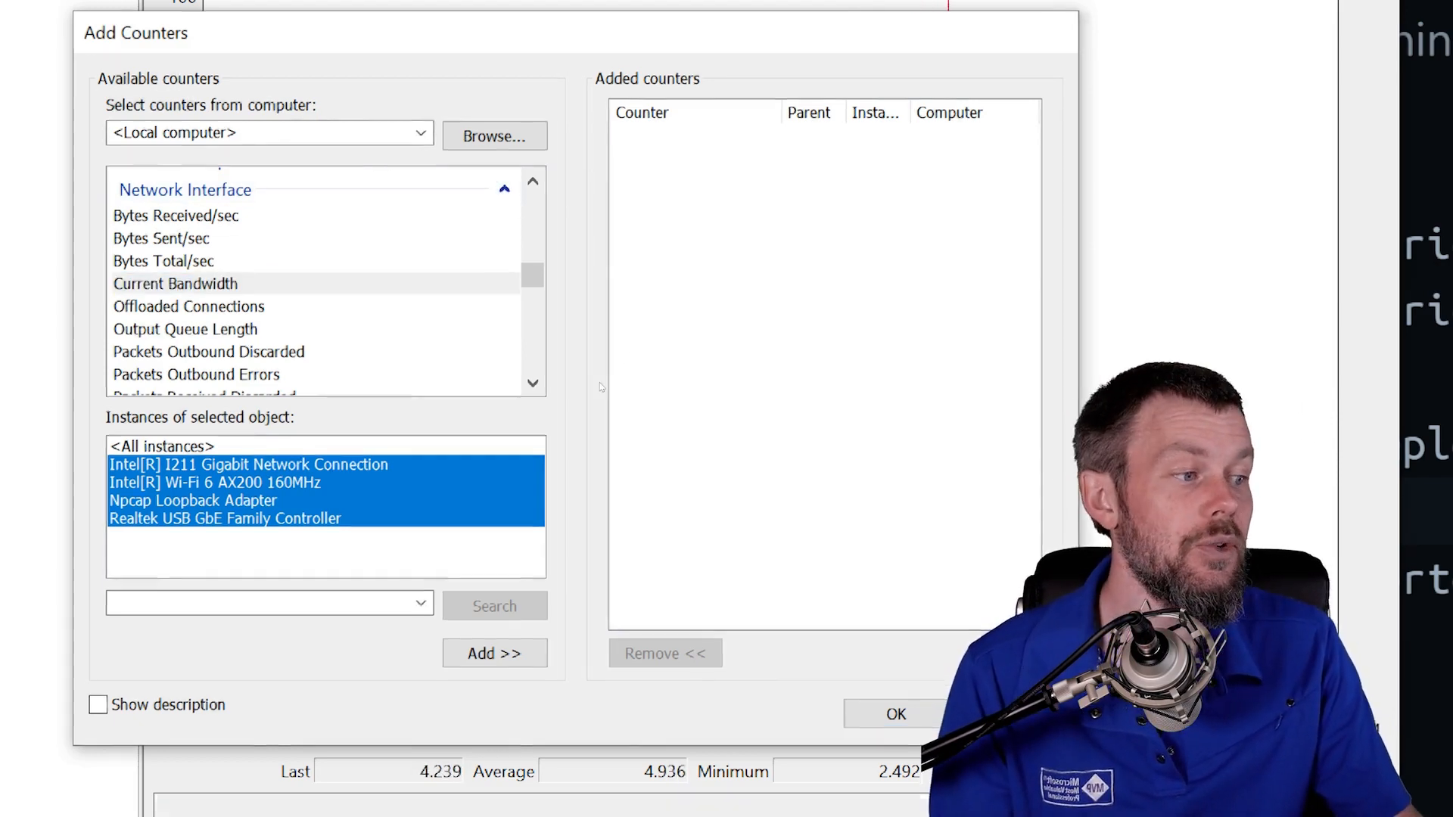
{"action": "left_click", "coordinate": [891, 714]}
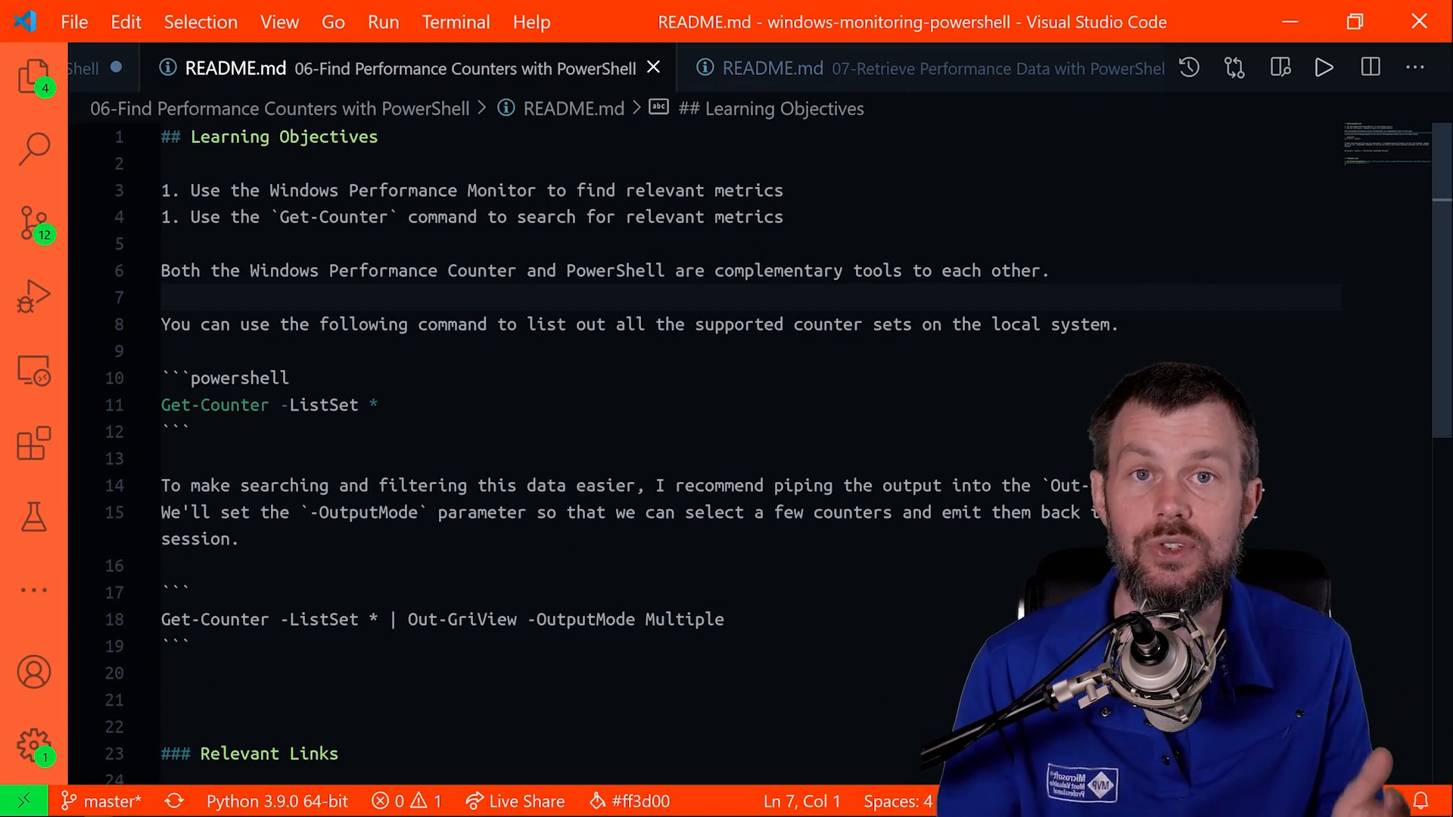
Switch to the Administrator: Windows PowerShell window via Alt+Tab.
{"action": "key", "text": "alt+tab"}
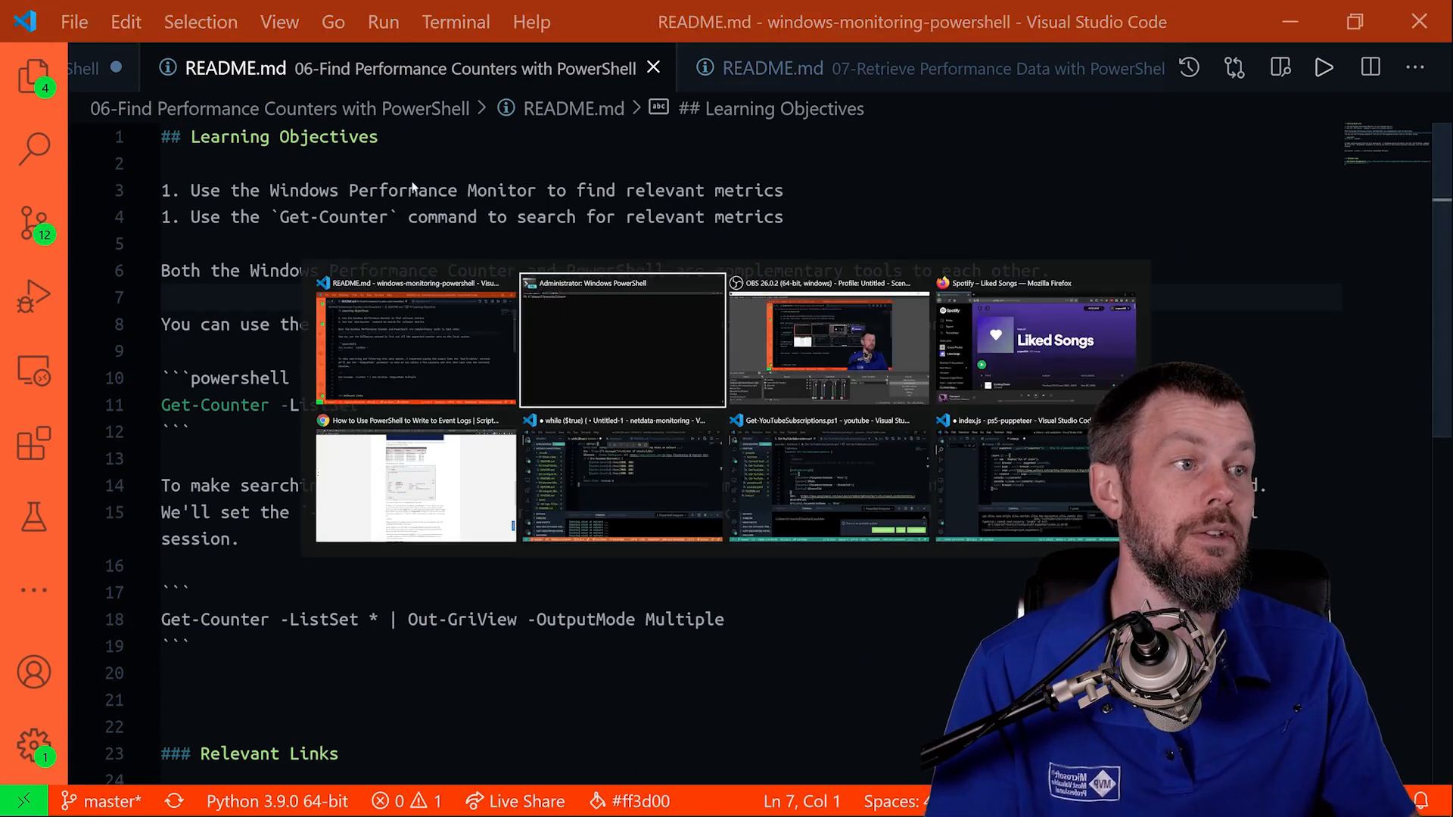
{"action": "left_click", "coordinate": [622, 339]}
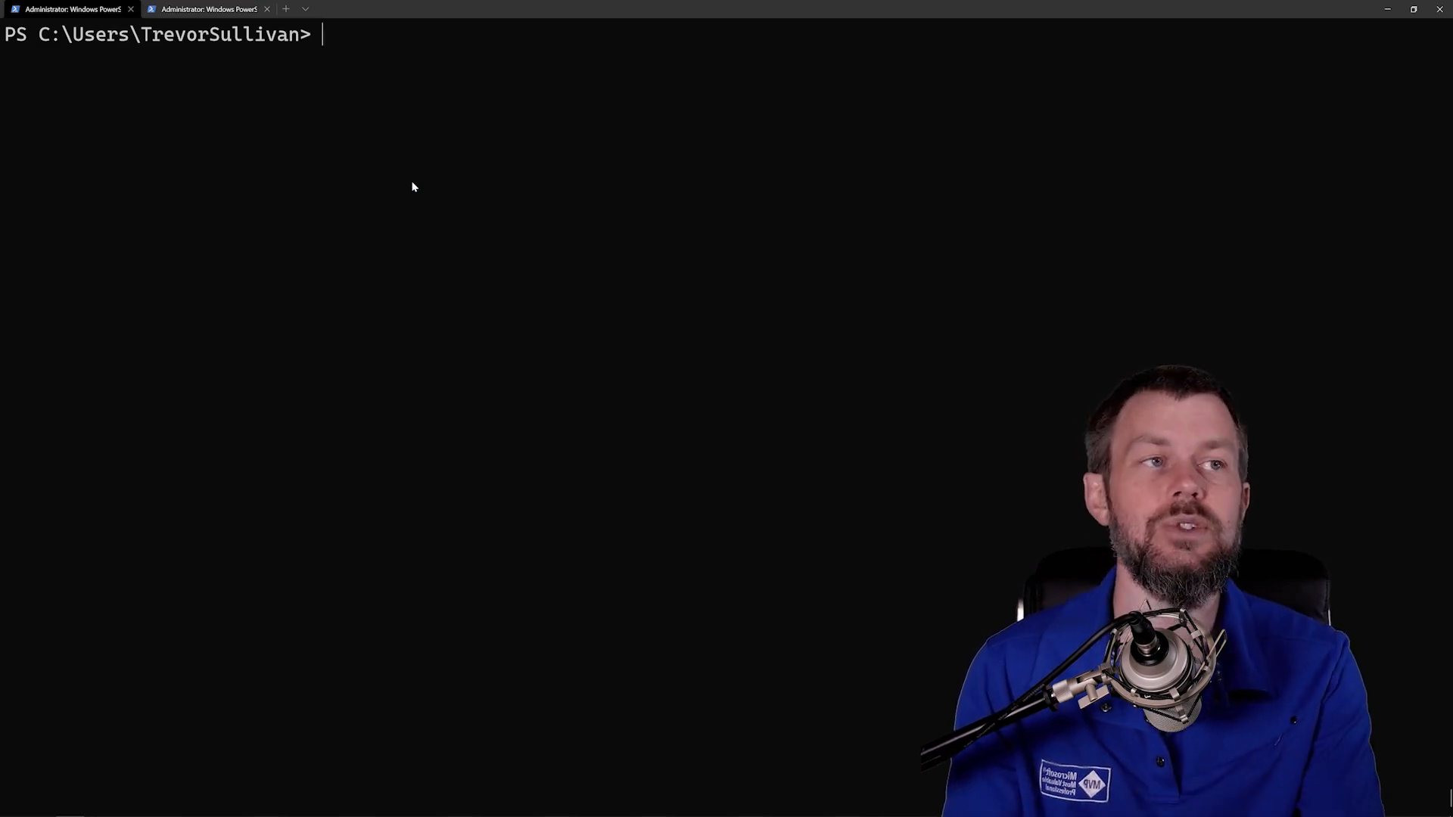
{"action": "type", "text": "help Get-Counter"}
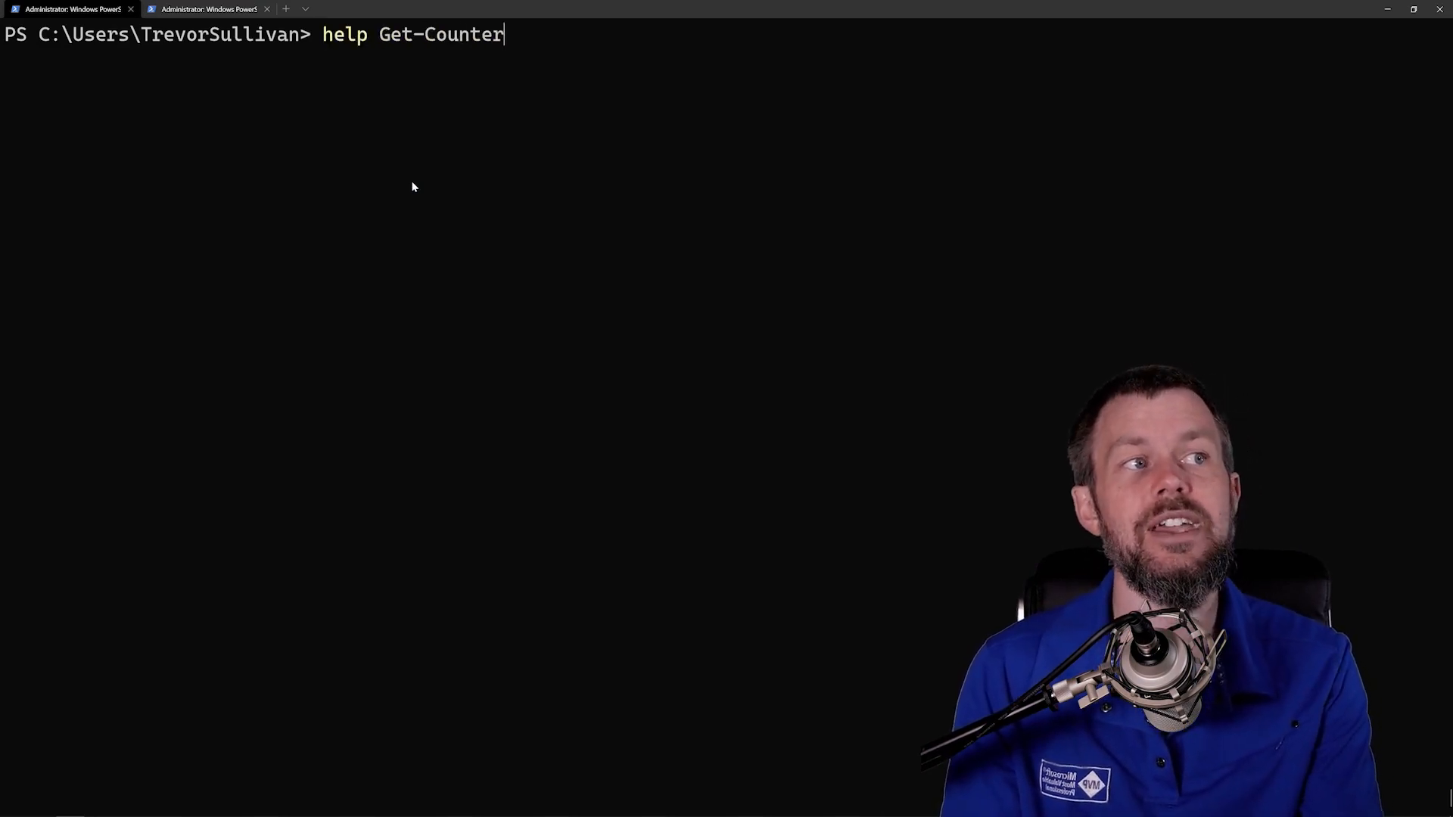
{"action": "key", "text": "Return"}
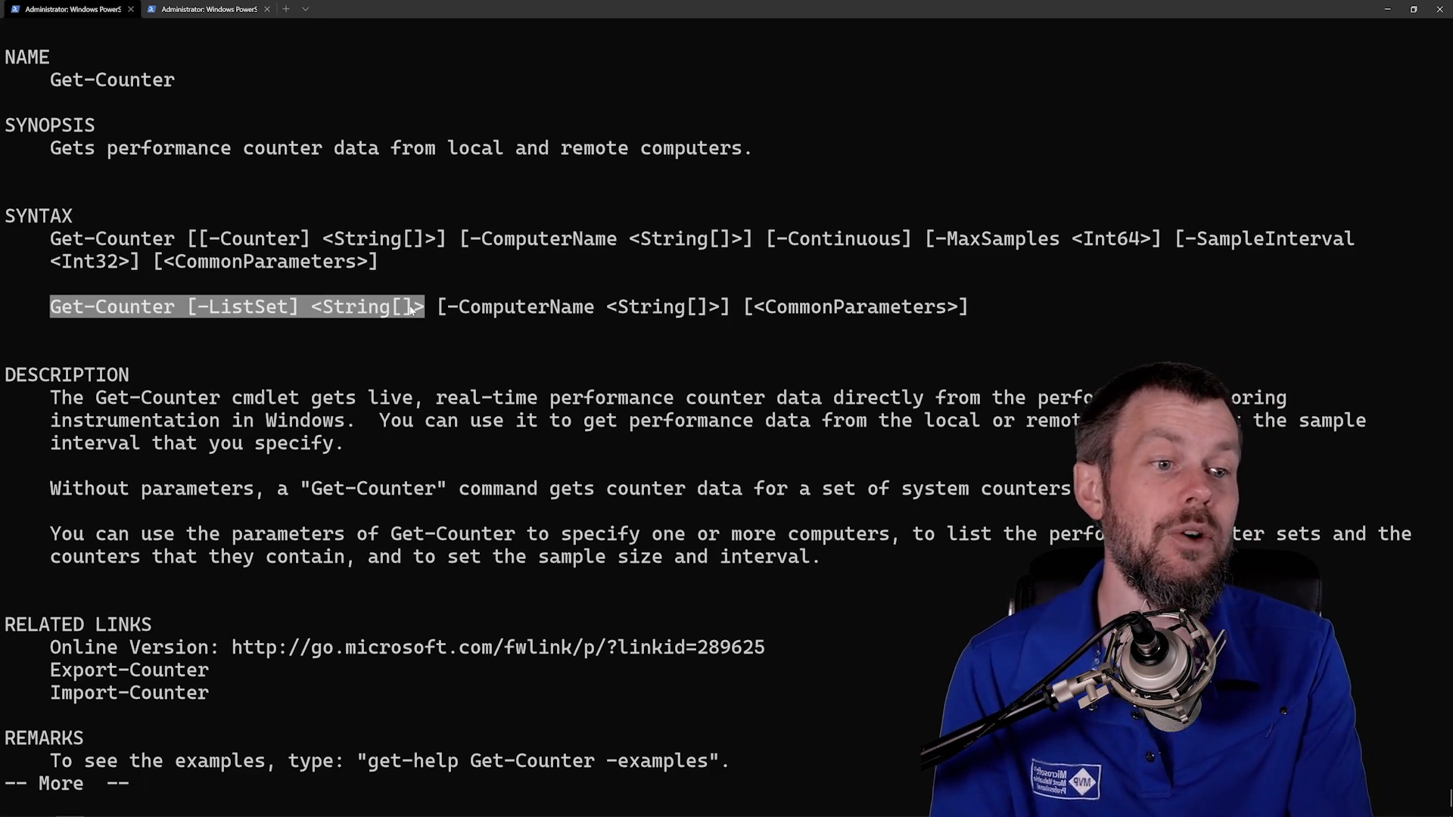
{"action": "key", "text": "q"}
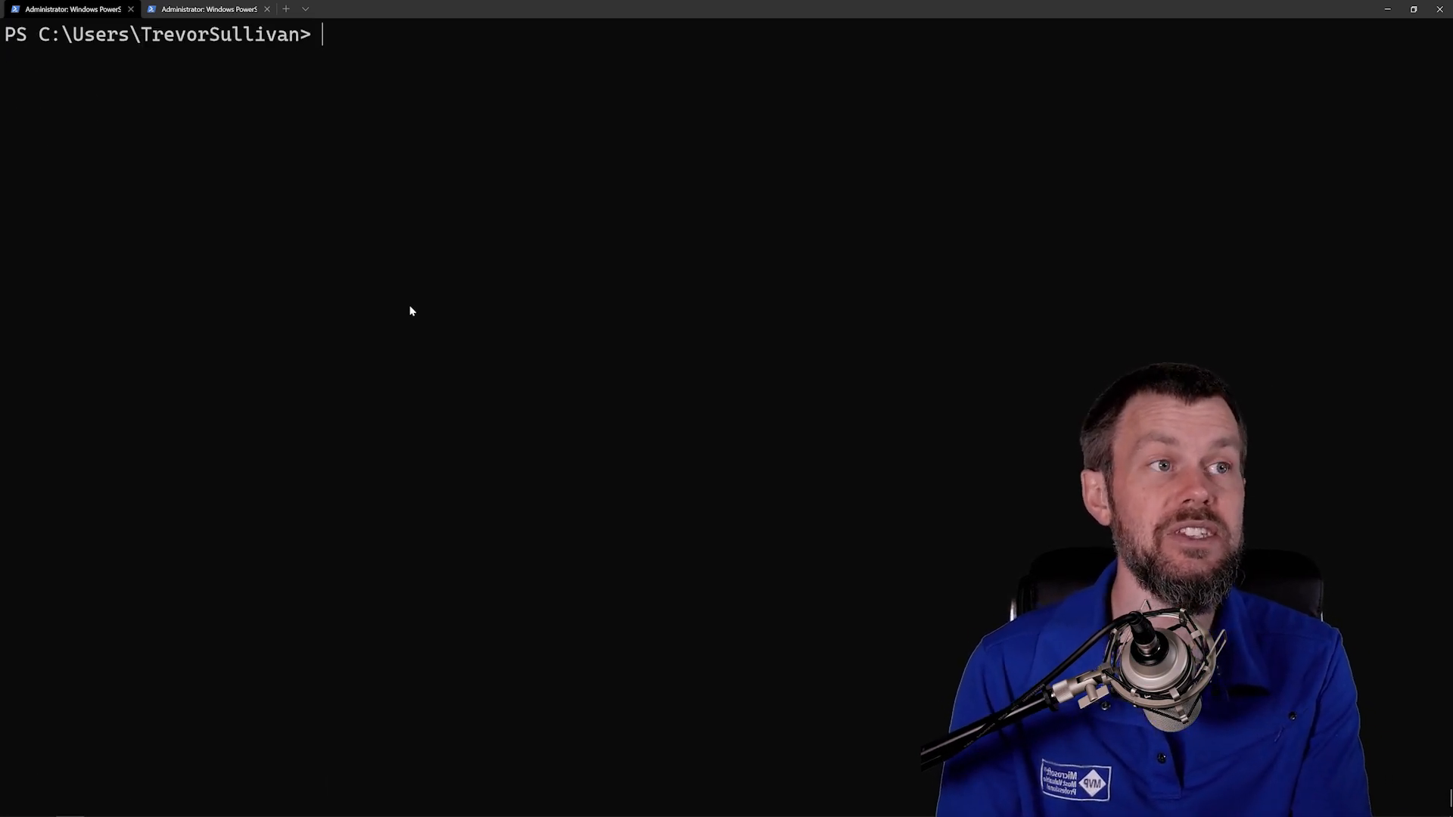
Run Get-Counter -ListSet * and scroll through every listed counter set and its paths.
{"action": "type", "text": "get"}
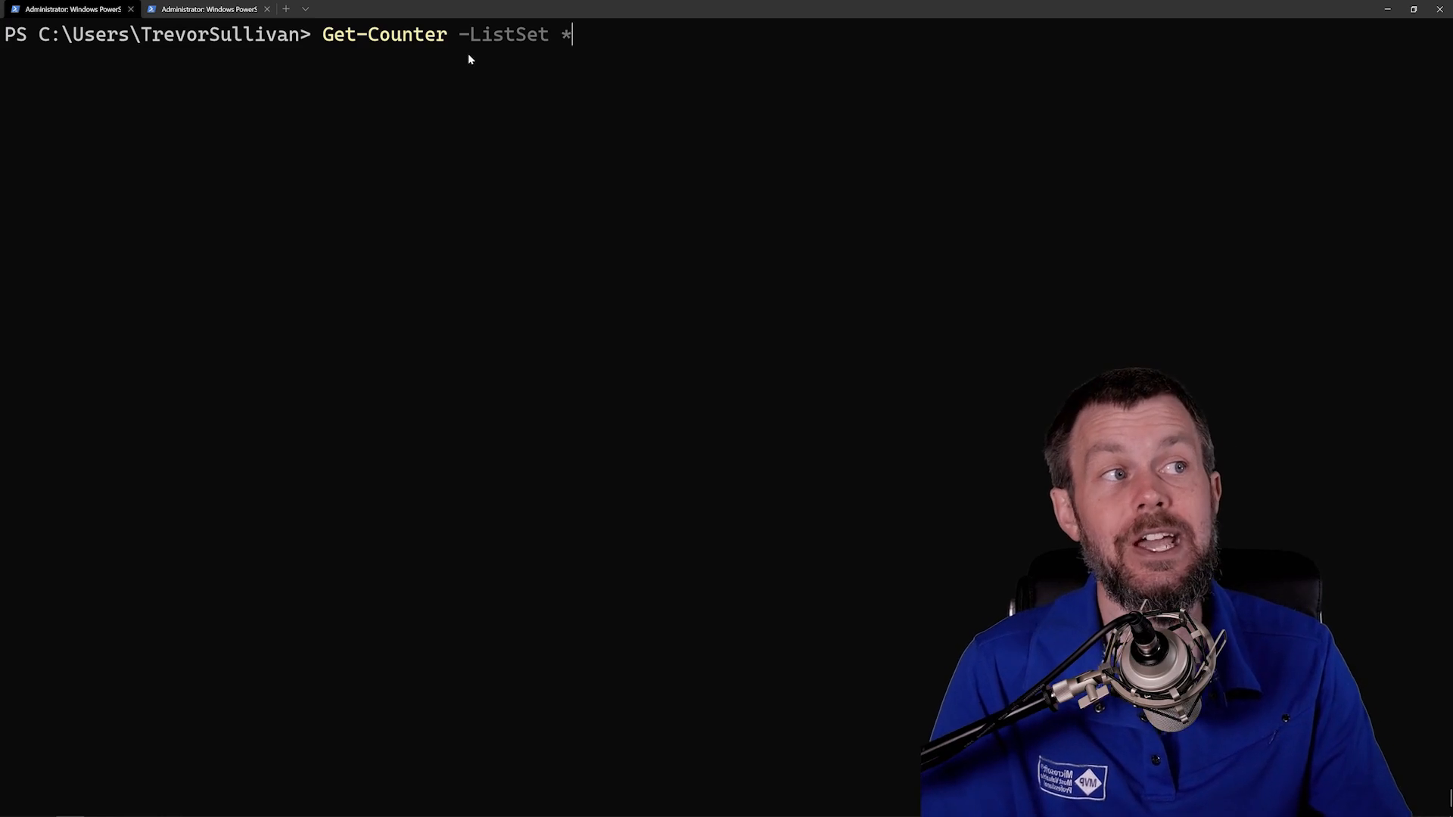
{"action": "mouse_move", "coordinate": [569, 53]}
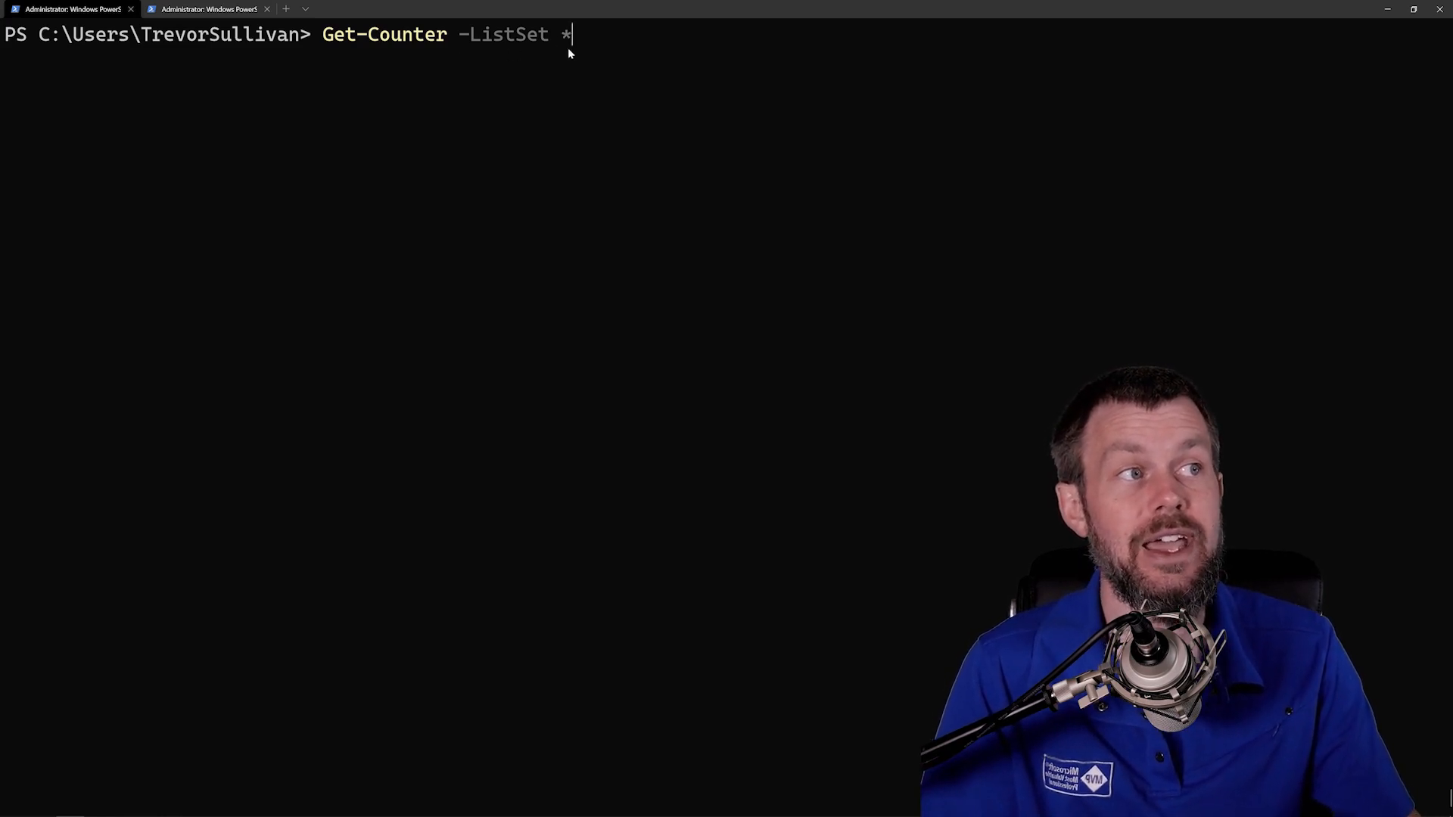
{"action": "key", "text": "Return"}
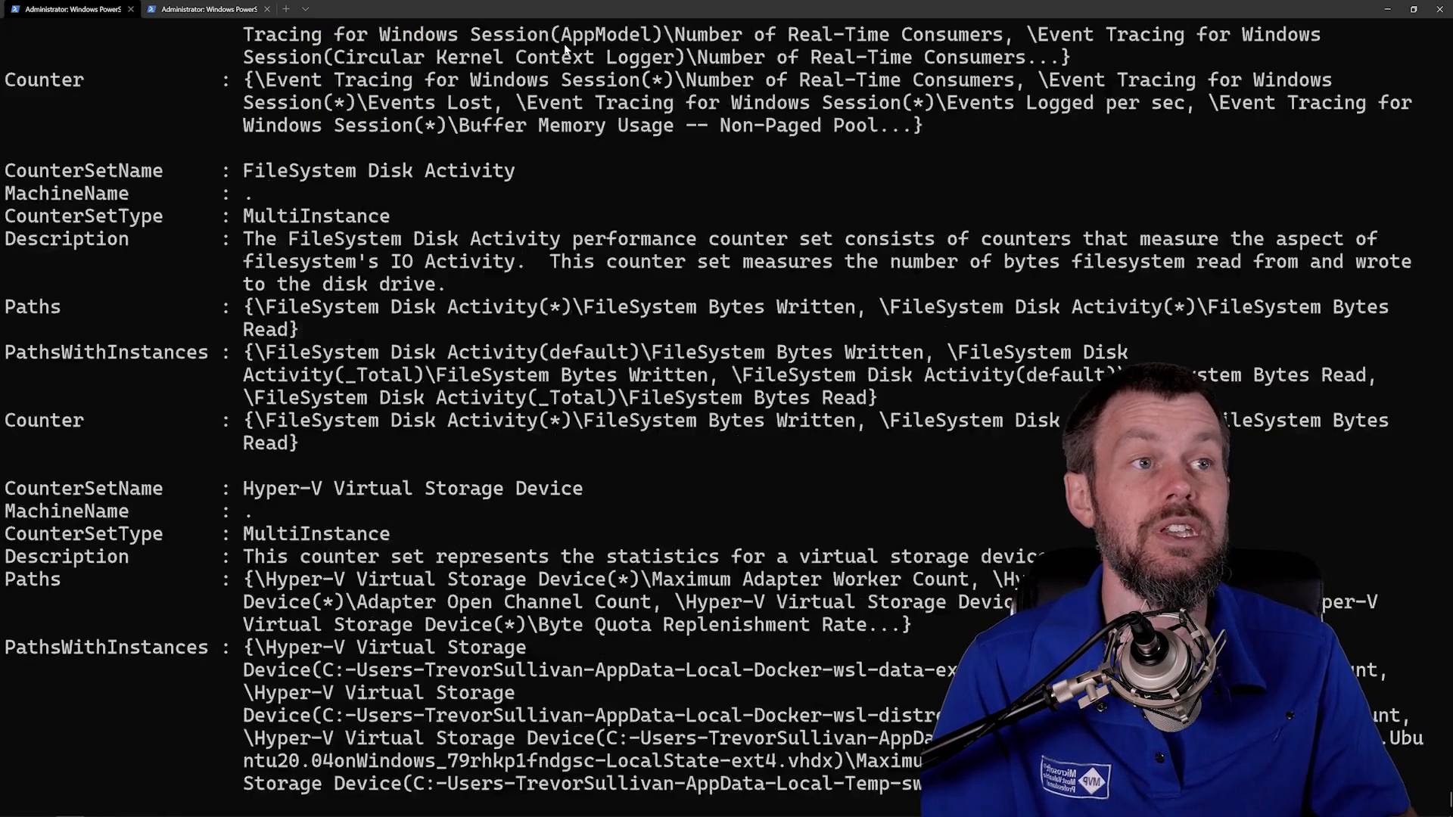
{"action": "scroll", "scroll_direction": "down", "scroll_amount": 3}
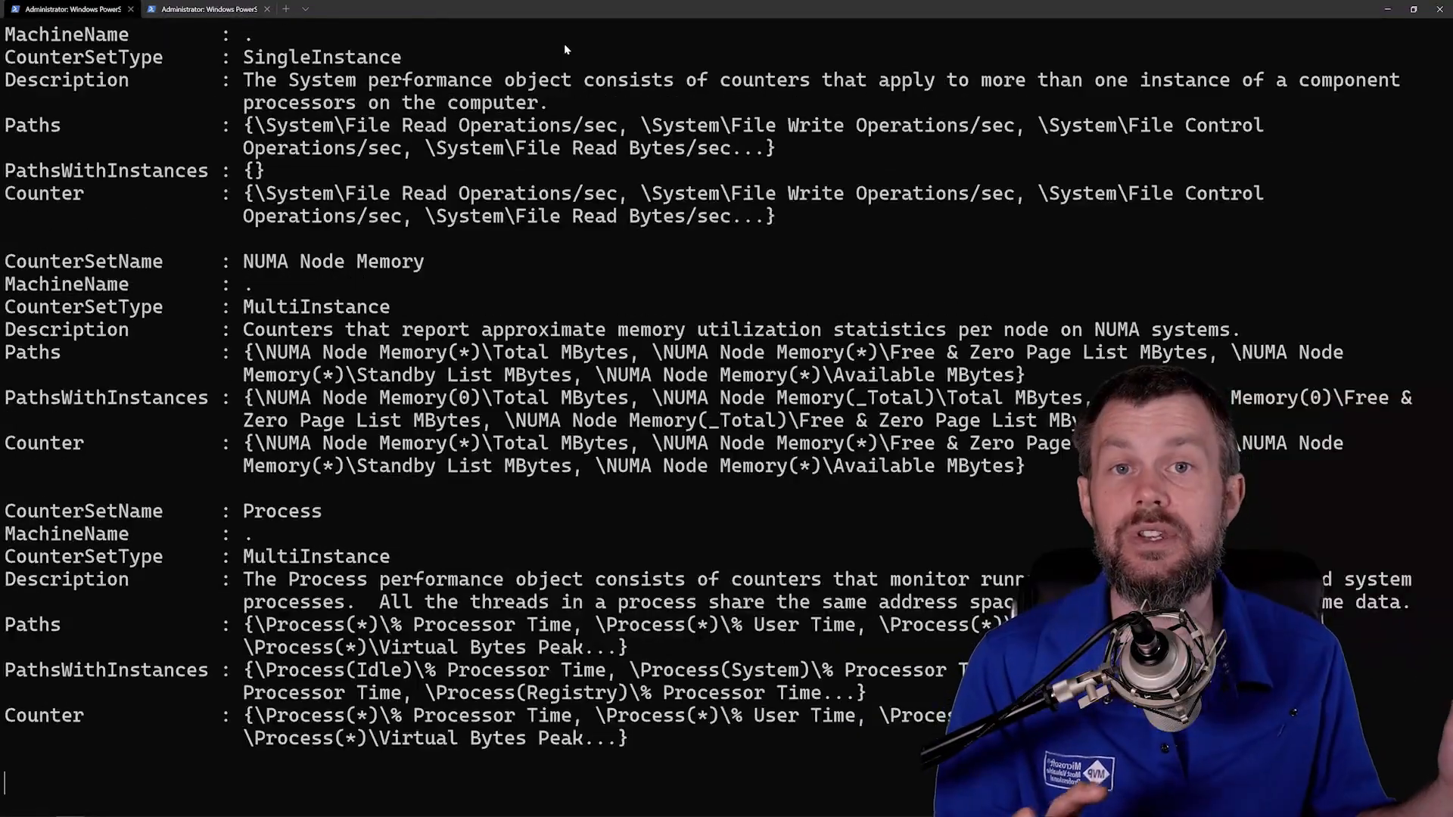
{"action": "scroll", "scroll_direction": "down", "scroll_amount": 3}
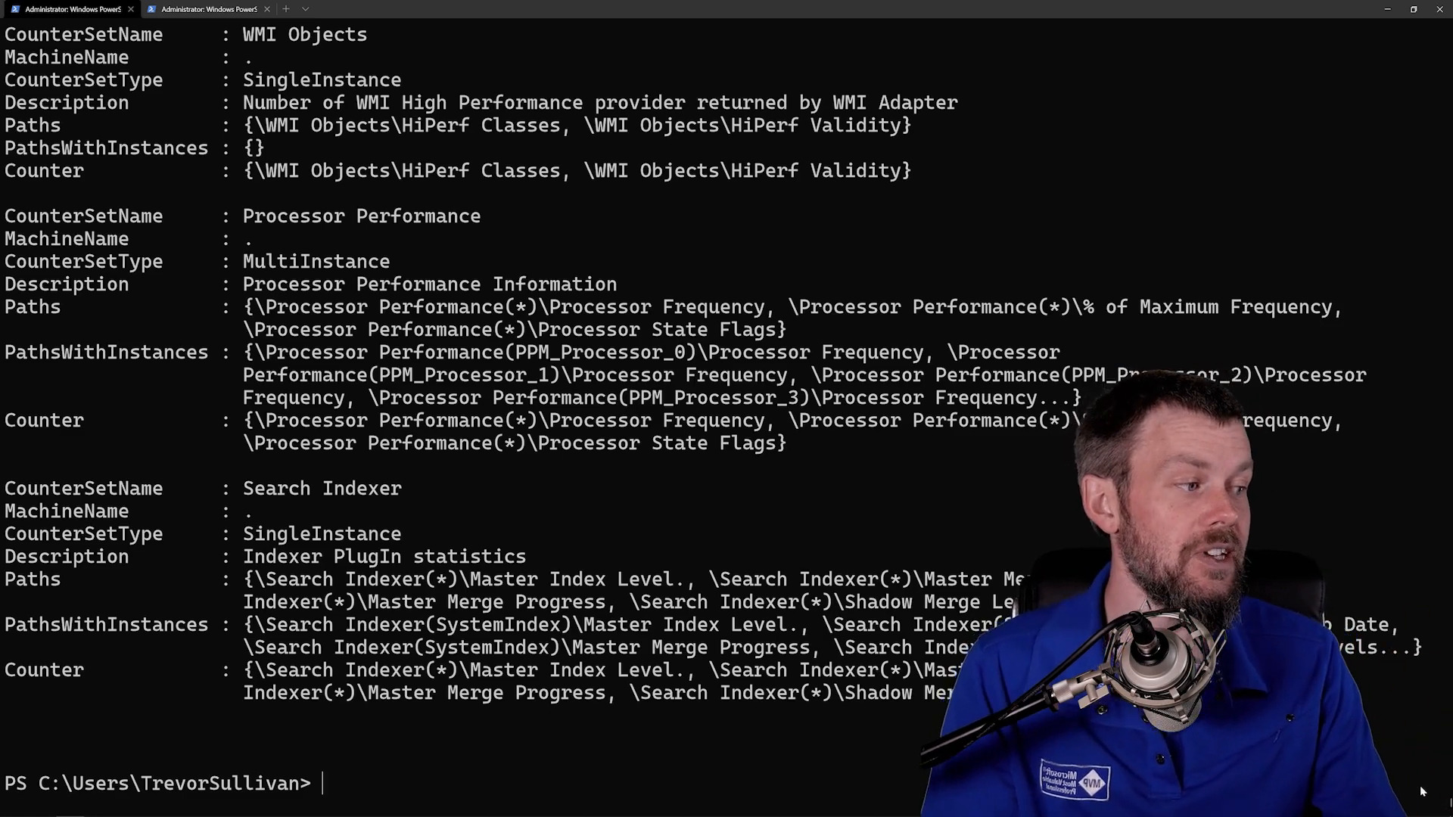
{"action": "scroll", "scroll_direction": "up", "scroll_amount": 3}
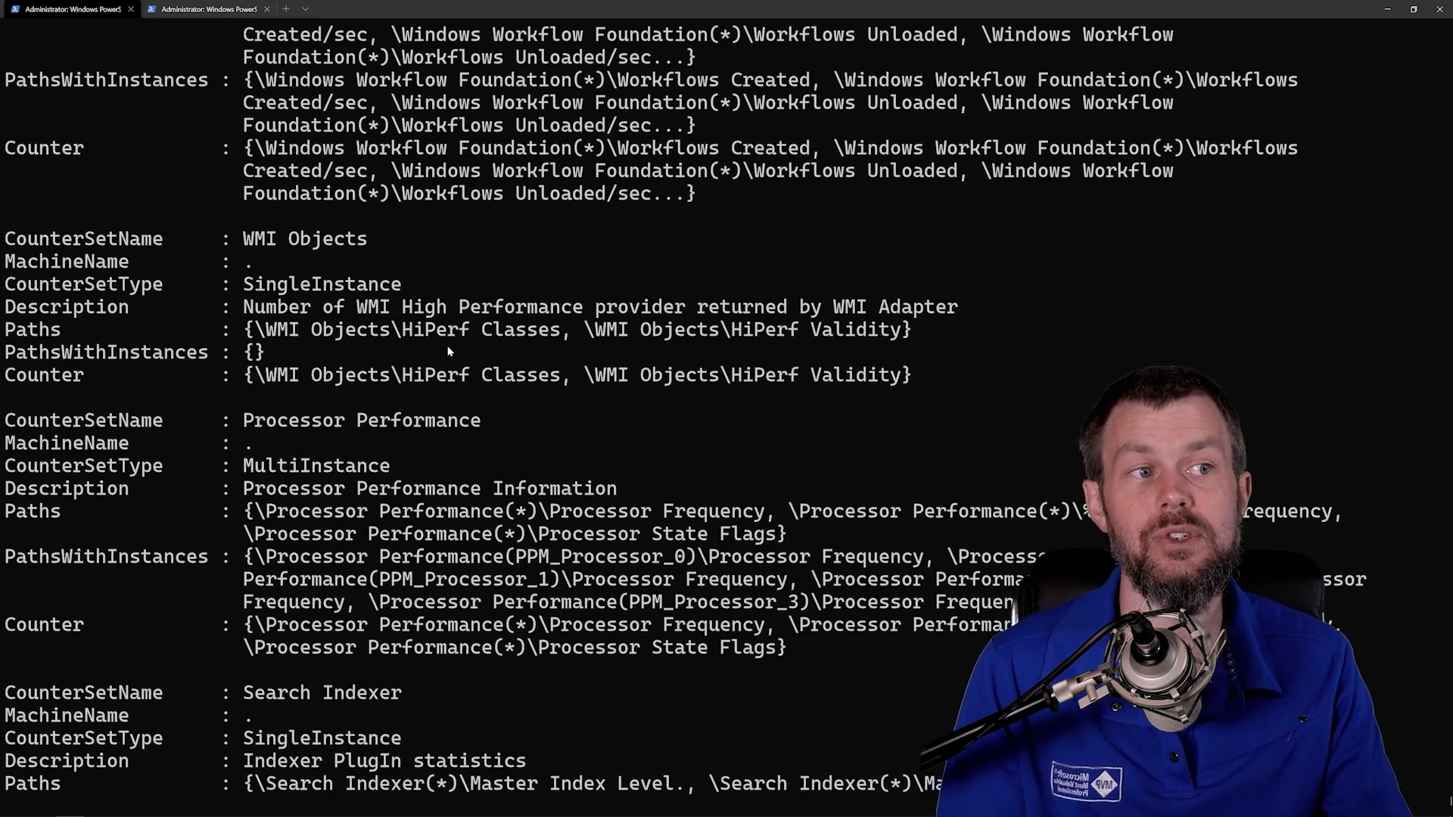
{"action": "scroll", "scroll_direction": "down", "scroll_amount": 3}
{"action": "type", "text": "Get-Counter -ListSet *"}
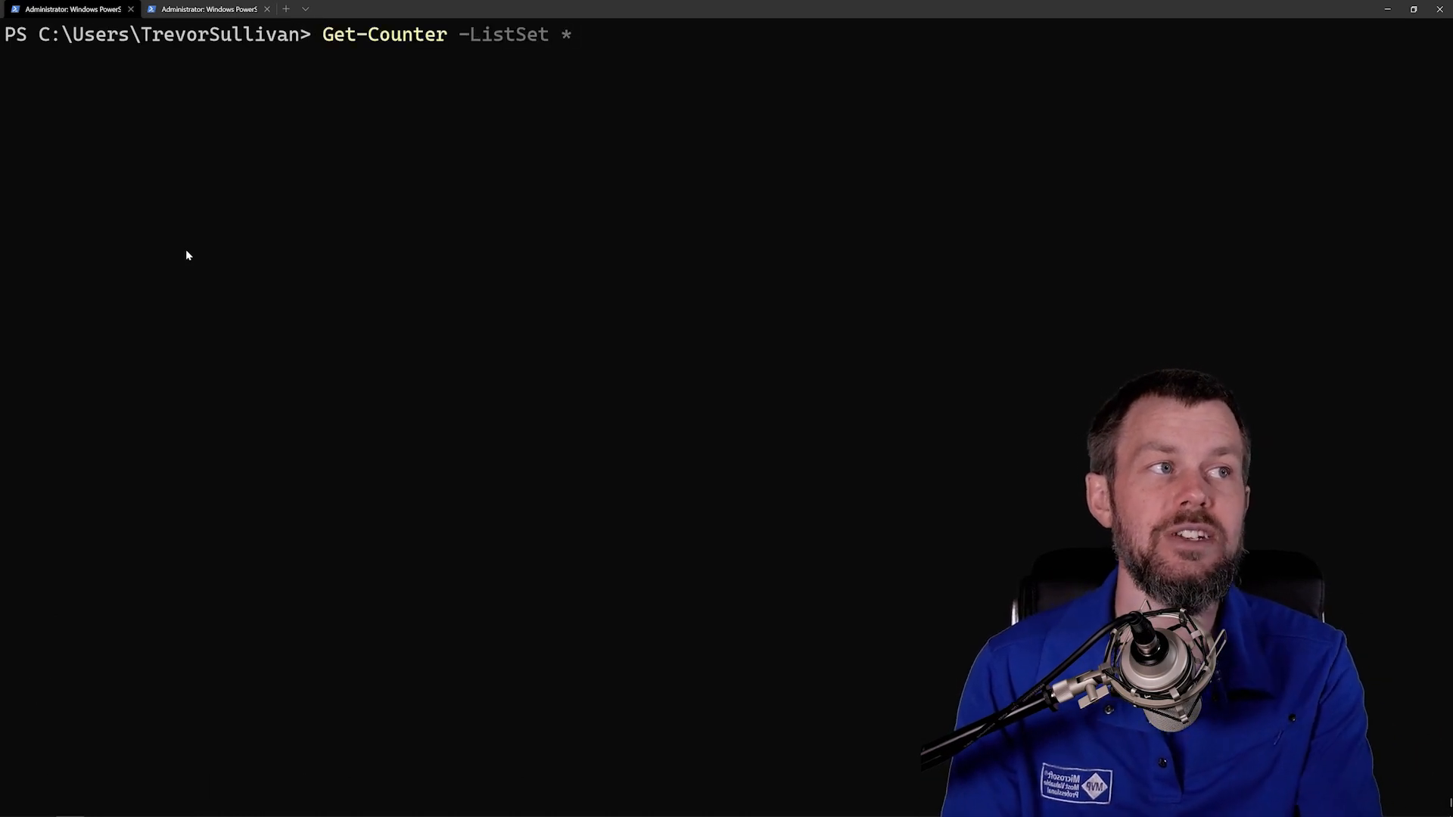
{"action": "key", "text": "Return"}
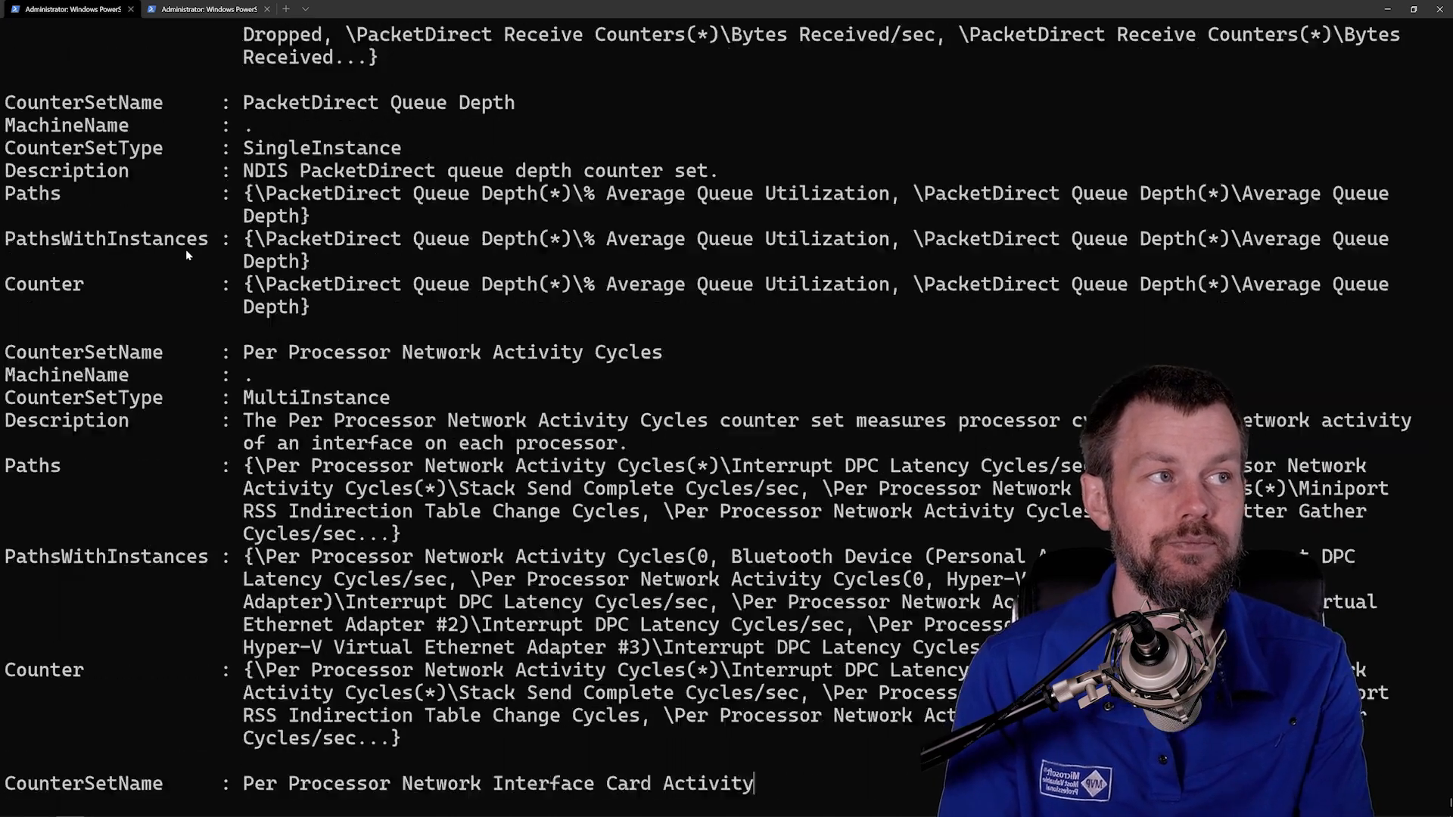
{"action": "scroll", "scroll_direction": "down", "scroll_amount": 3}
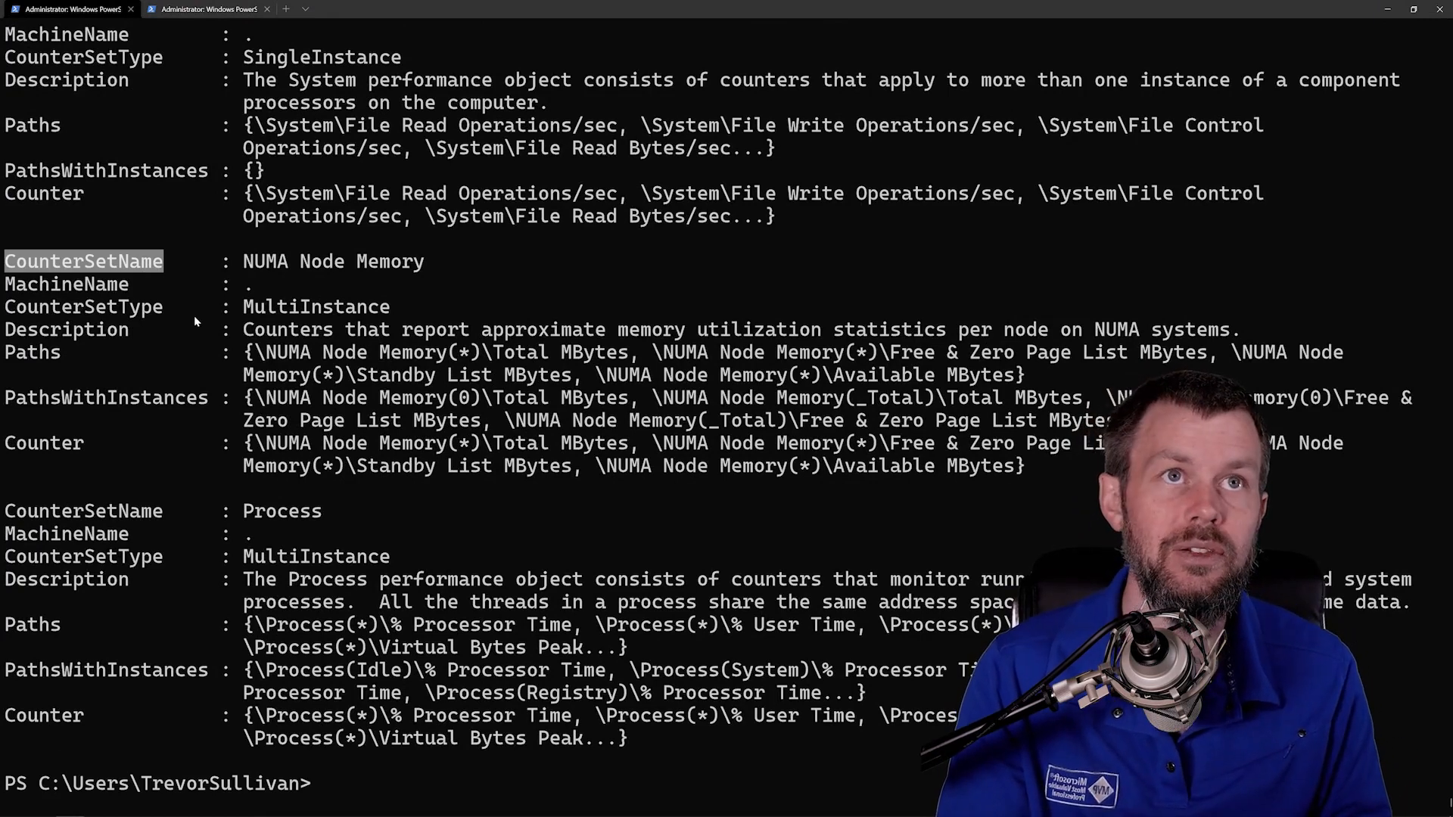
{"action": "type", "text": "Get-Counter -ListSet *"}
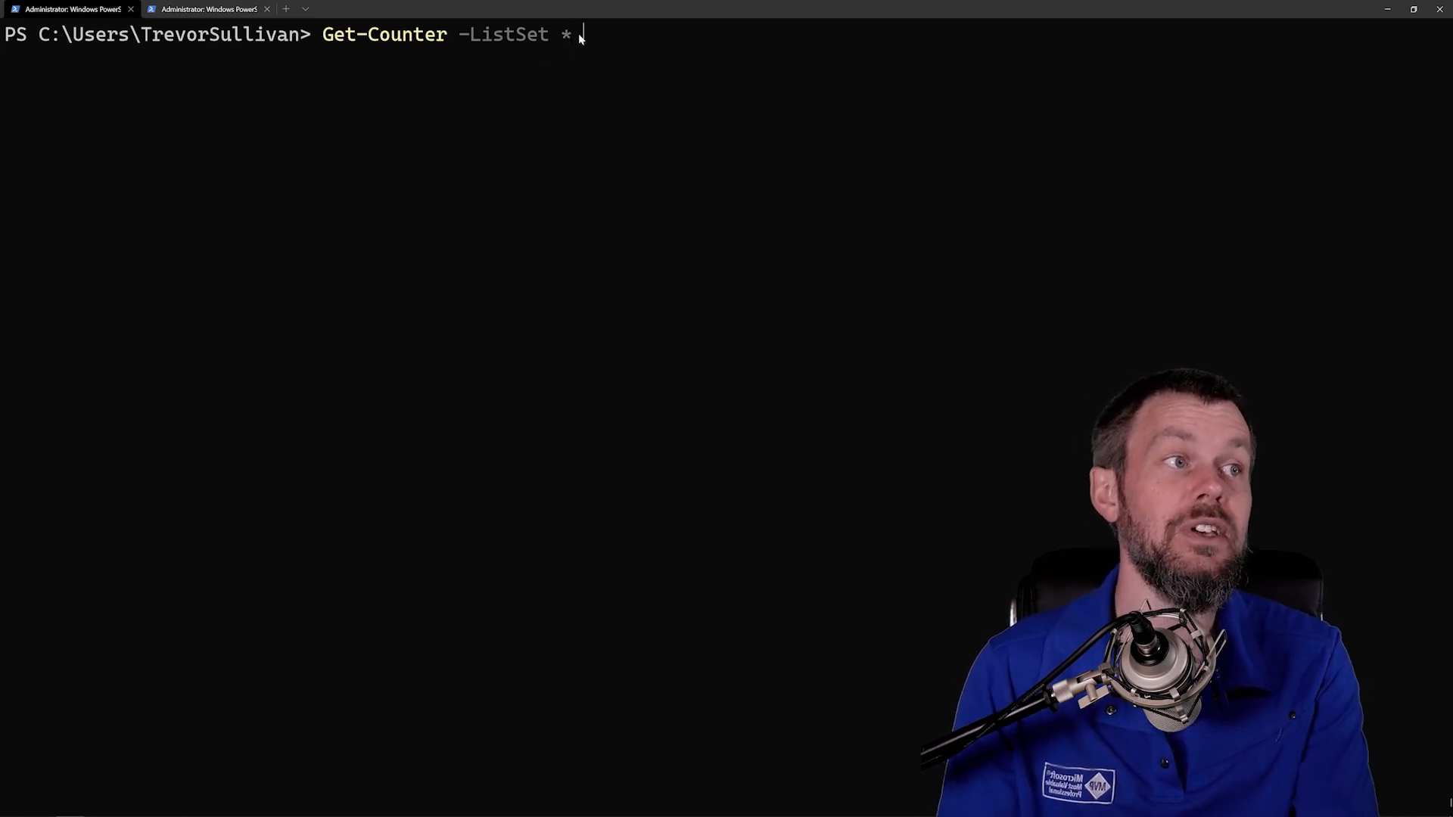
Pipe the listing into Where-Object with CounterSetName -match 'network' and run it.
{"action": "type", "text": "| Where-"}
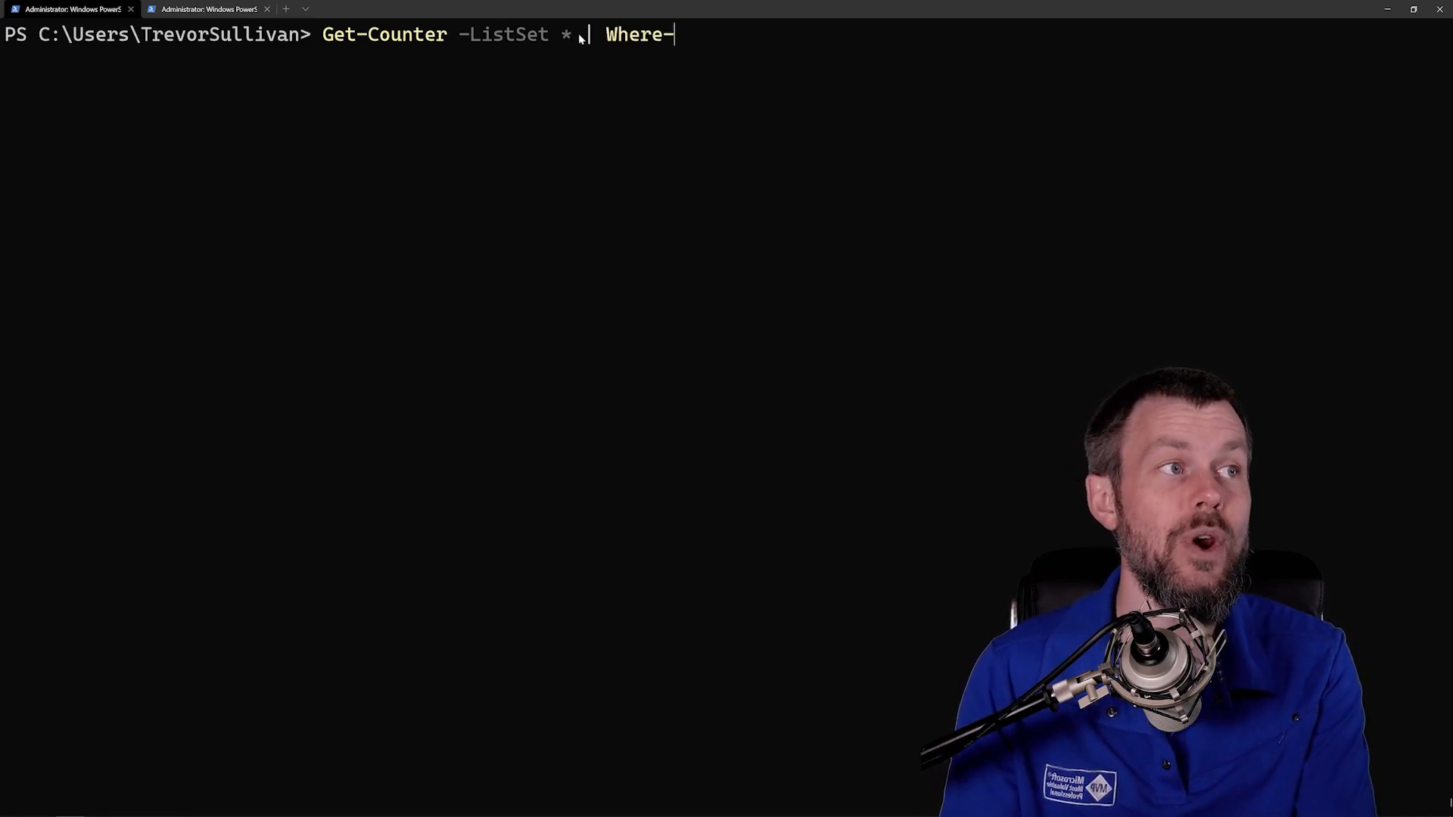
{"action": "type", "text": "Object -FilterScript"}
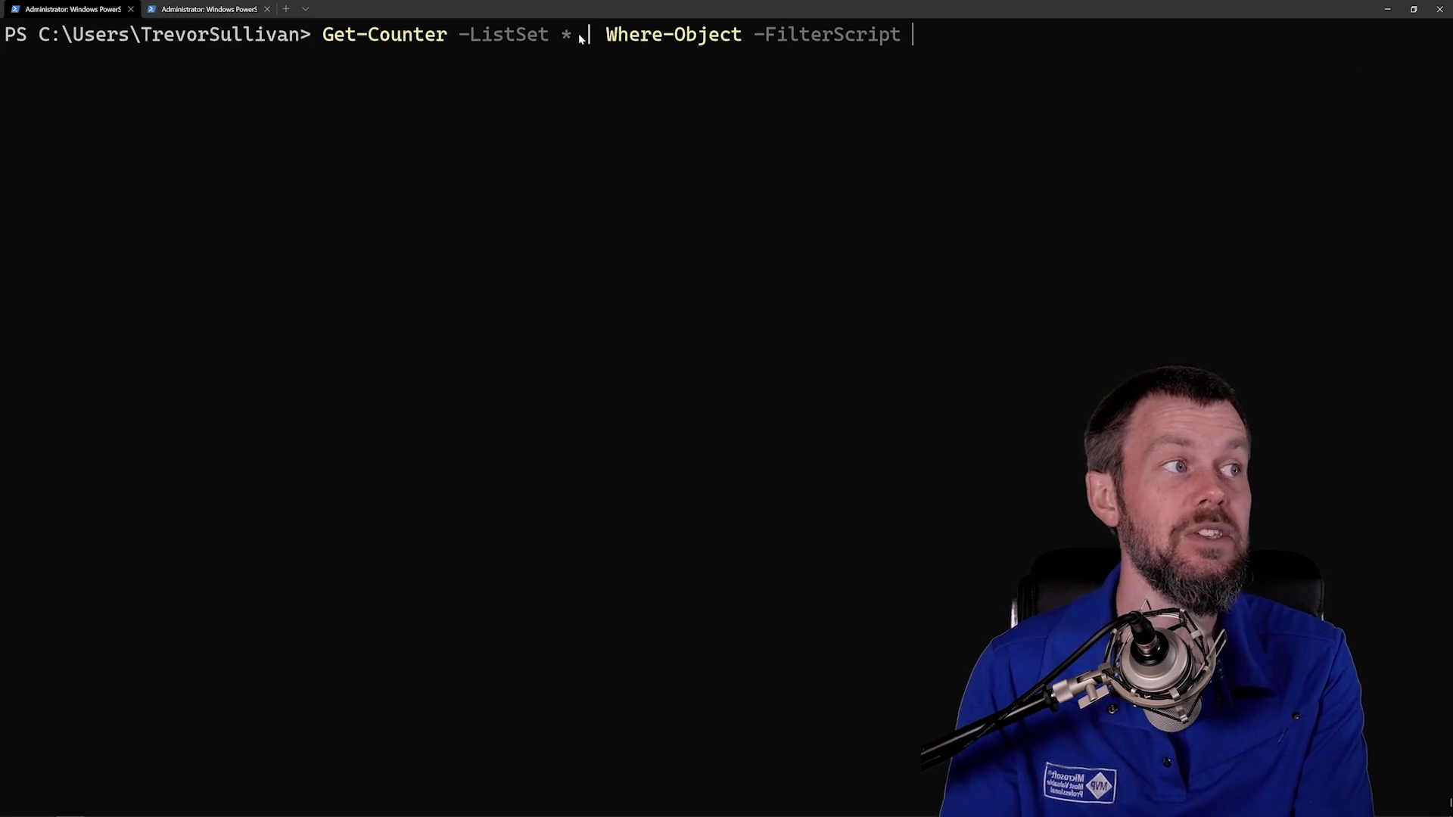
{"action": "type", "text": "{ $PSI"}
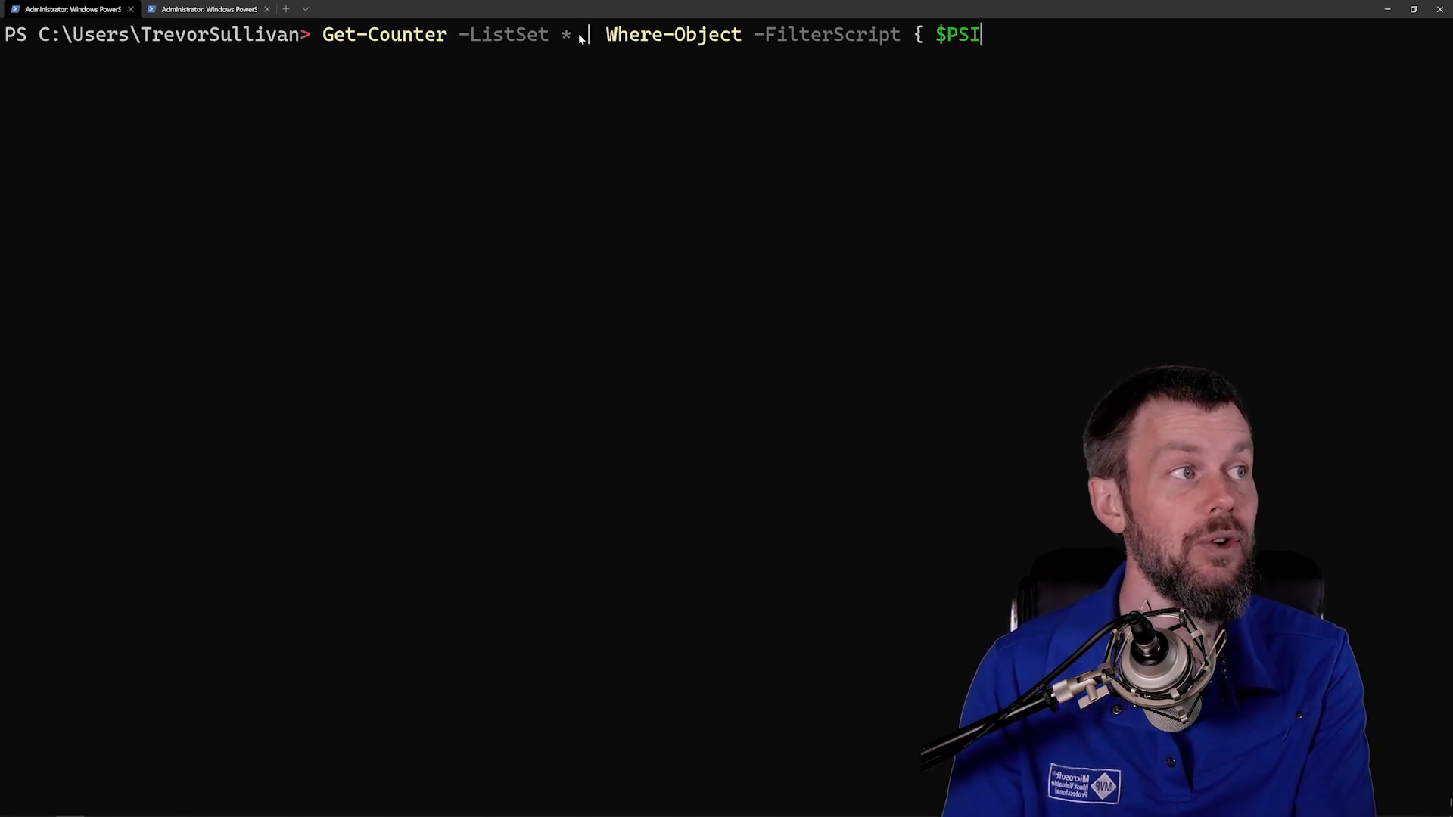
{"action": "type", "text": "tem.coun"}
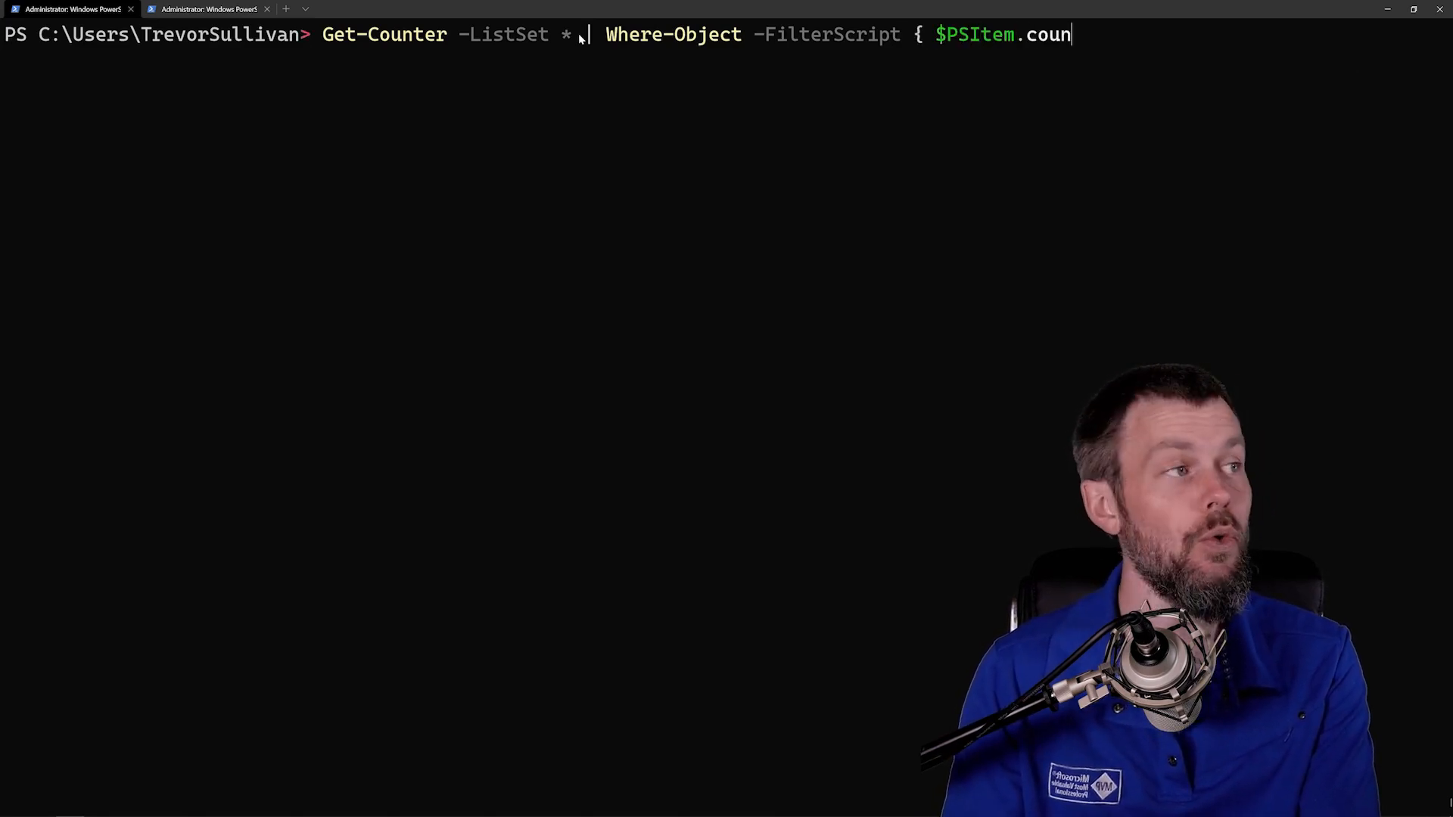
{"action": "type", "text": "tersetname"}
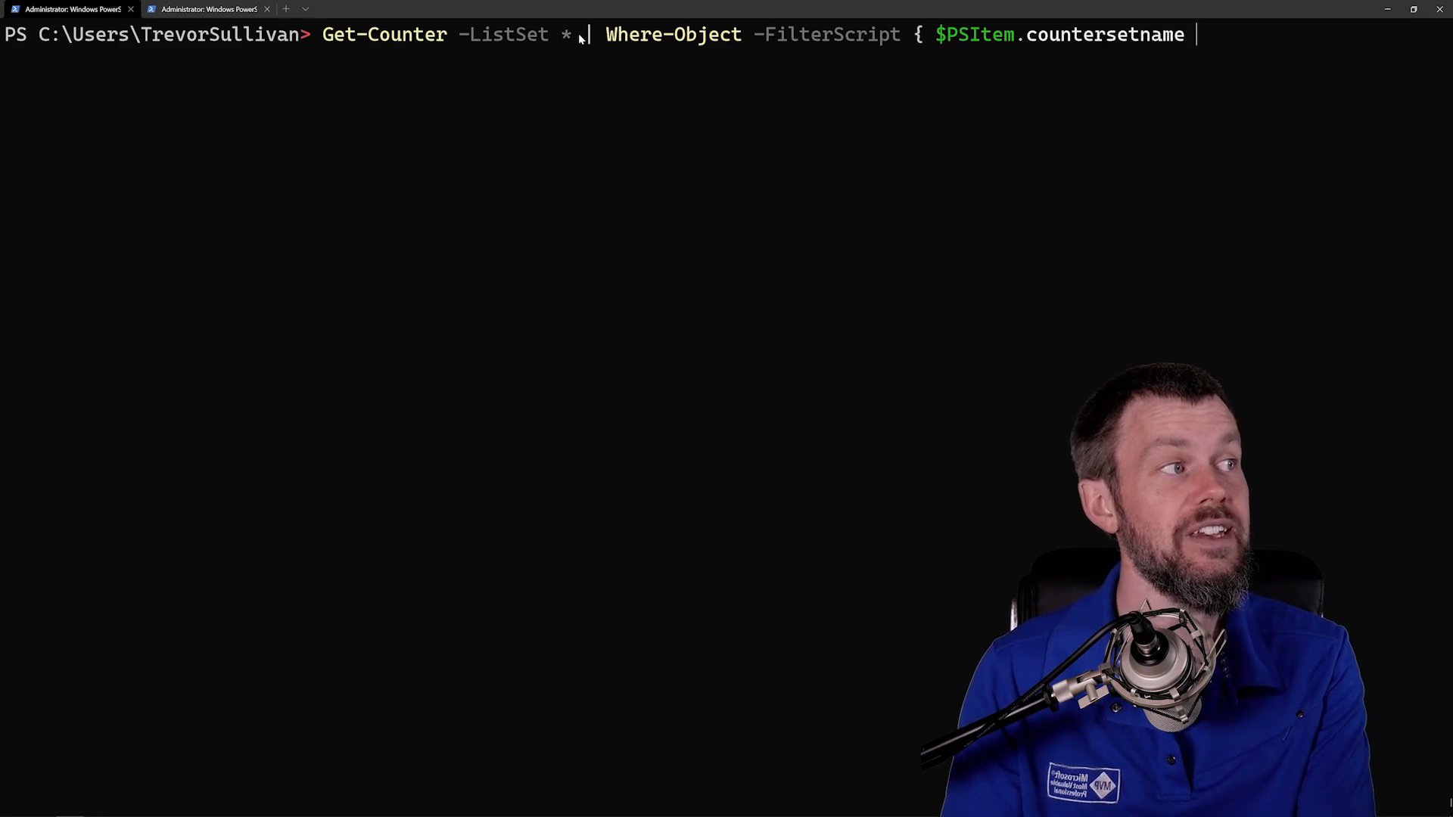
{"action": "type", "text": "-match '"}
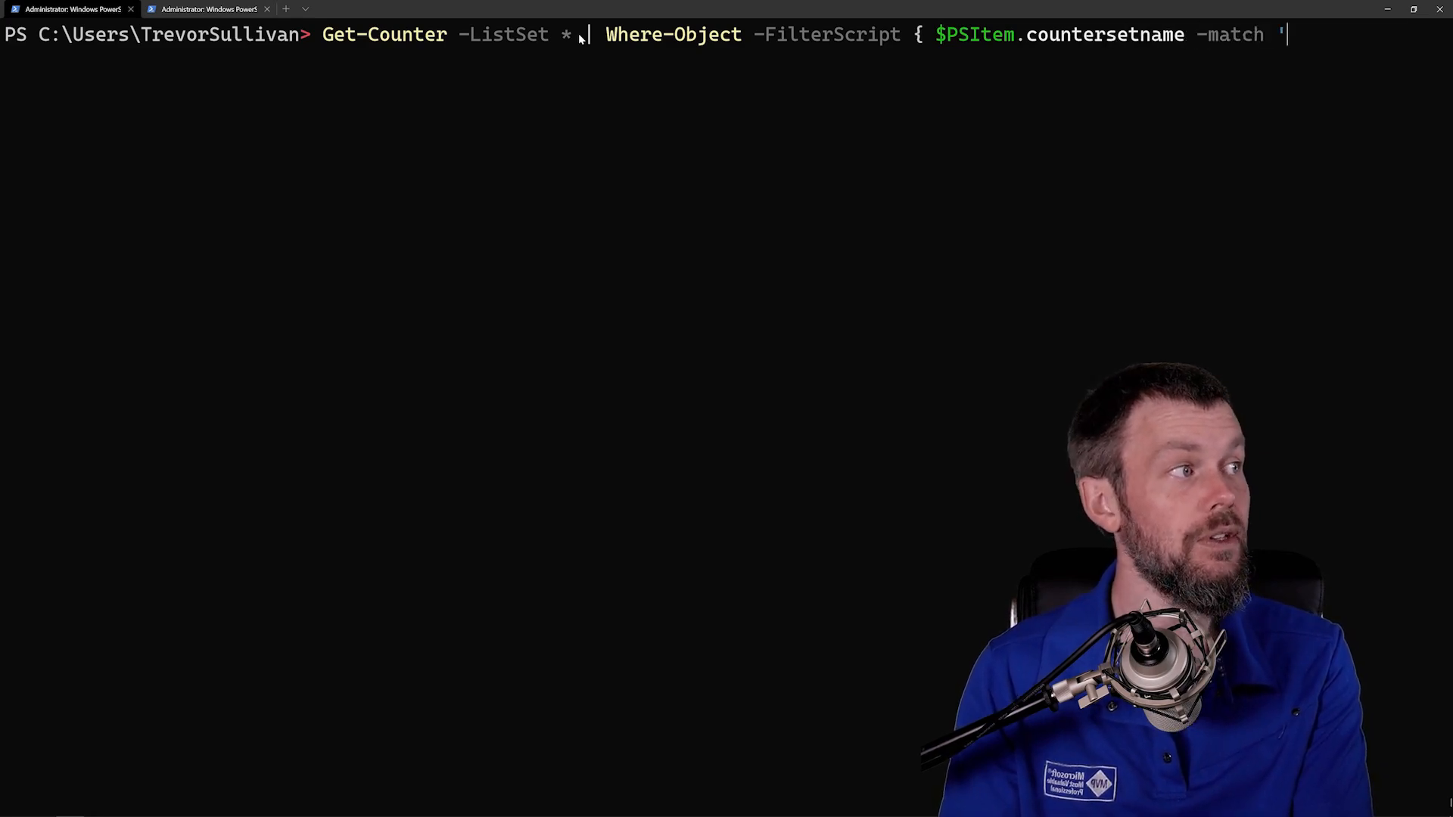
{"action": "key", "text": "Return"}
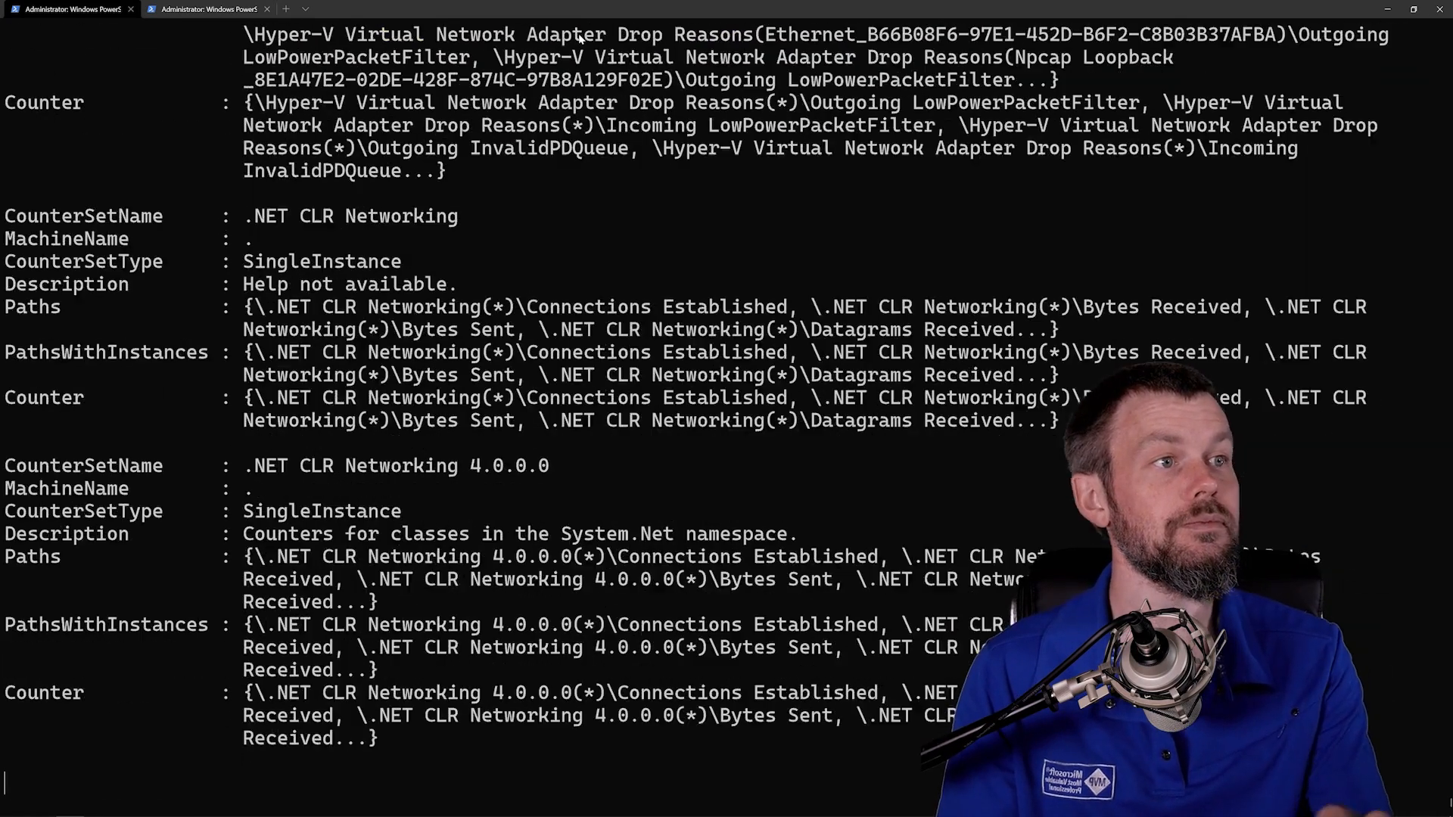
Scroll the network counter set results and select the CounterSetName property name.
{"action": "scroll", "scroll_direction": "down", "scroll_amount": 3}
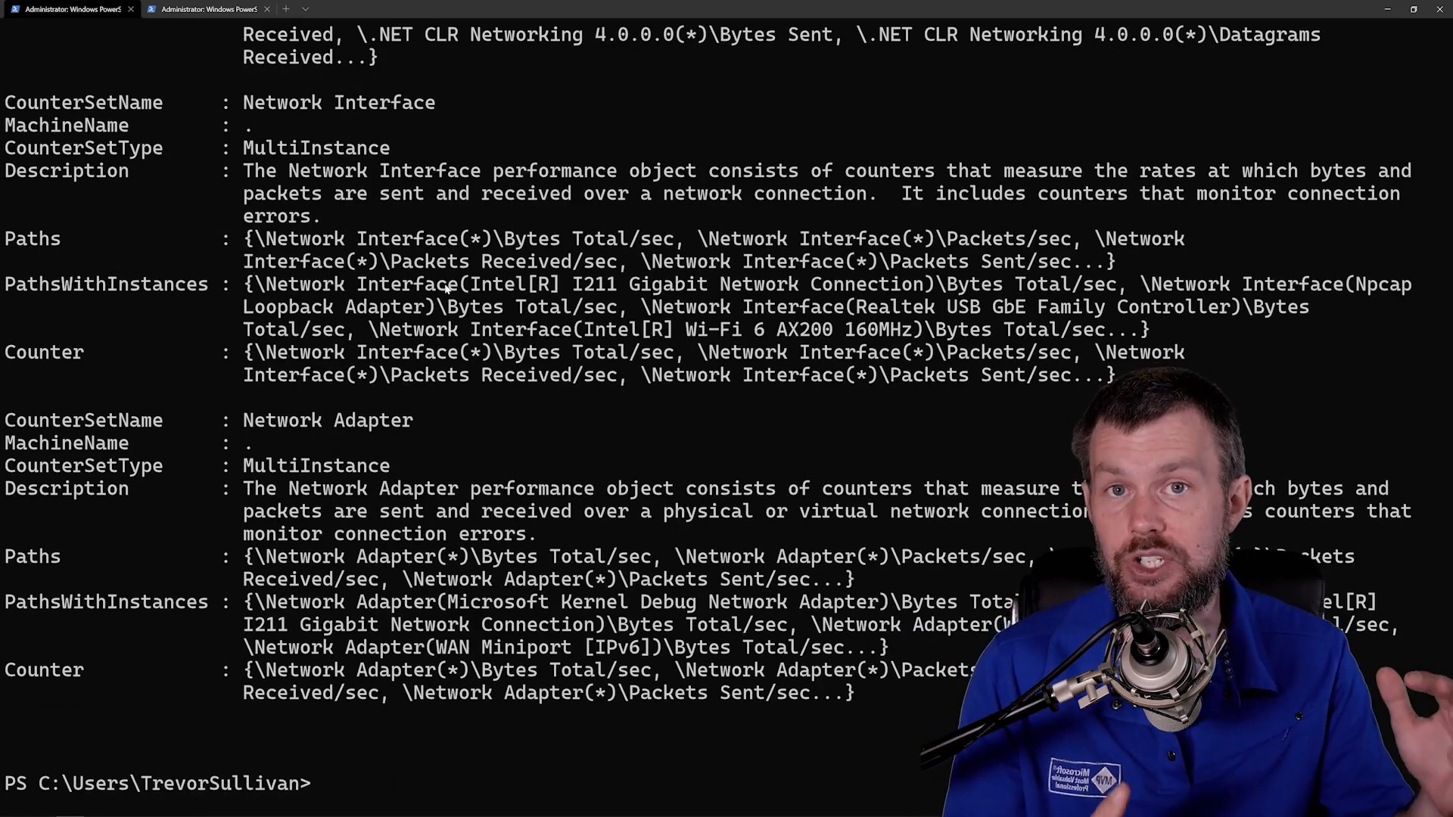
{"action": "scroll", "scroll_direction": "up", "scroll_amount": 3}
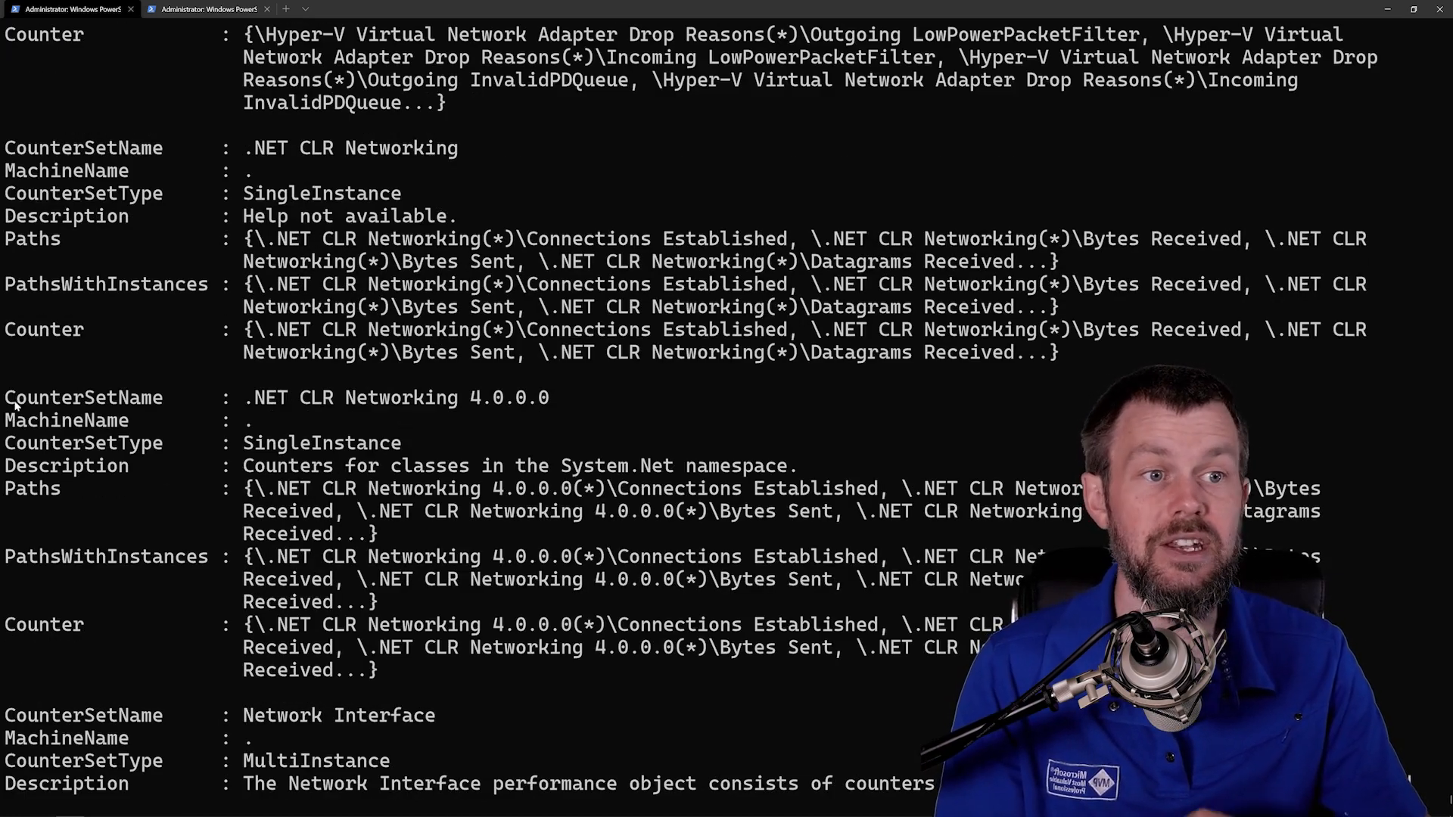
{"action": "double_click", "coordinate": [82, 397]}
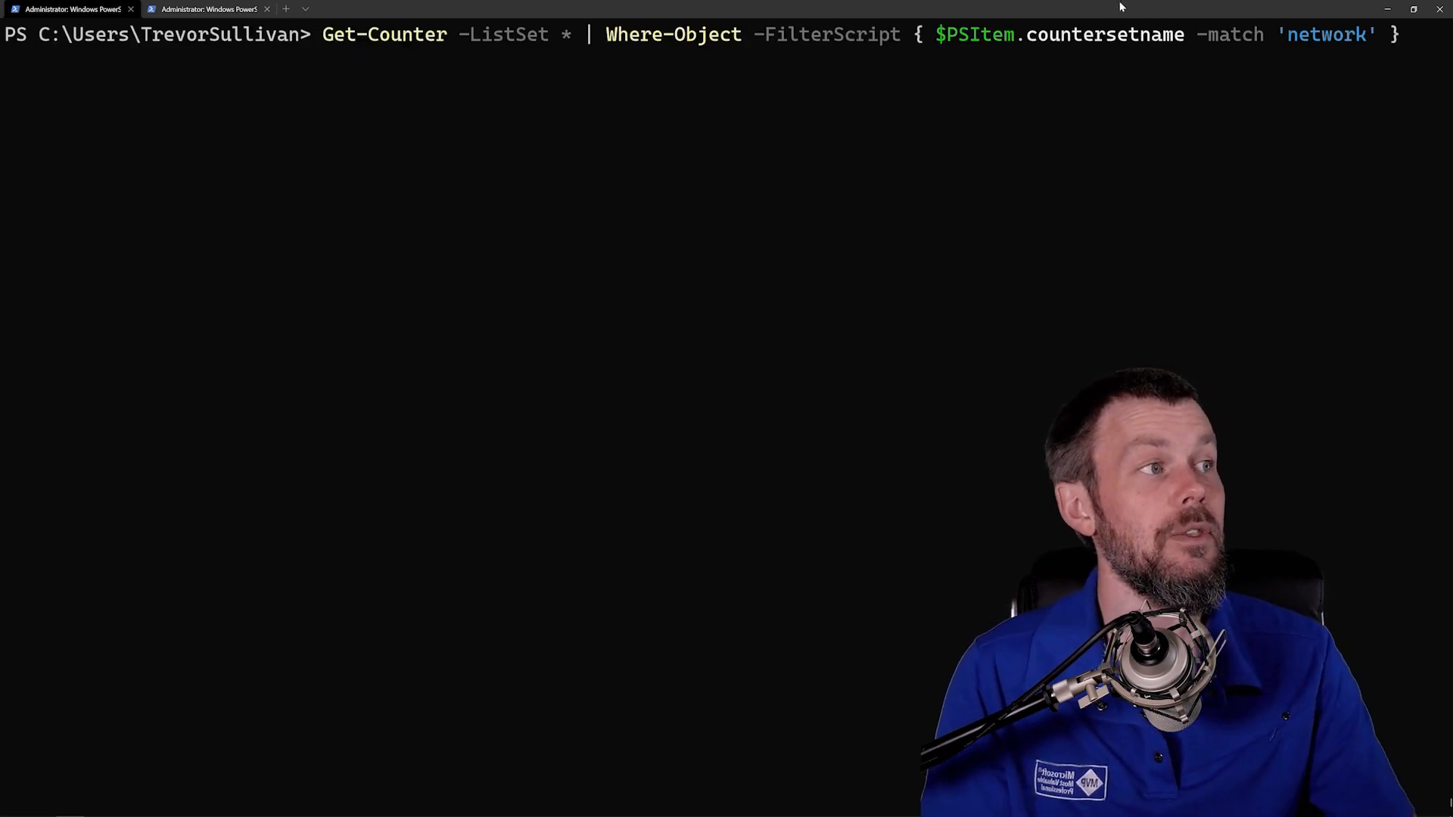
{"action": "mouse_move", "coordinate": [1246, 52]}
{"action": "type", "text": " | s"}
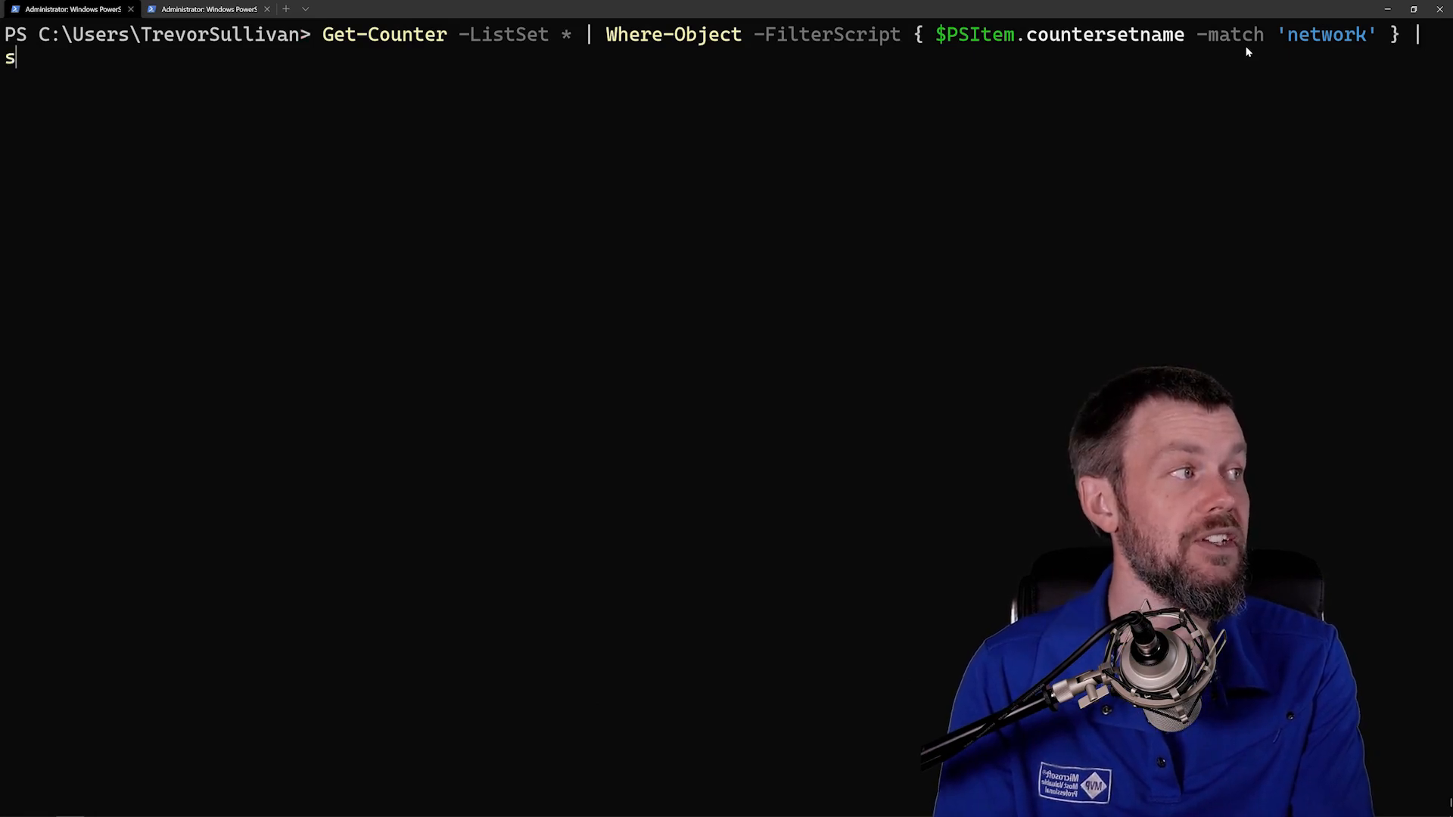
Append Select-Object -Property CounterSetName to the network filter and run it.
{"action": "type", "text": "elect-Object -Property"}
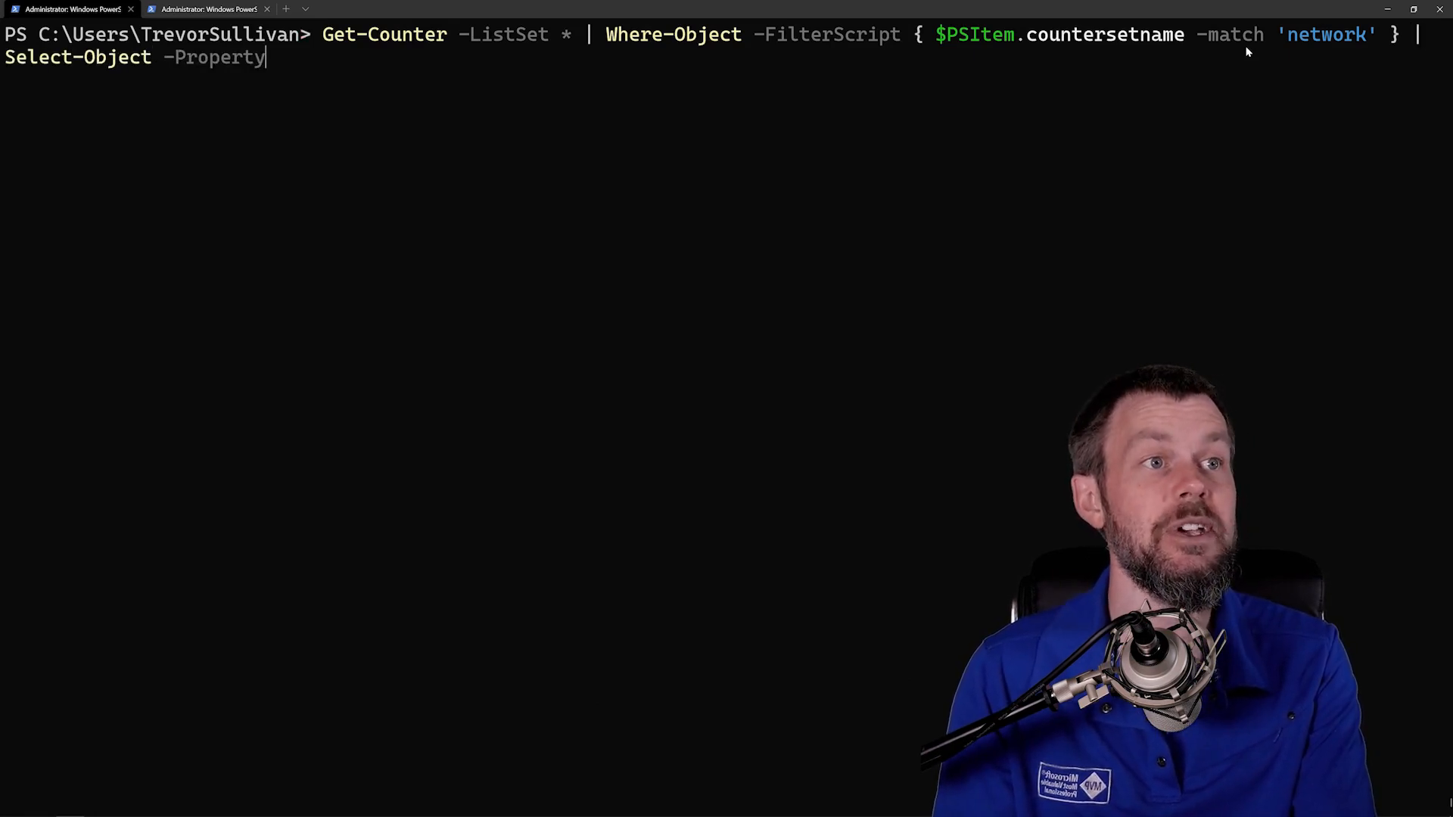
{"action": "type", "text": "CounterSet"}
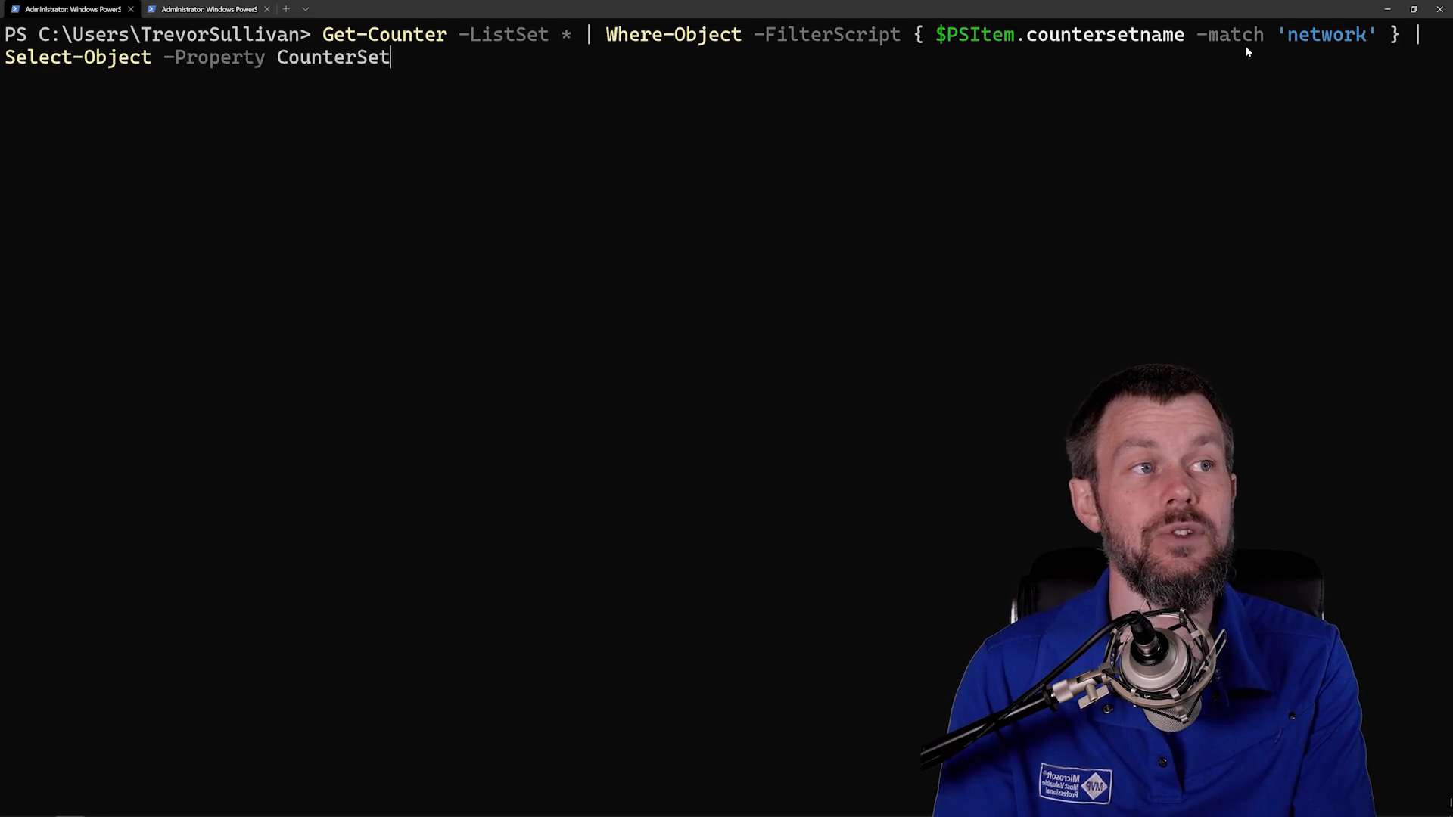
{"action": "key", "text": "Return"}
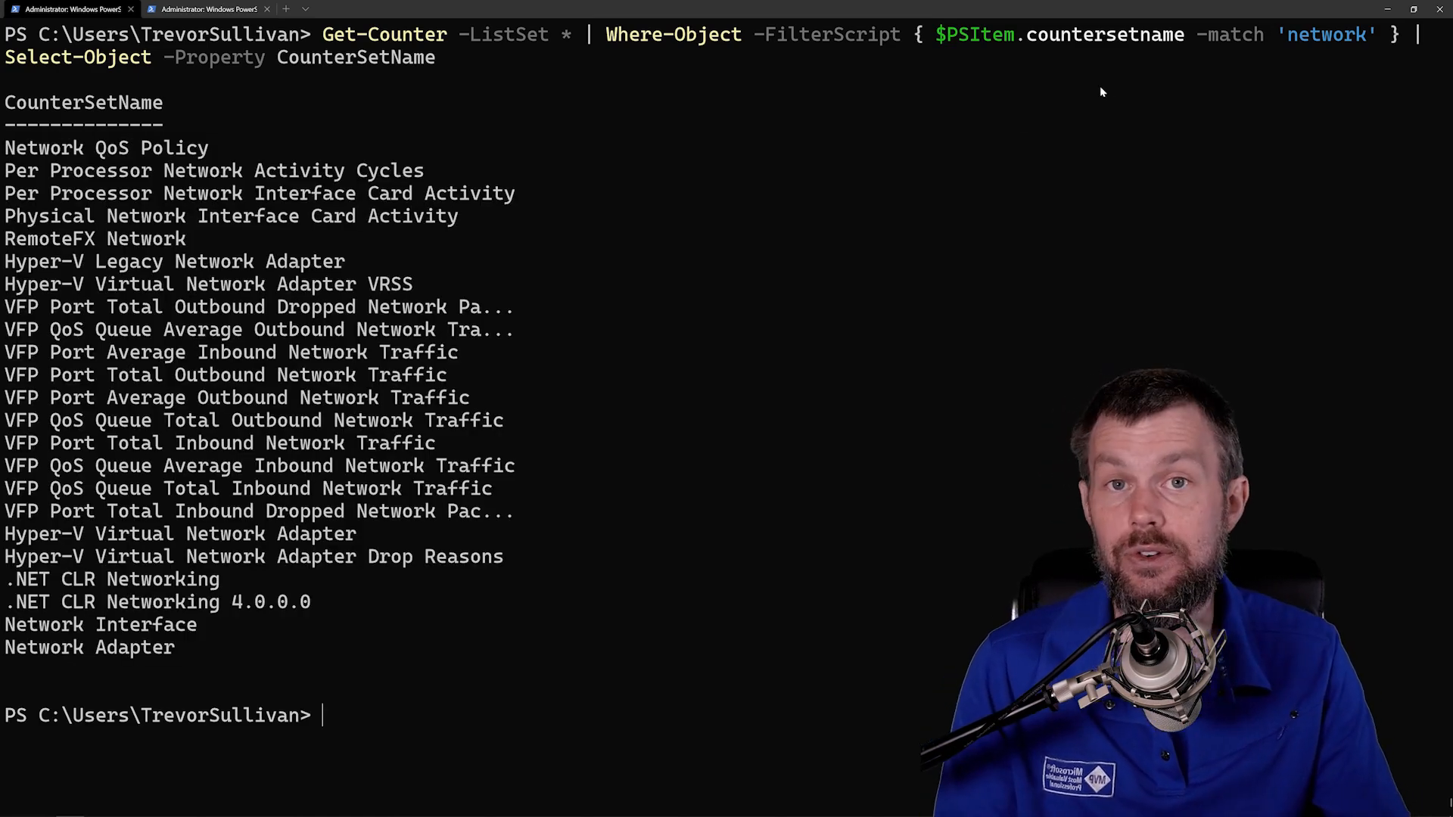
{"action": "mouse_move", "coordinate": [620, 289]}
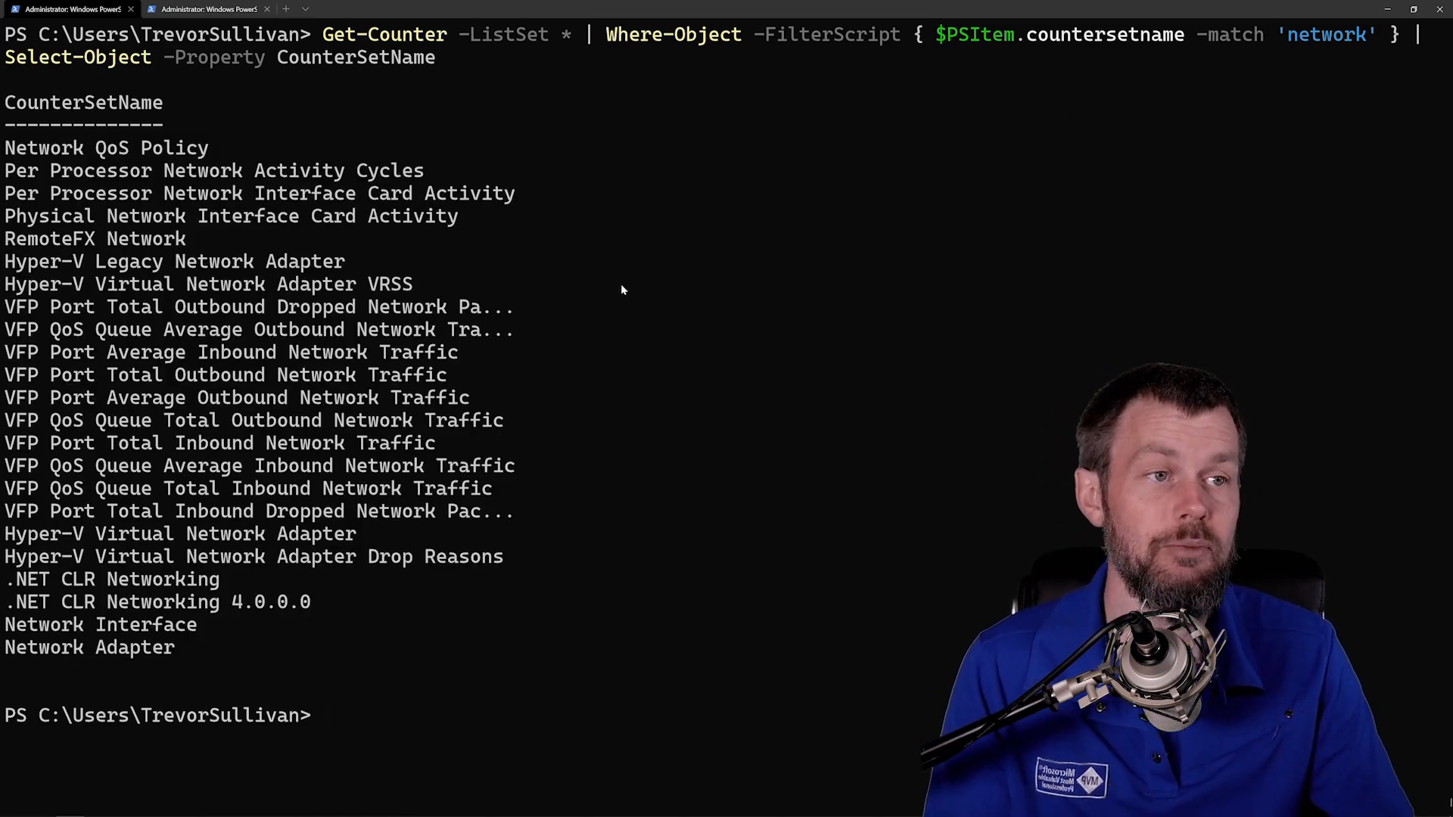
{"action": "mouse_move", "coordinate": [552, 338]}
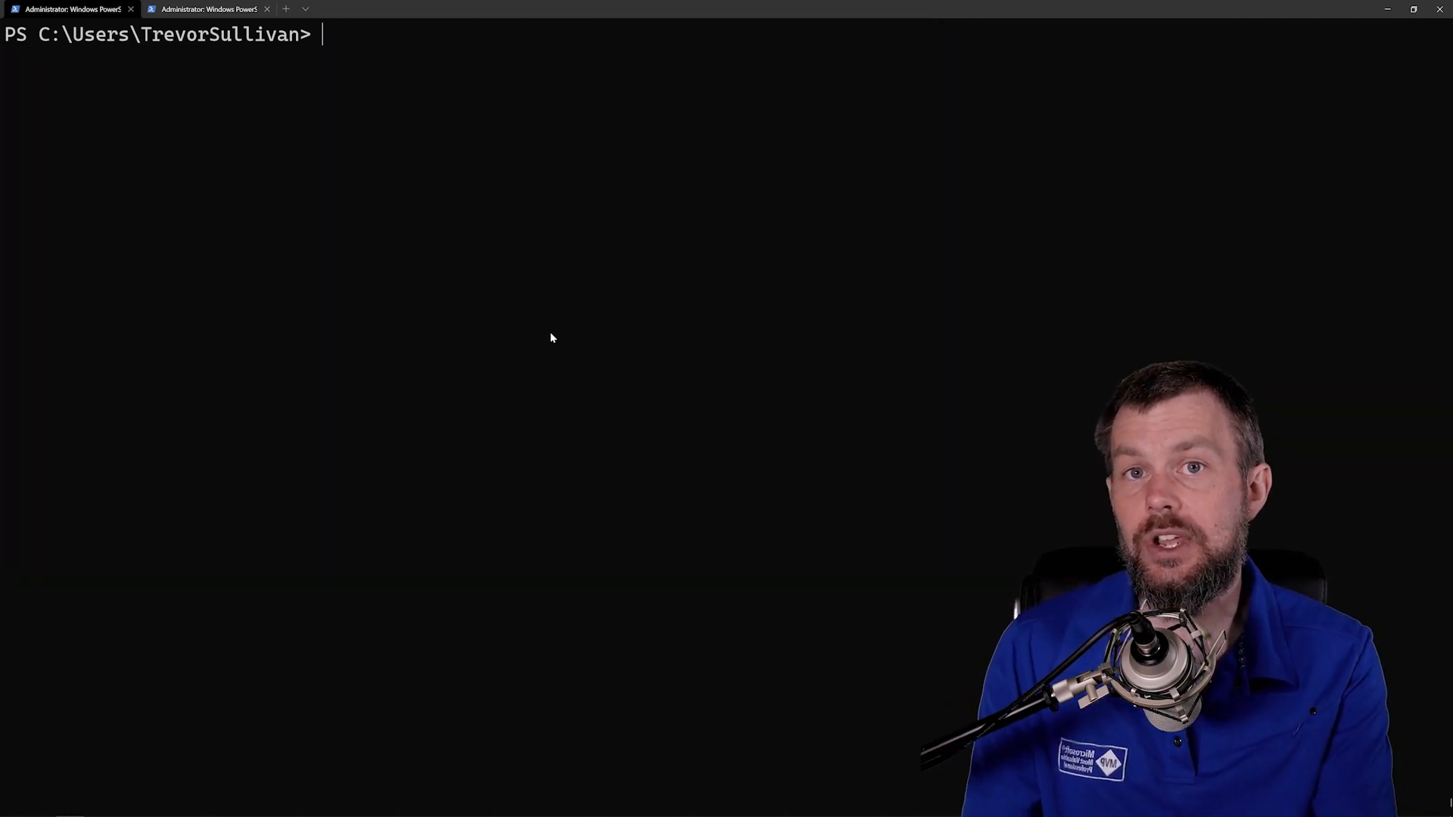
Run Get-Counter -ListSet * piped into Out-GridView to open the grid window.
{"action": "type", "text": "Get-Counter -ListSet * | Where-Object -FilterScript { $PSItem.countersetname -match 'network' } | Select-Object -Property CounterSetName"}
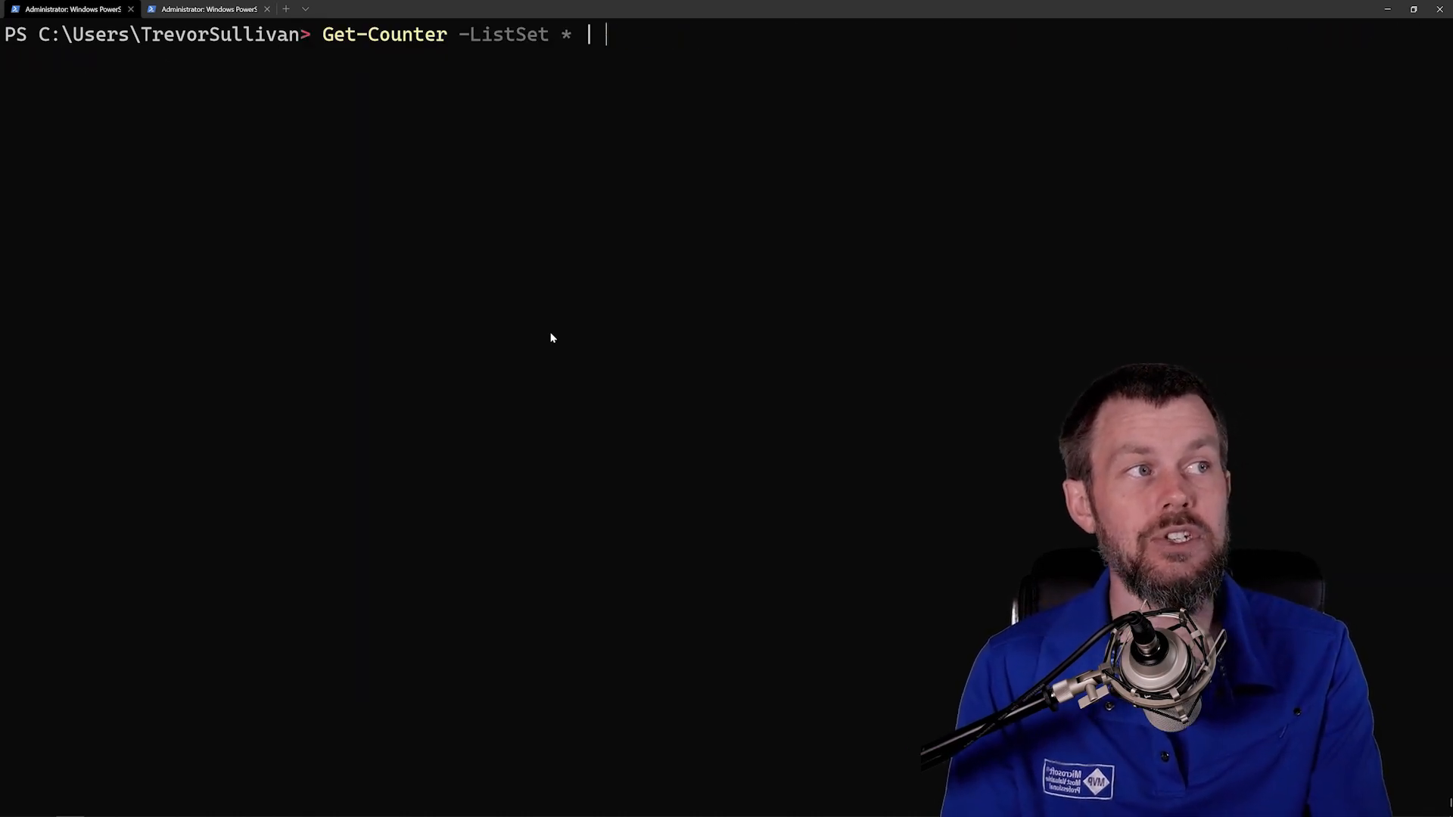
{"action": "type", "text": "Out-gridView"}
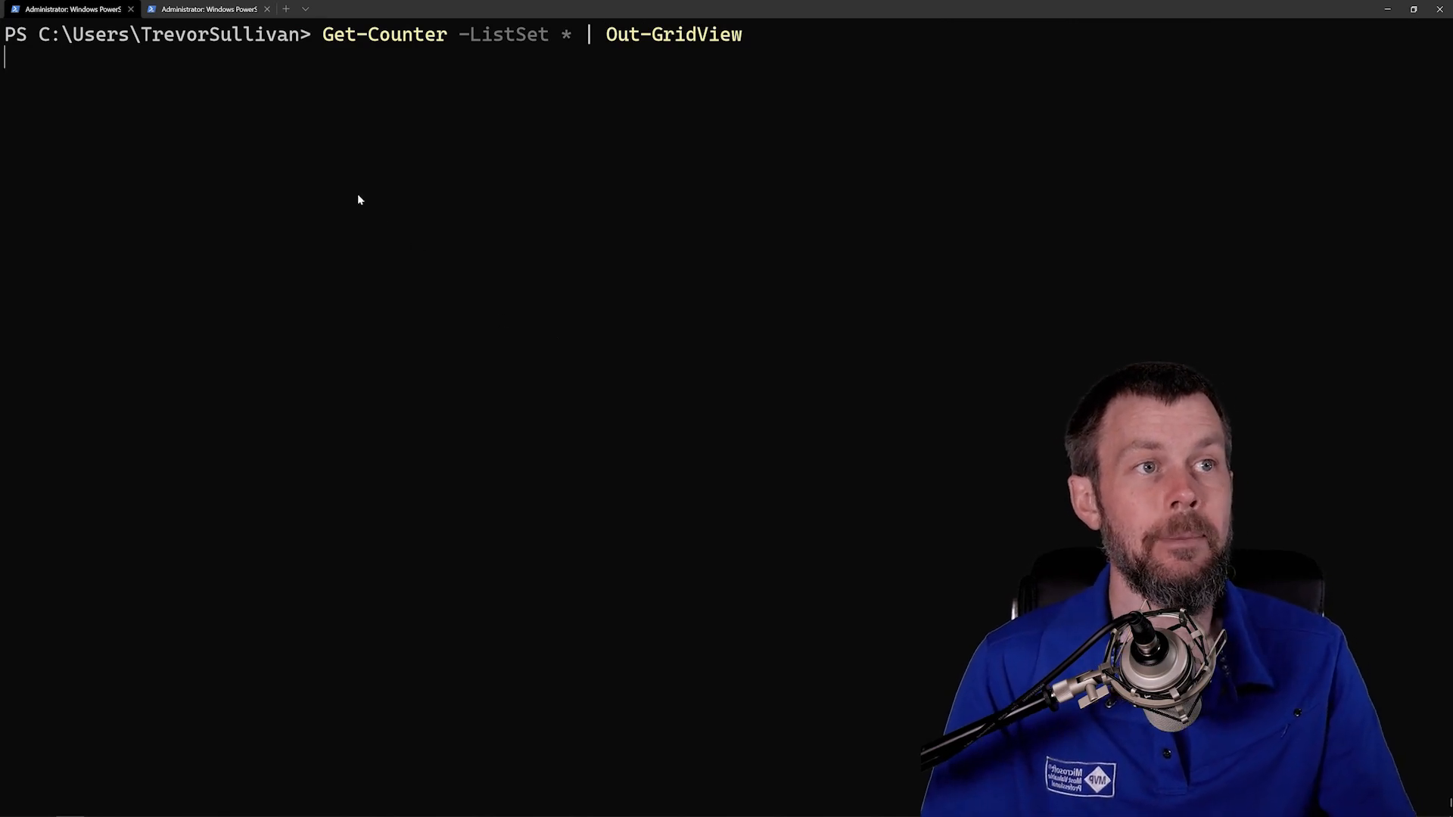
{"action": "key", "text": "Return"}
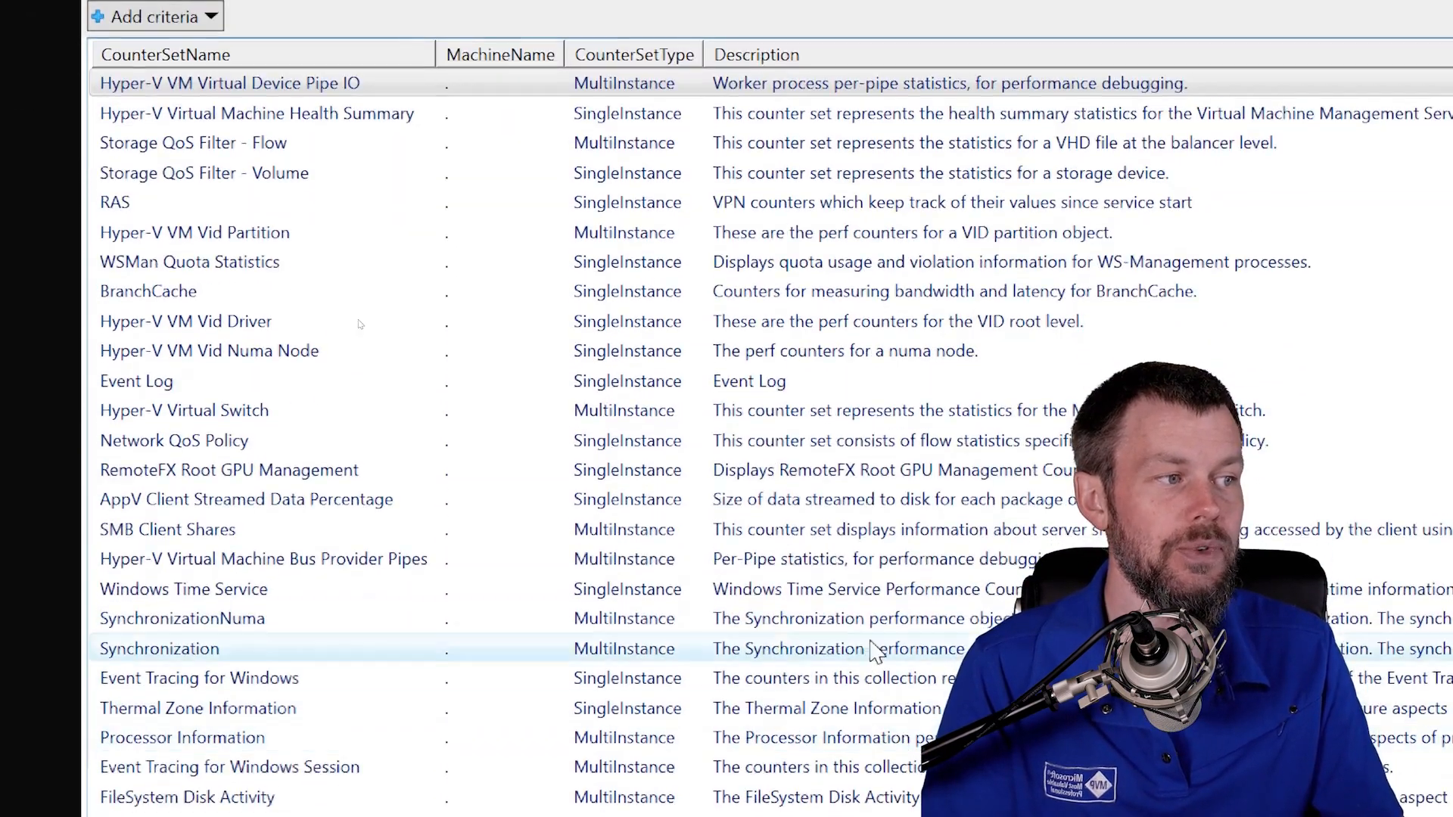
Filter the grid for 'network', sort by CounterSetName, switch the filter to 'processor', and close.
{"action": "left_click", "coordinate": [194, 232]}
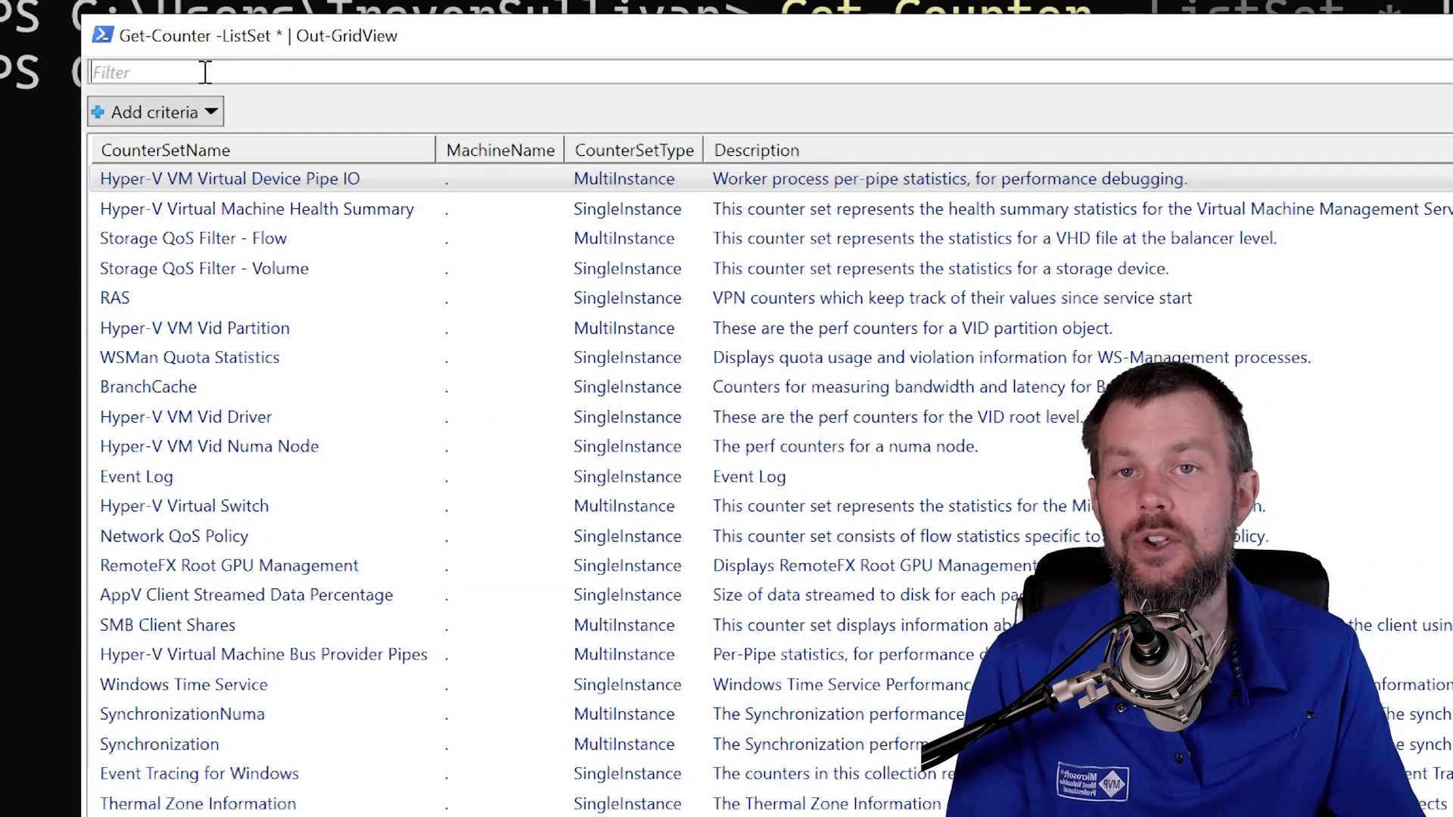
{"action": "scroll", "scroll_direction": "down", "scroll_amount": 3}
{"action": "type", "text": "network"}
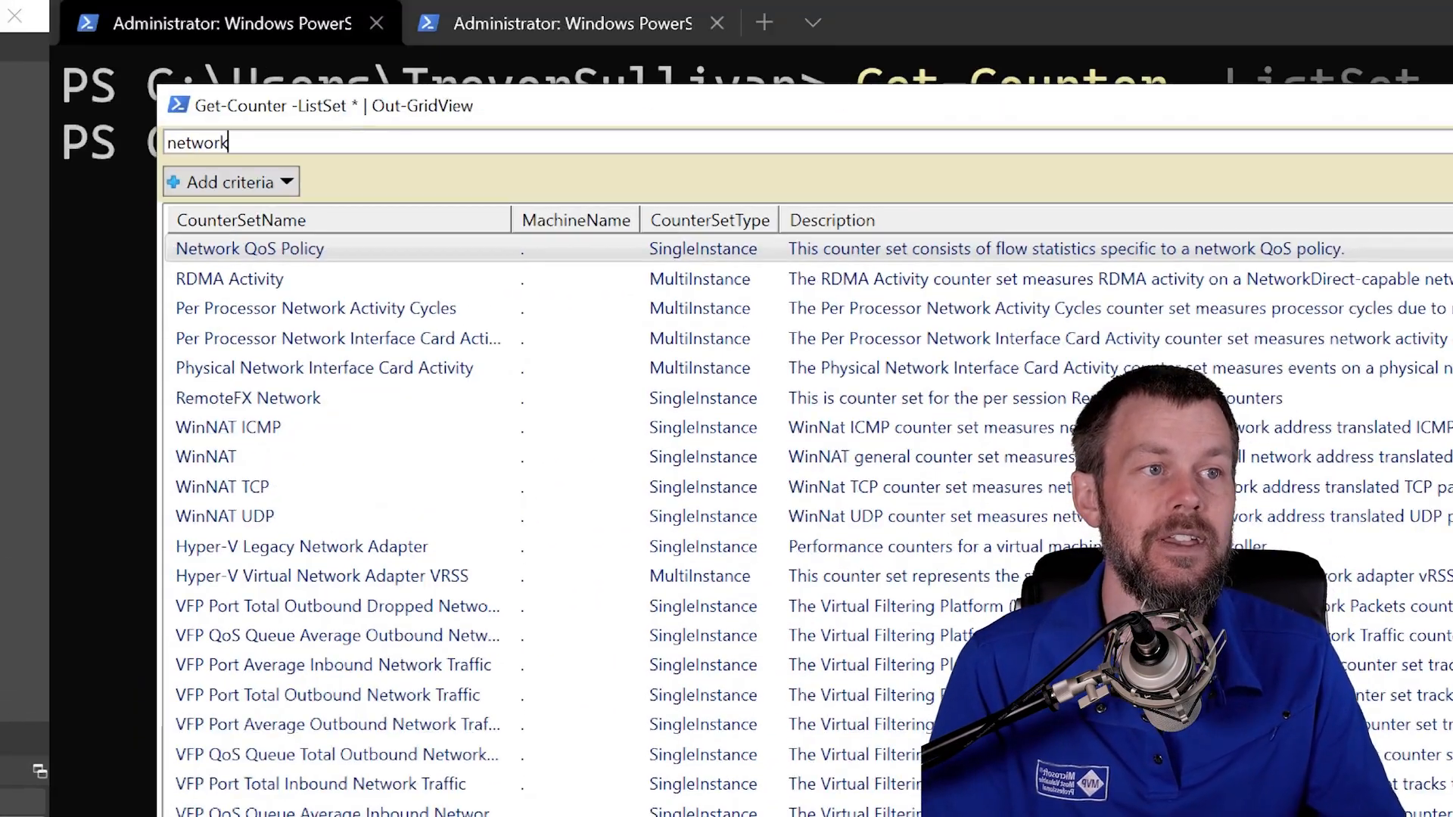
{"action": "left_click", "coordinate": [241, 220]}
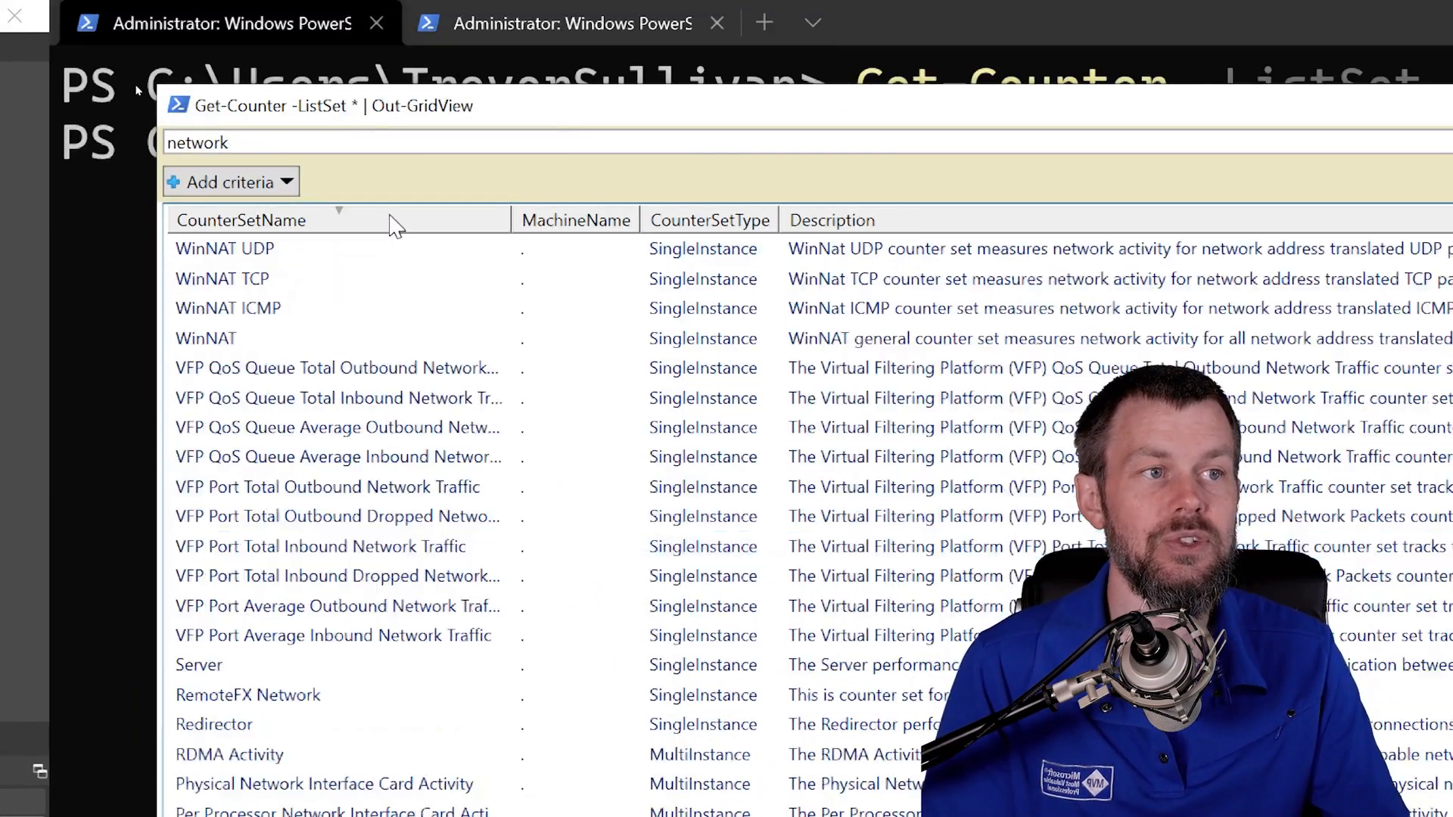
{"action": "left_click", "coordinate": [242, 219]}
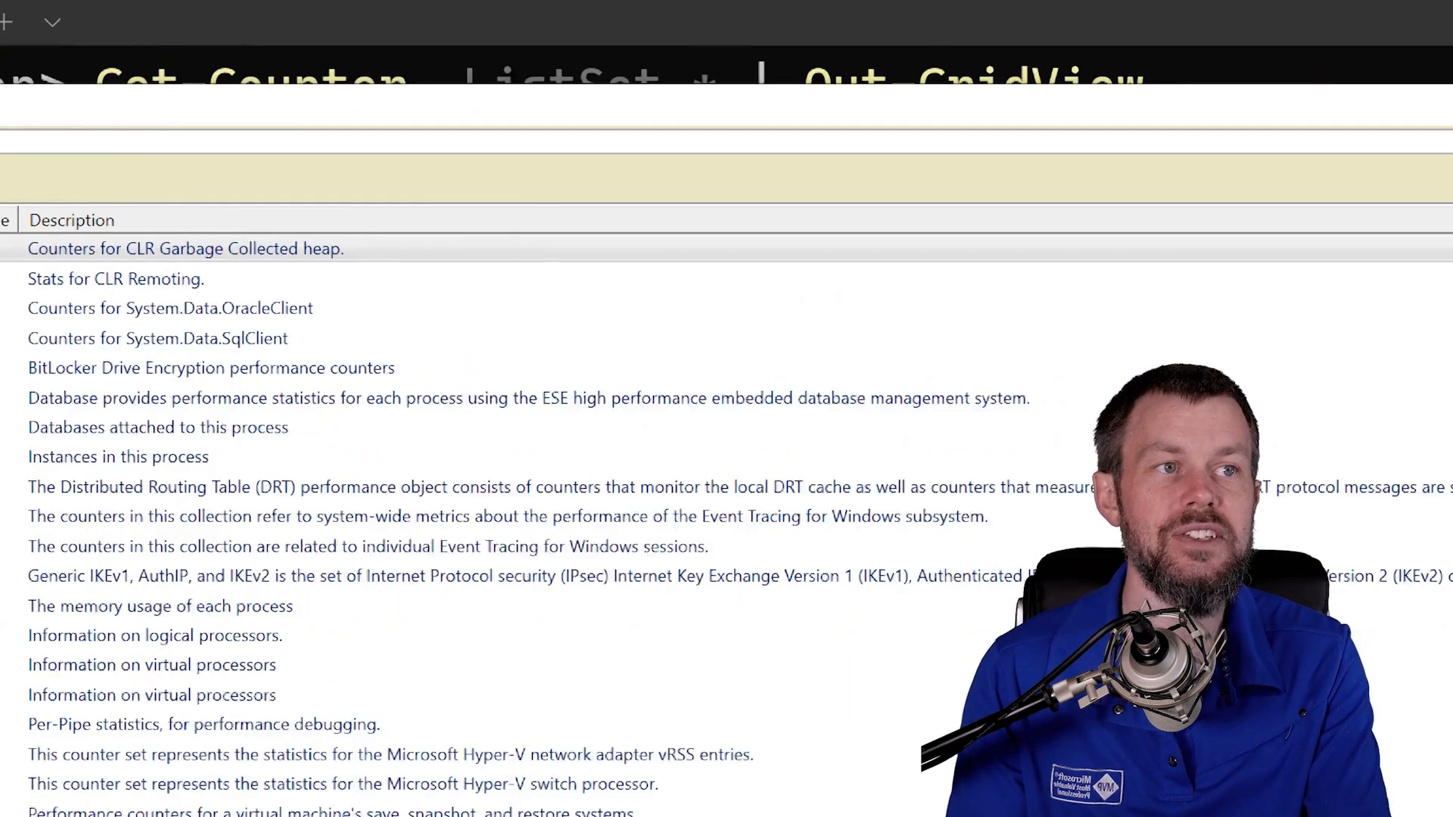
{"action": "type", "text": "processor"}
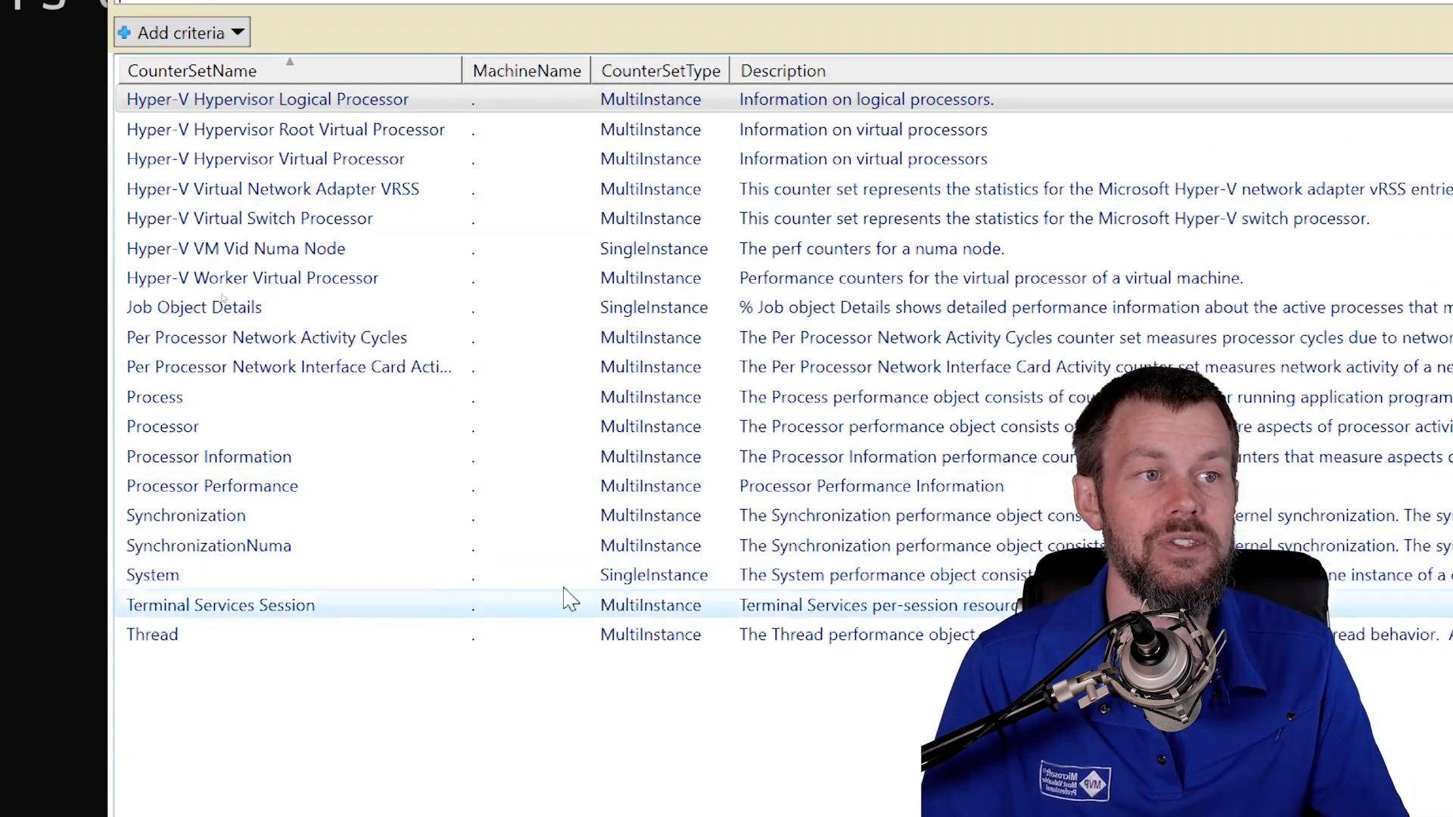
{"action": "left_click", "coordinate": [162, 426]}
{"action": "type", "text": "Get-Counter -ListSet * | Out-GridView -OutputMode"}
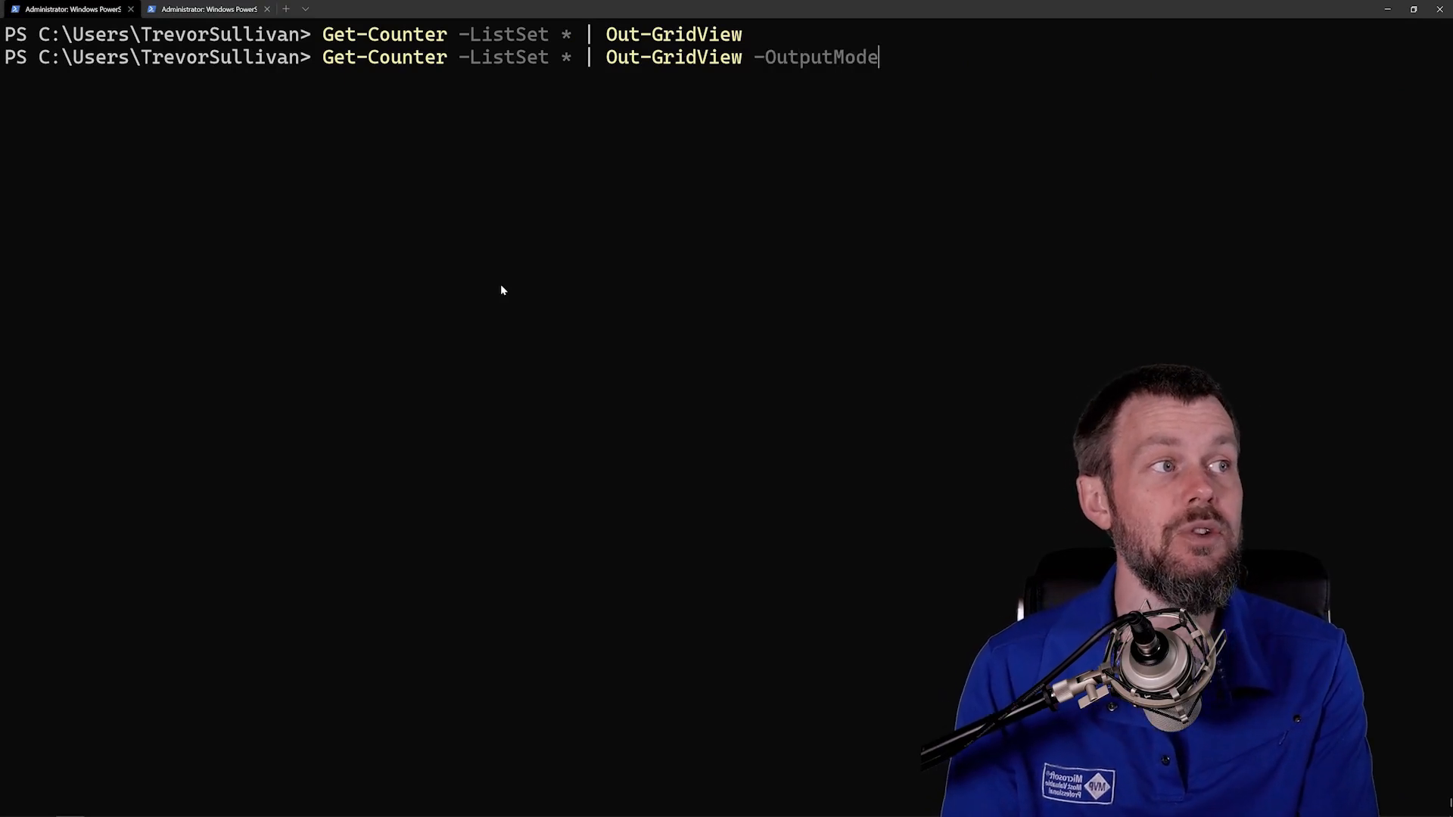
Run the Out-GridView command with -OutputMode Multiple and close the Magnifier.
{"action": "type", "text": "Multiple"}
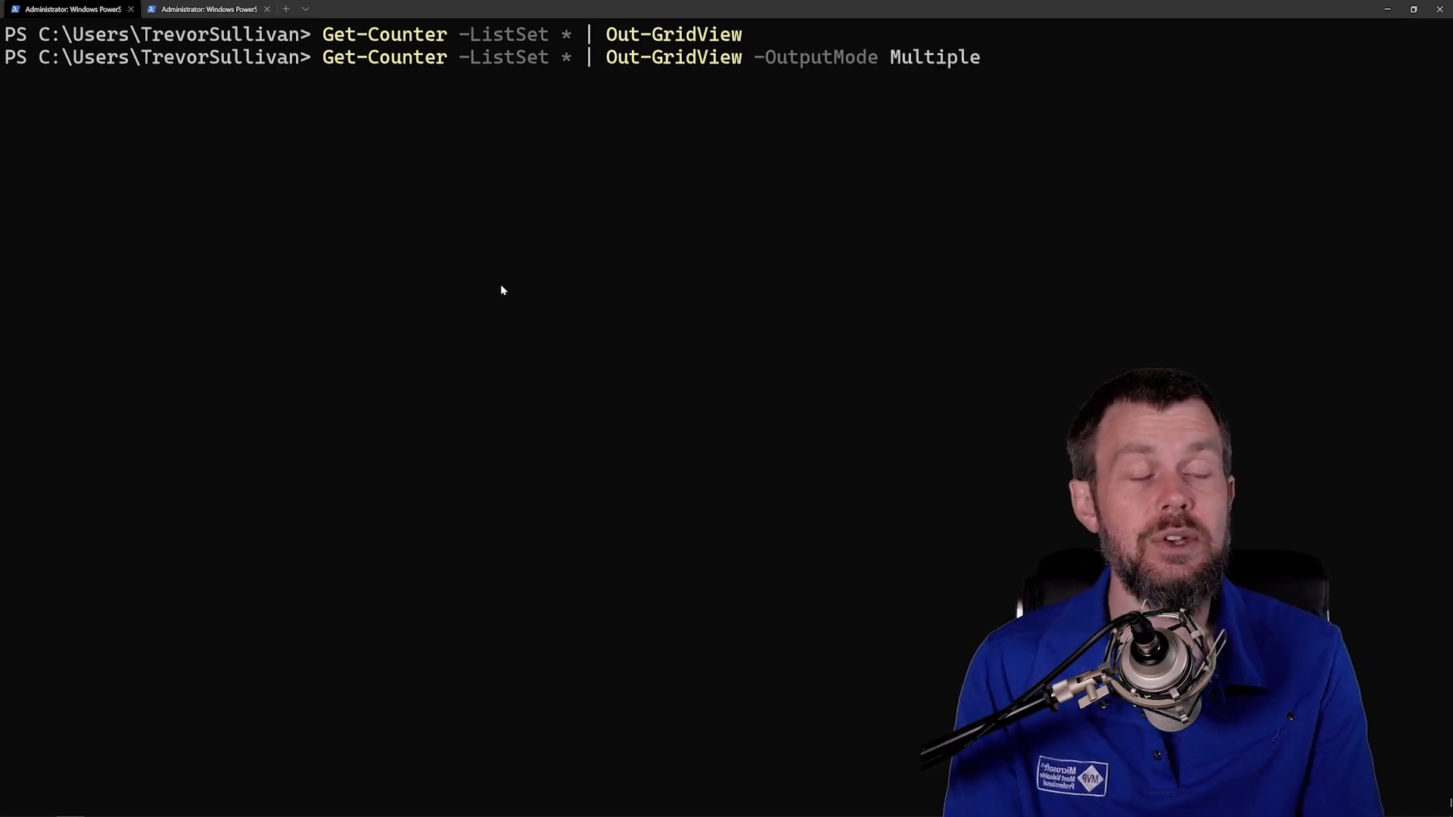
{"action": "key", "text": "Return"}
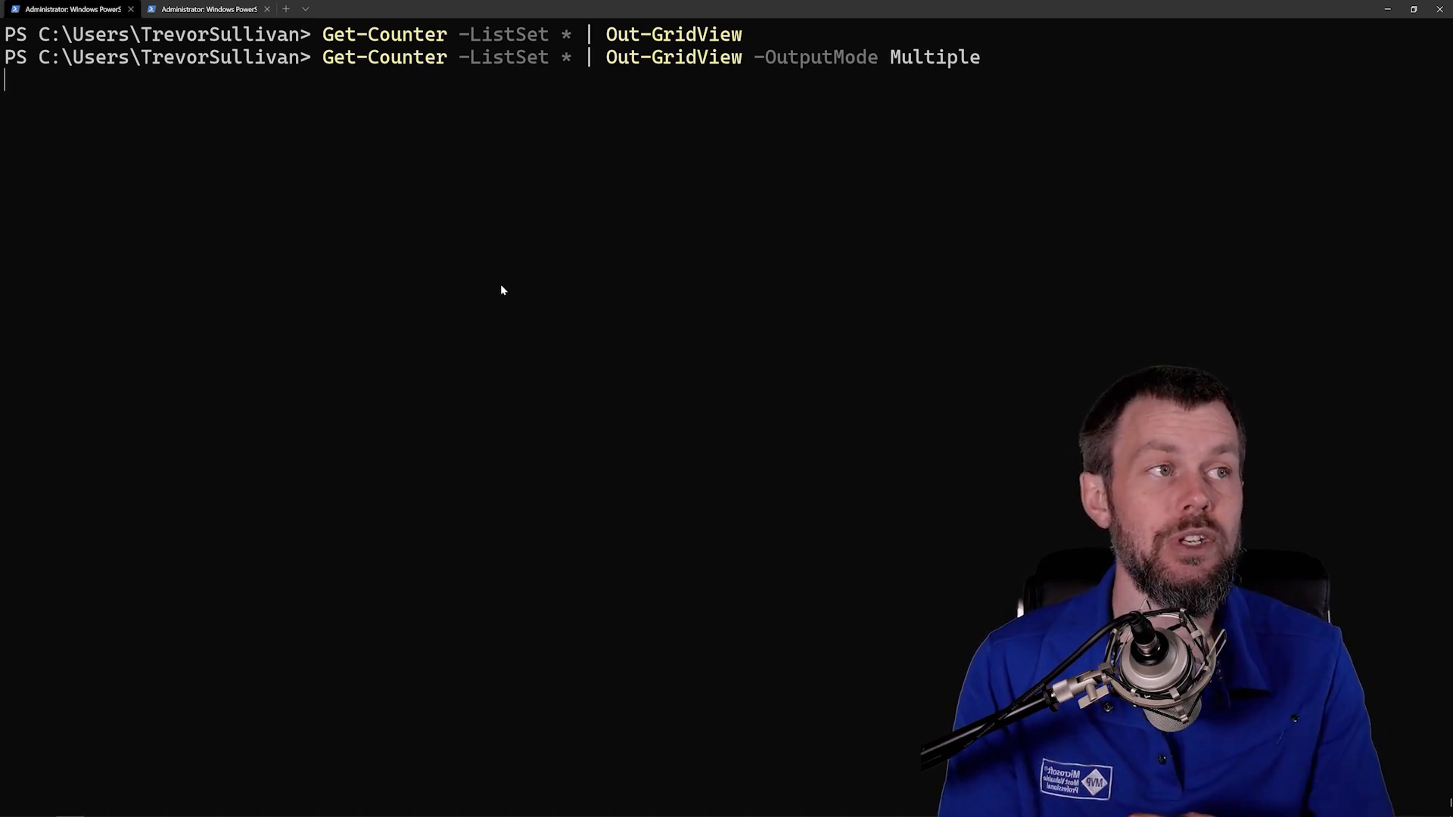
{"action": "key", "text": "Return"}
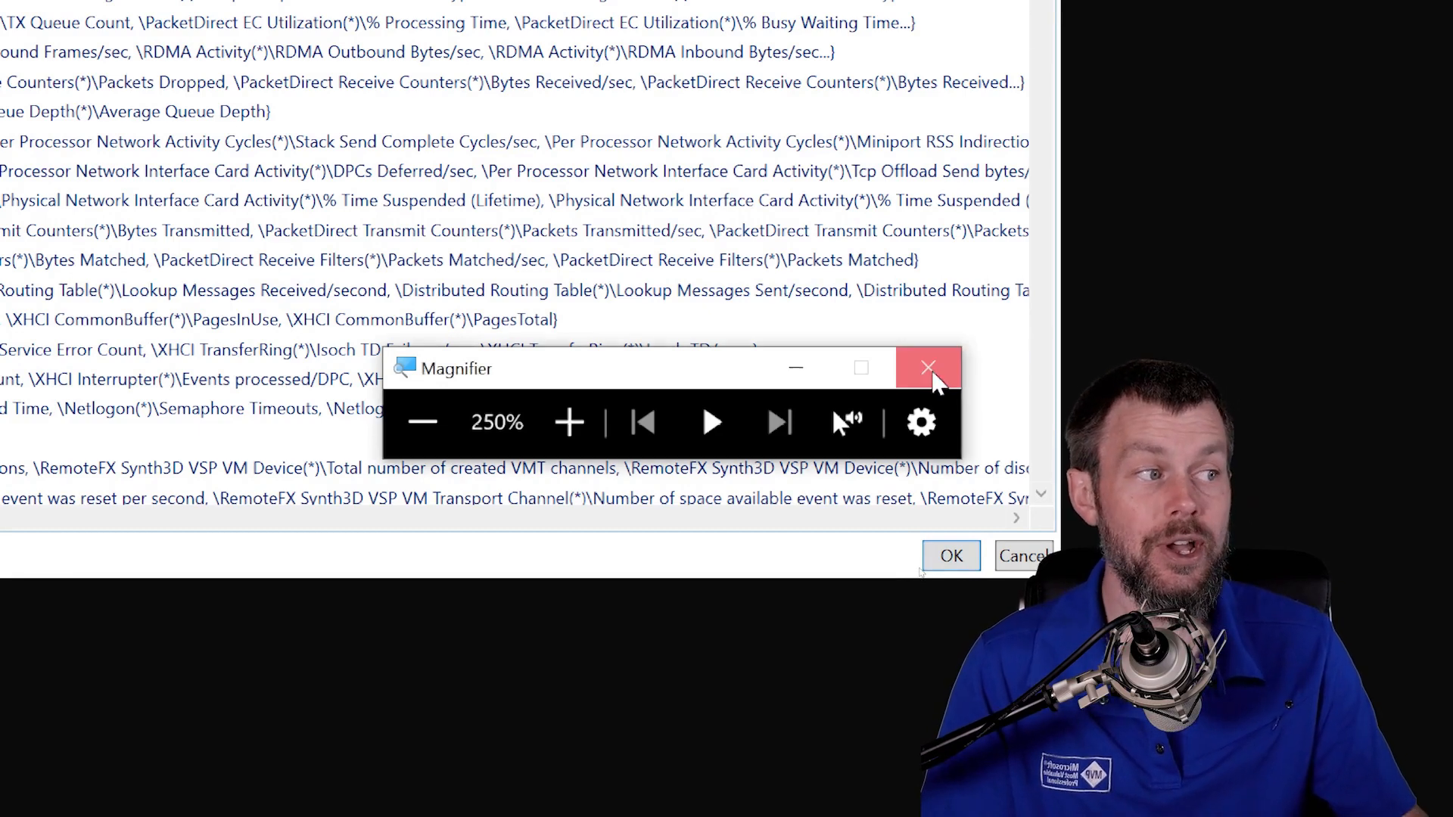
{"action": "left_click", "coordinate": [927, 367]}
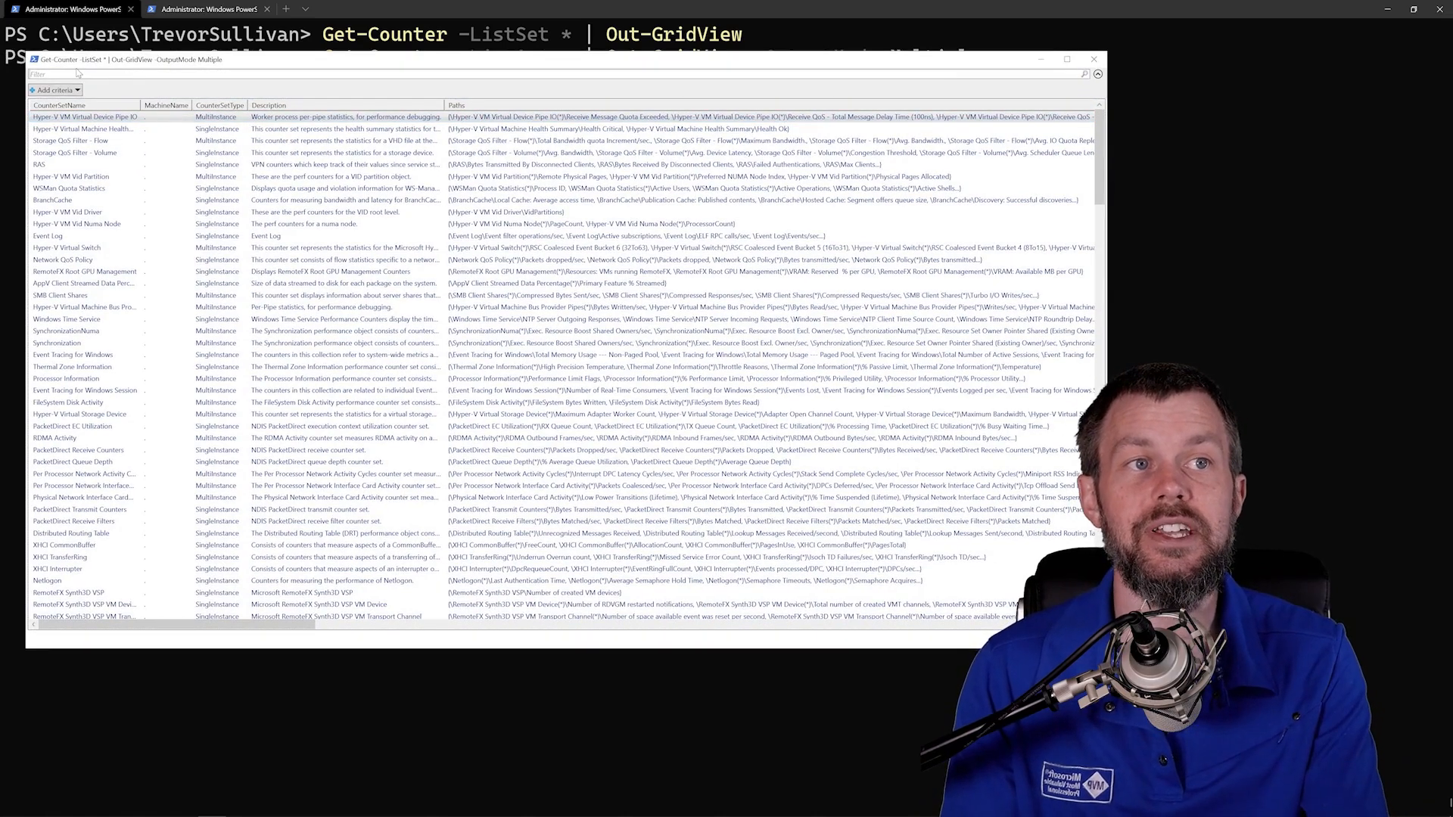
Filter the grid for 'network' and pick the Network Interface and Network Adapter sets.
{"action": "type", "text": "network"}
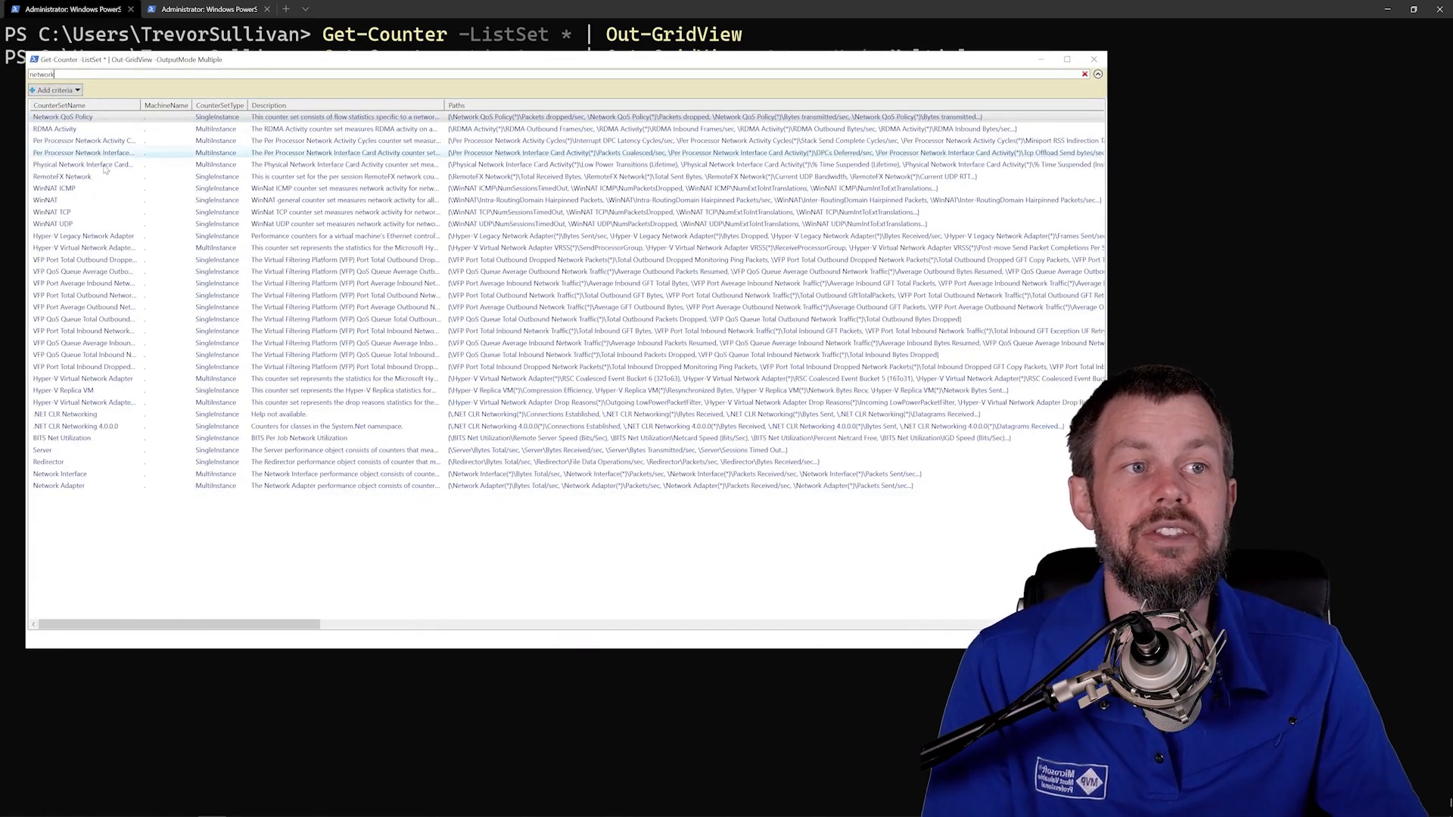
{"action": "left_click", "coordinate": [83, 474]}
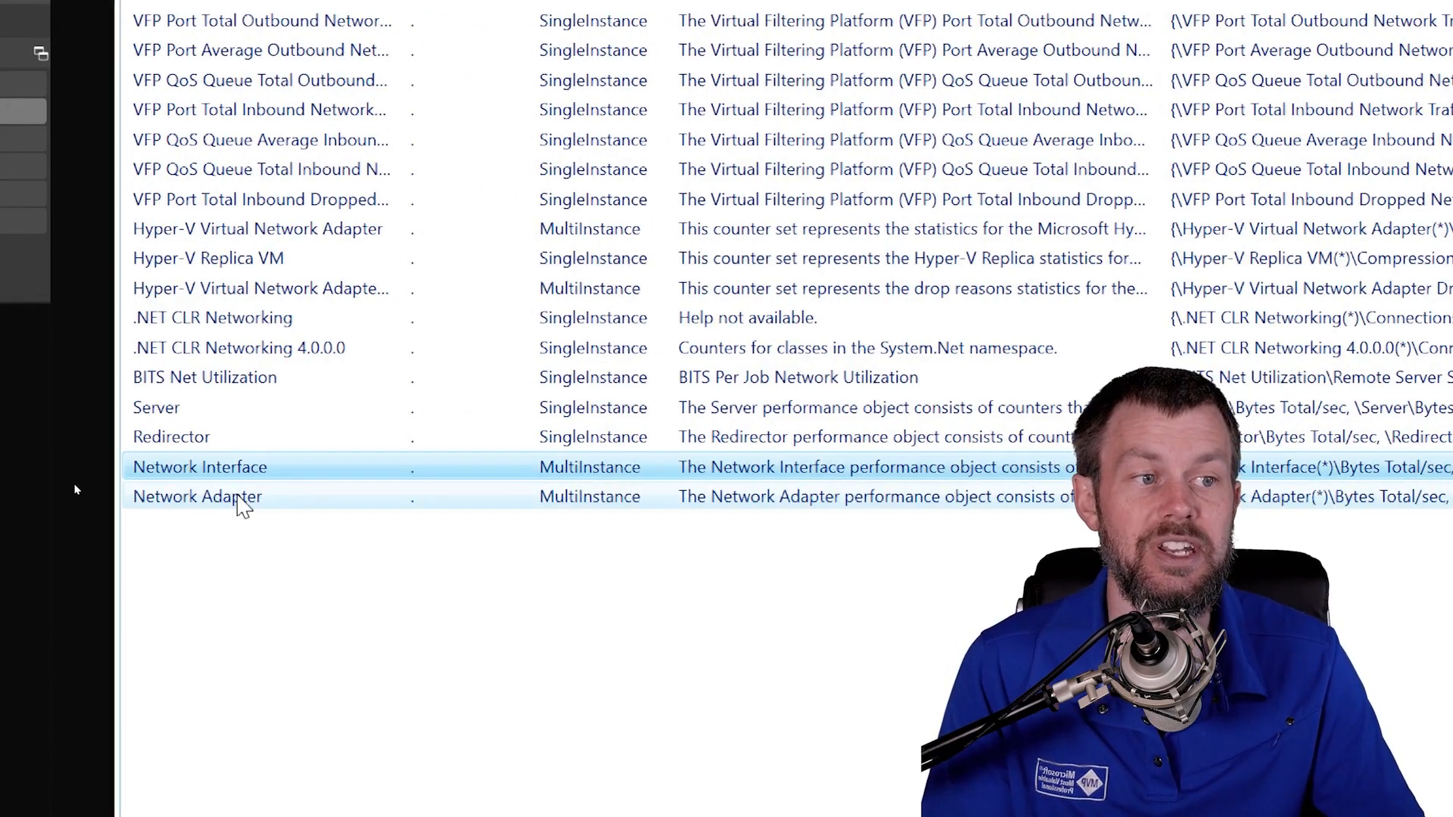
{"action": "scroll", "scroll_direction": "down", "scroll_amount": 3}
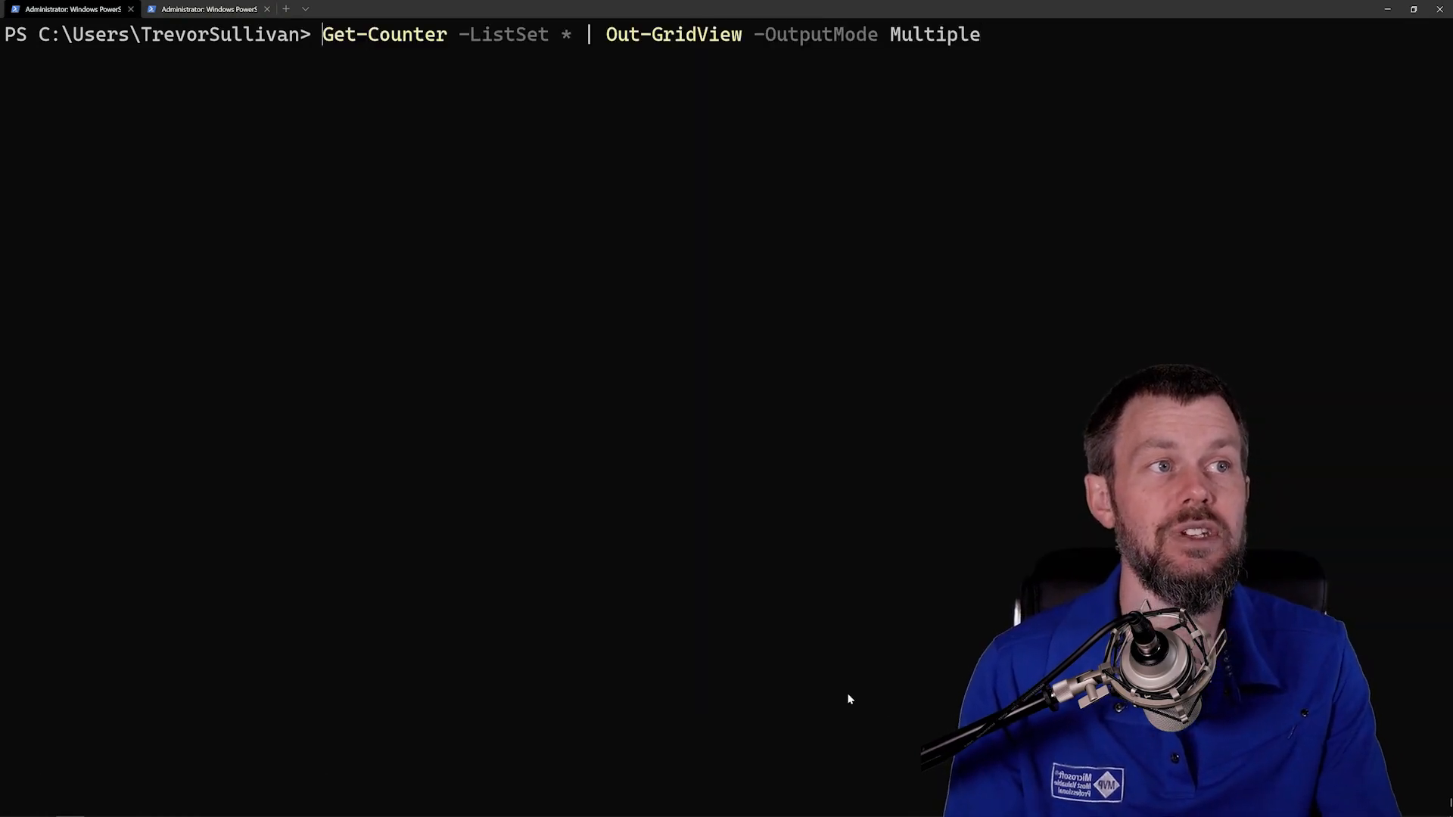
Store the network counter sets chosen in the filtered grid in $countersets.
{"action": "type", "text": "$counter"}
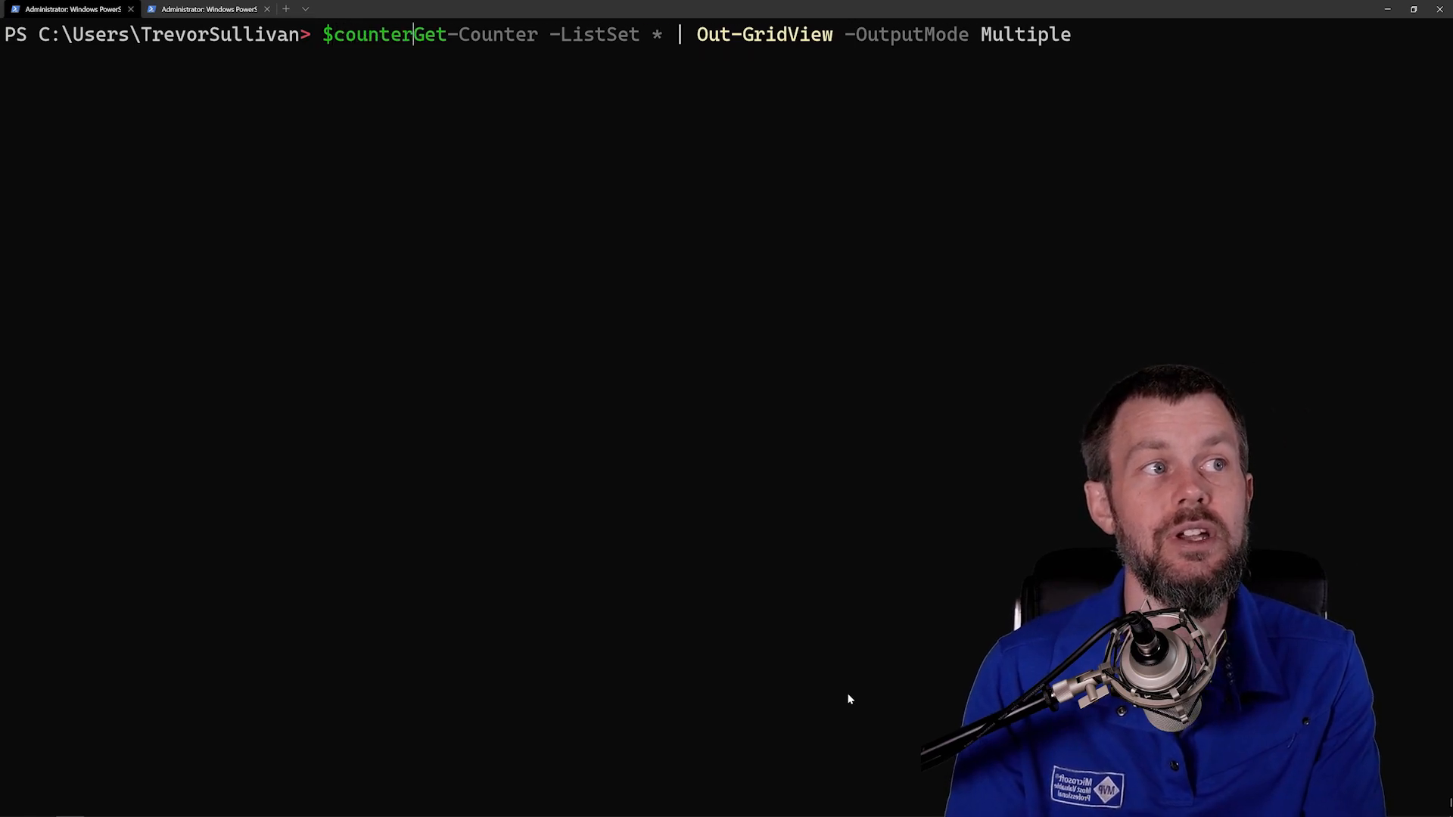
{"action": "type", "text": "sets ="}
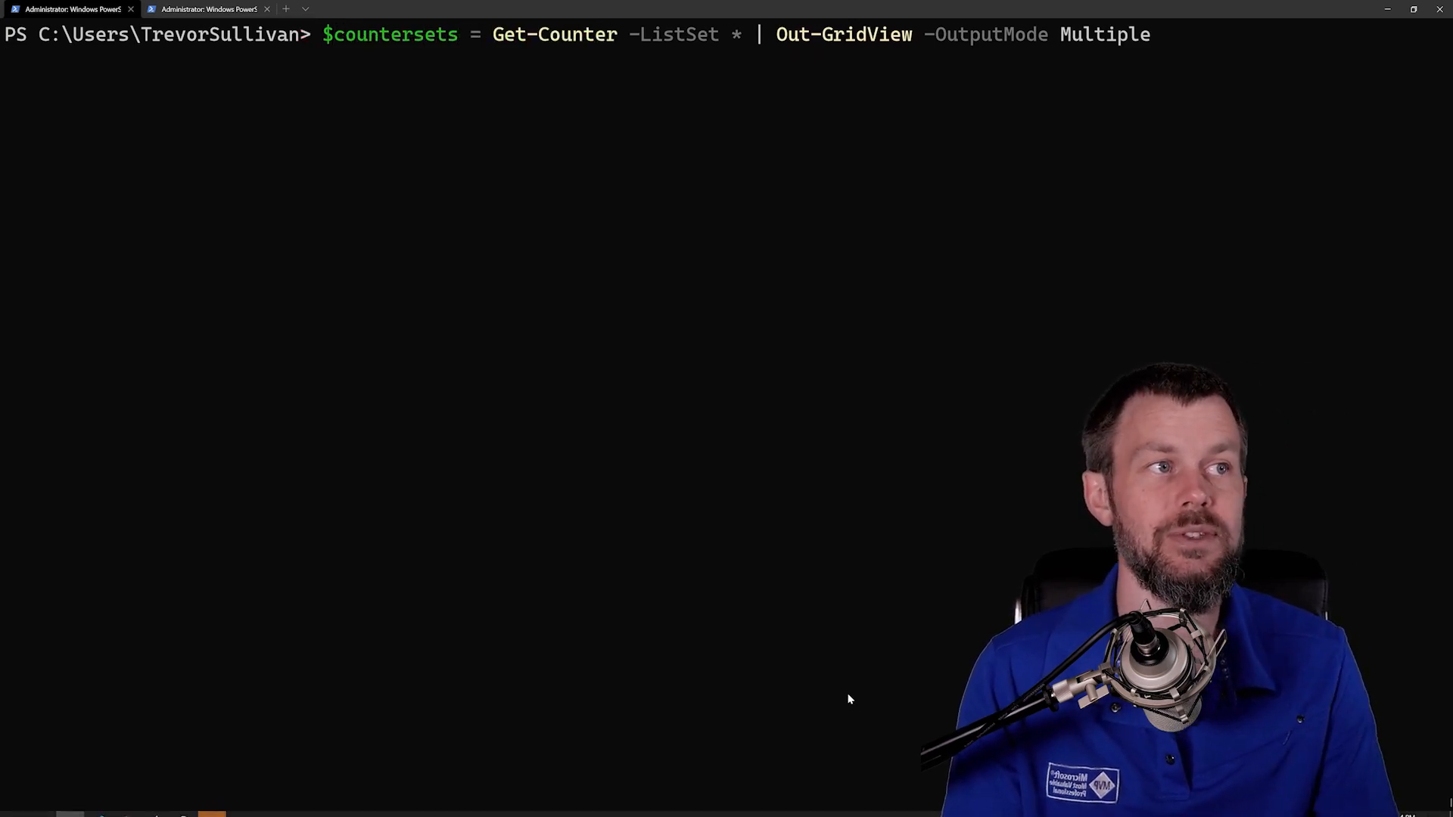
{"action": "key", "text": "Return"}
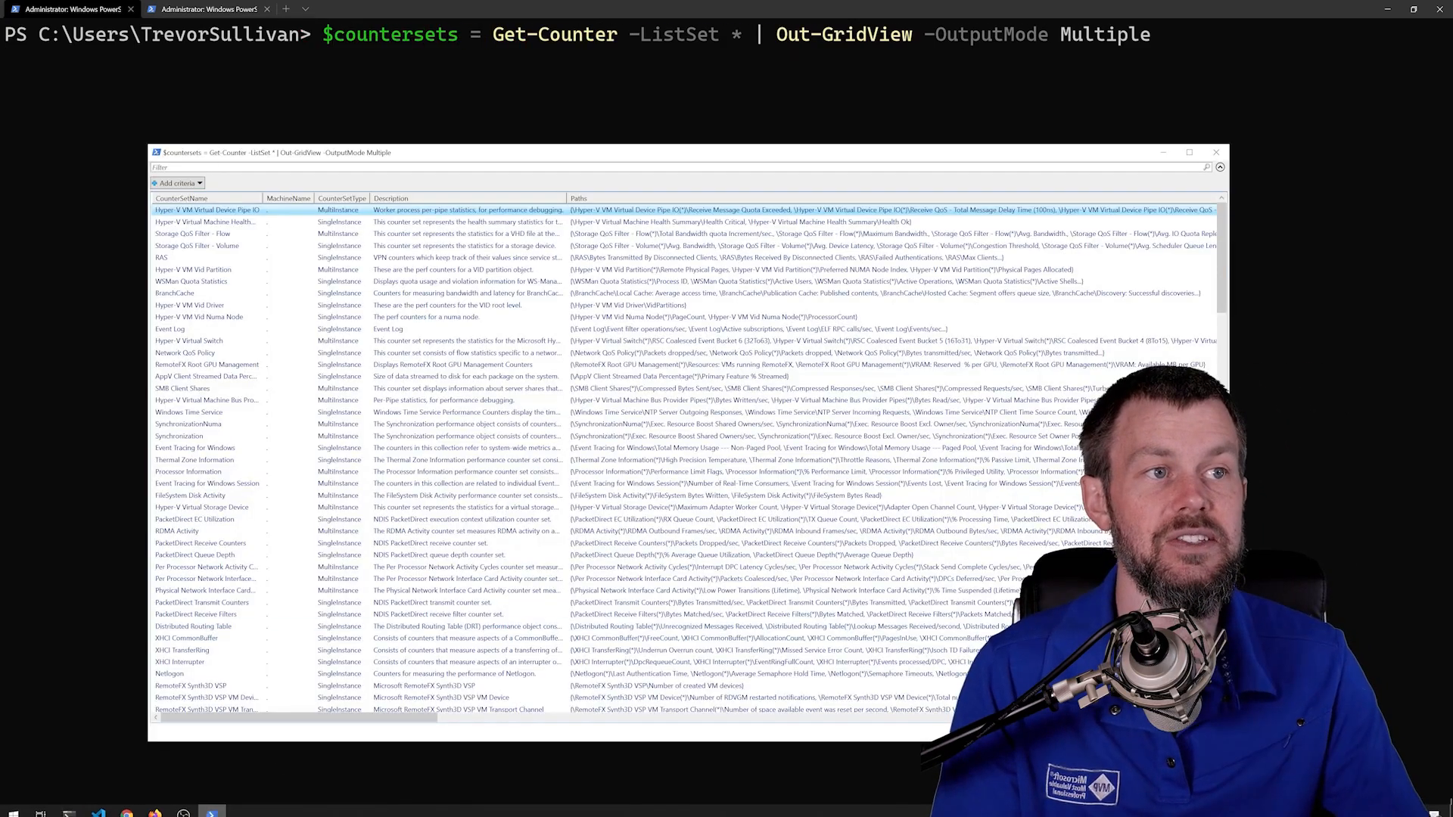
{"action": "scroll", "scroll_direction": "down", "scroll_amount": 3}
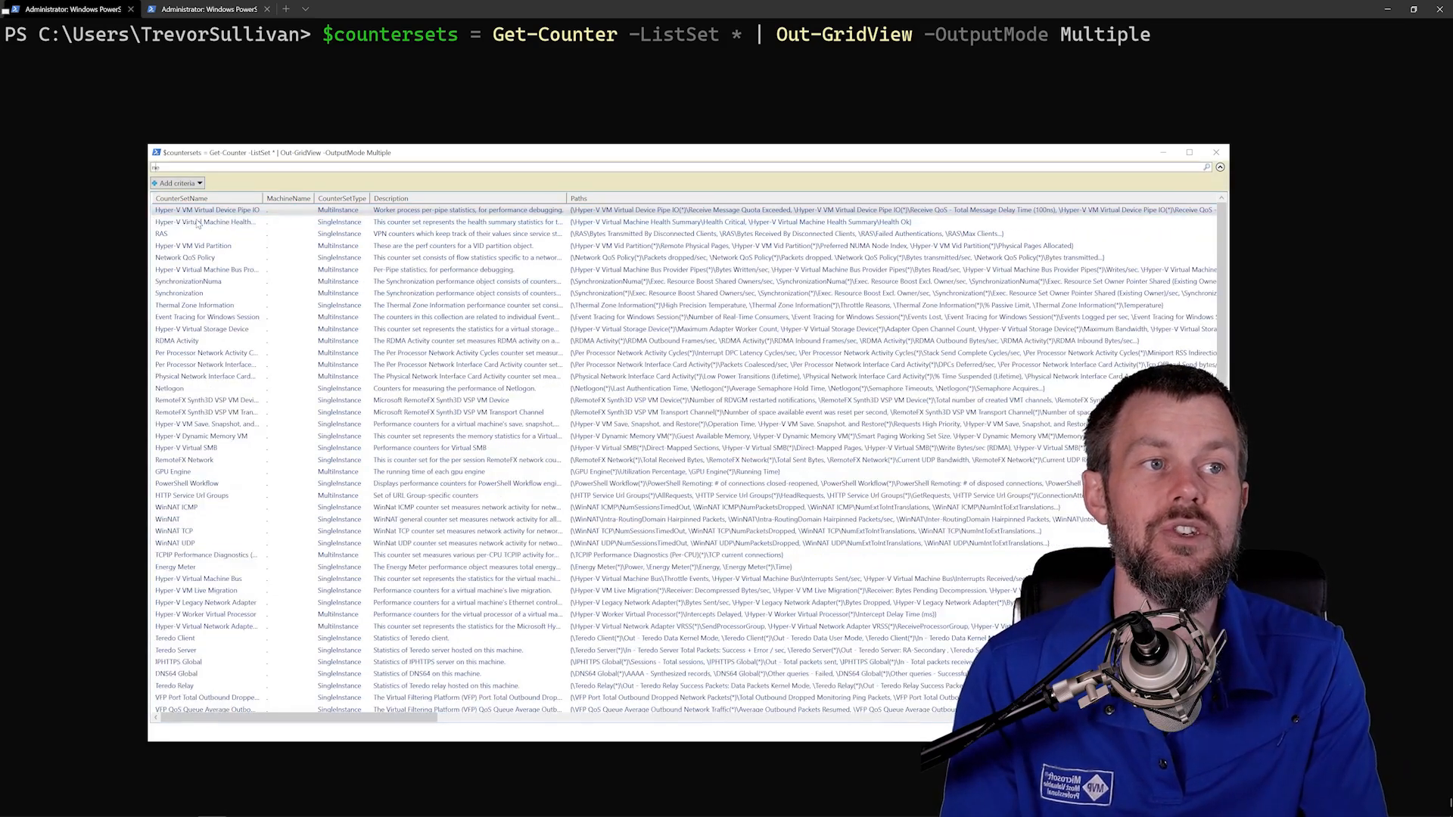
{"action": "type", "text": "network"}
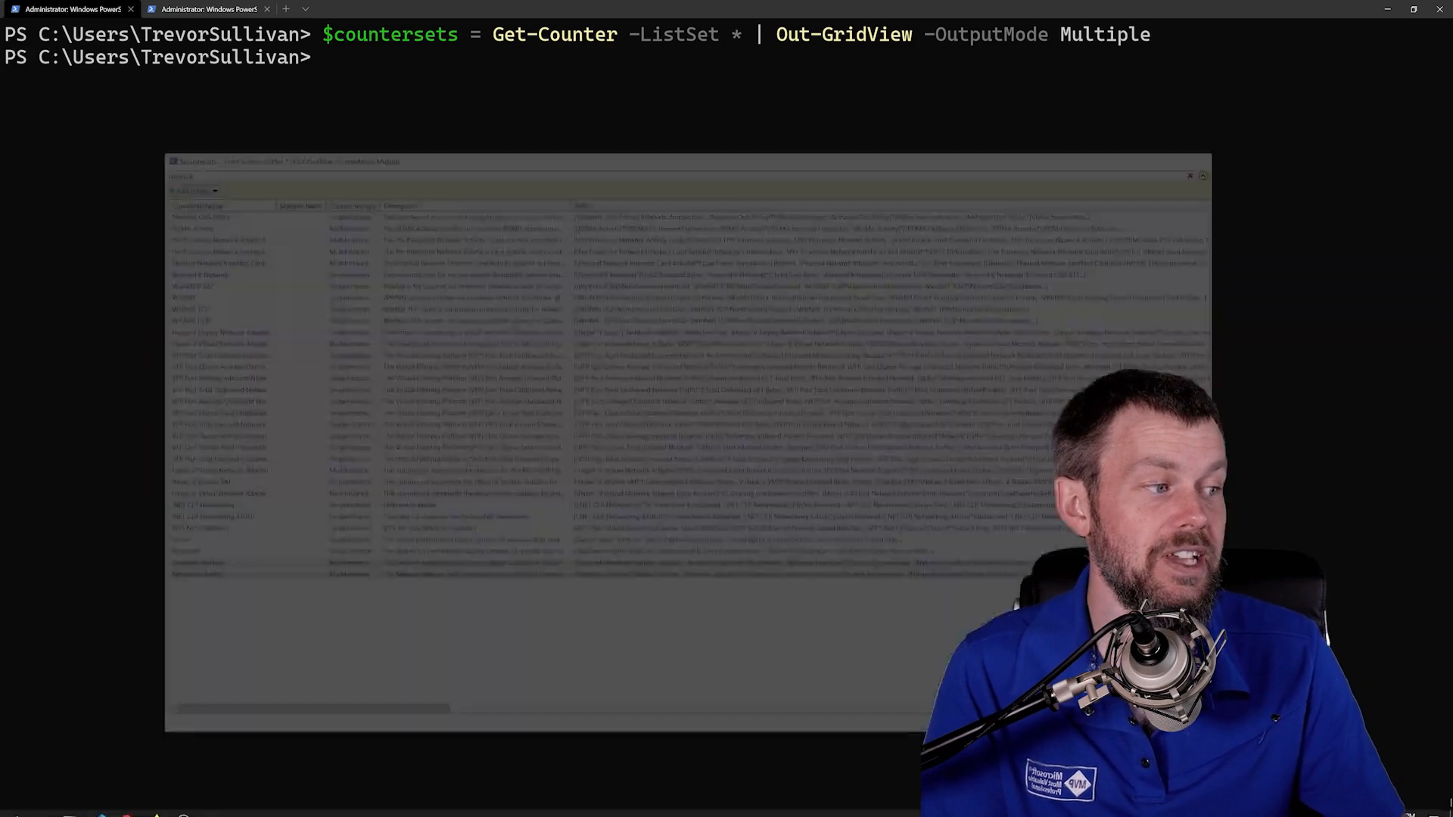
{"action": "left_click", "coordinate": [1188, 175]}
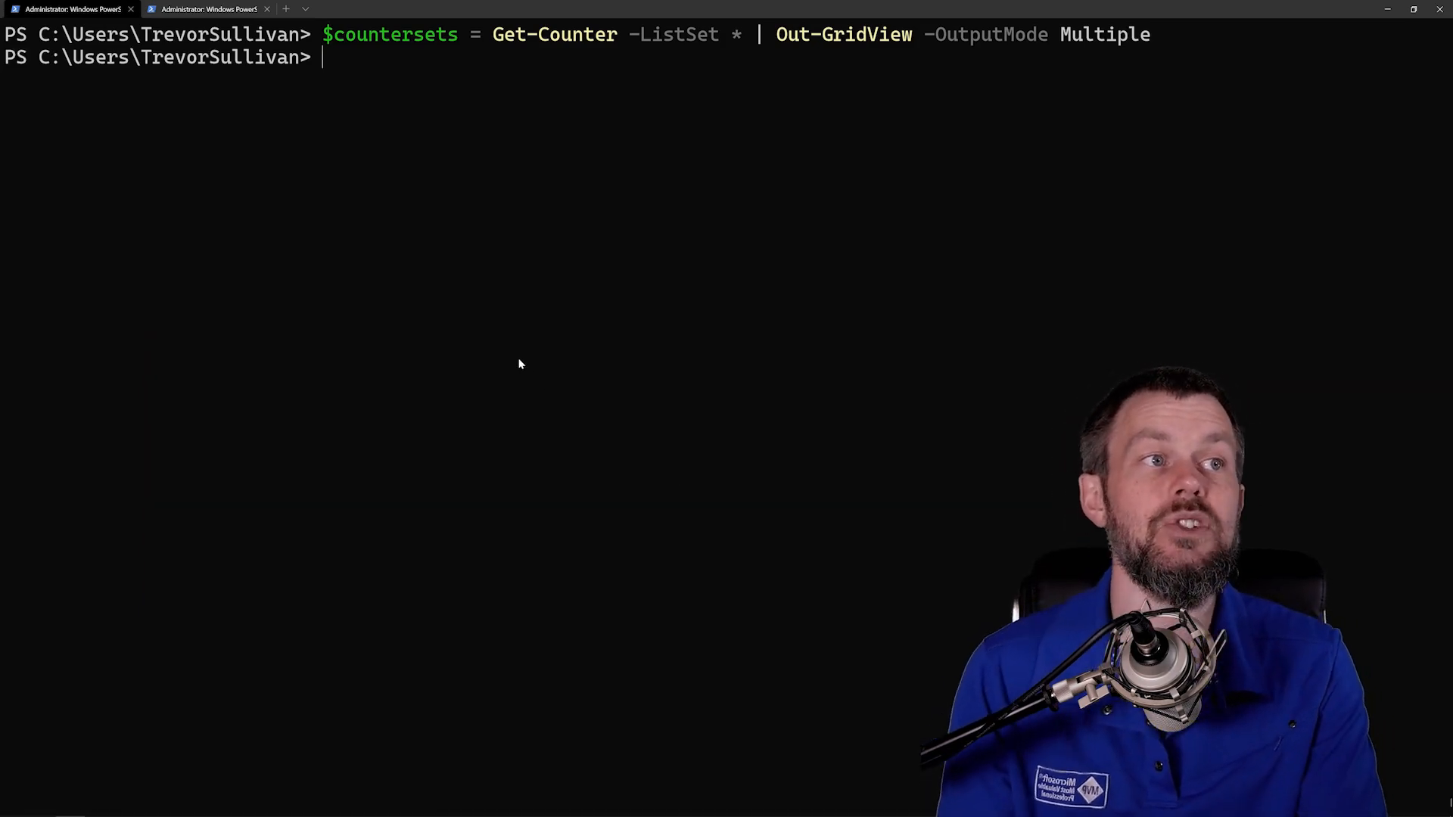
Display $countersets and list its counter paths with $countersets.Paths.
{"action": "key", "text": "Return"}
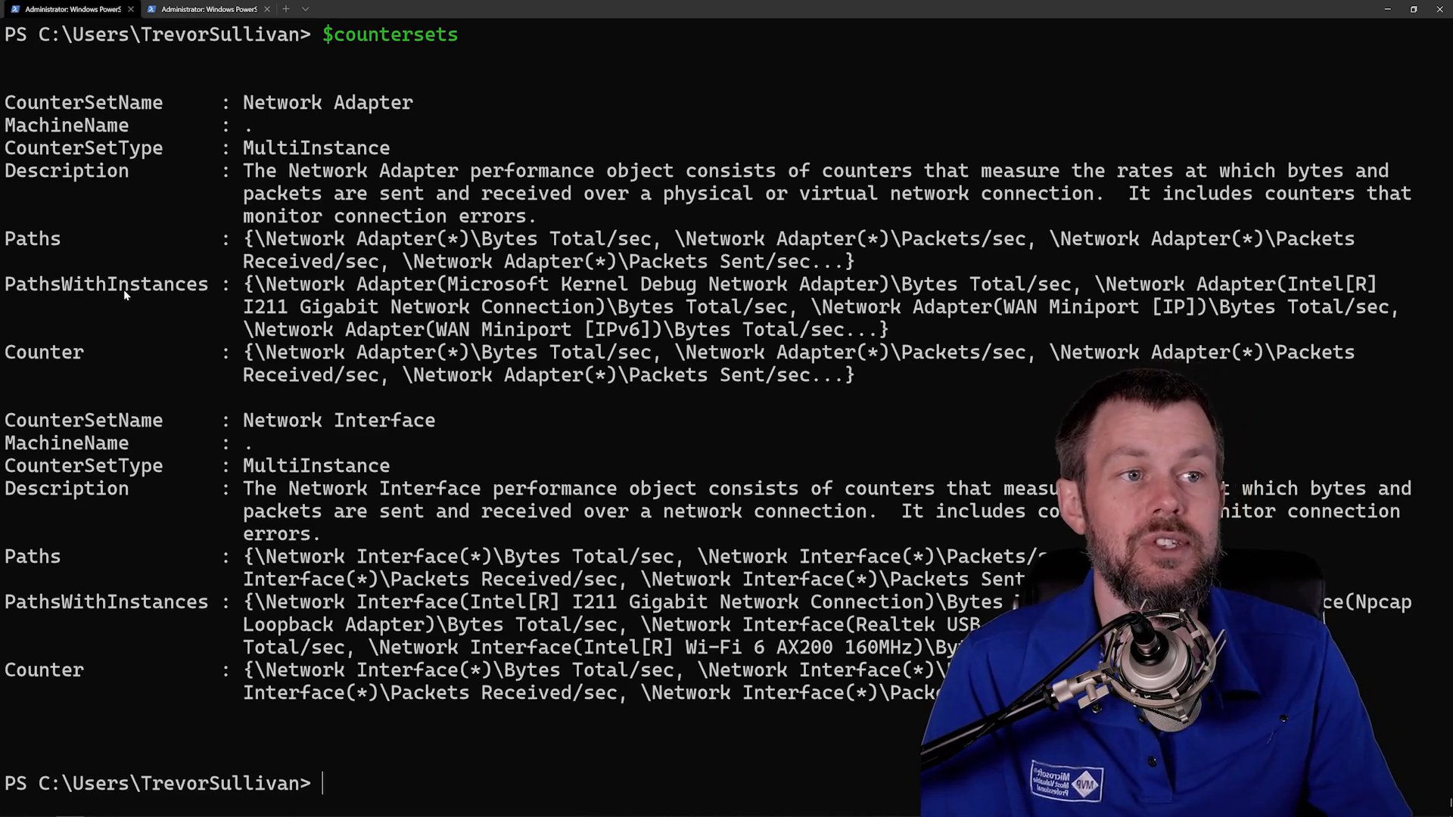
{"action": "double_click", "coordinate": [106, 284]}
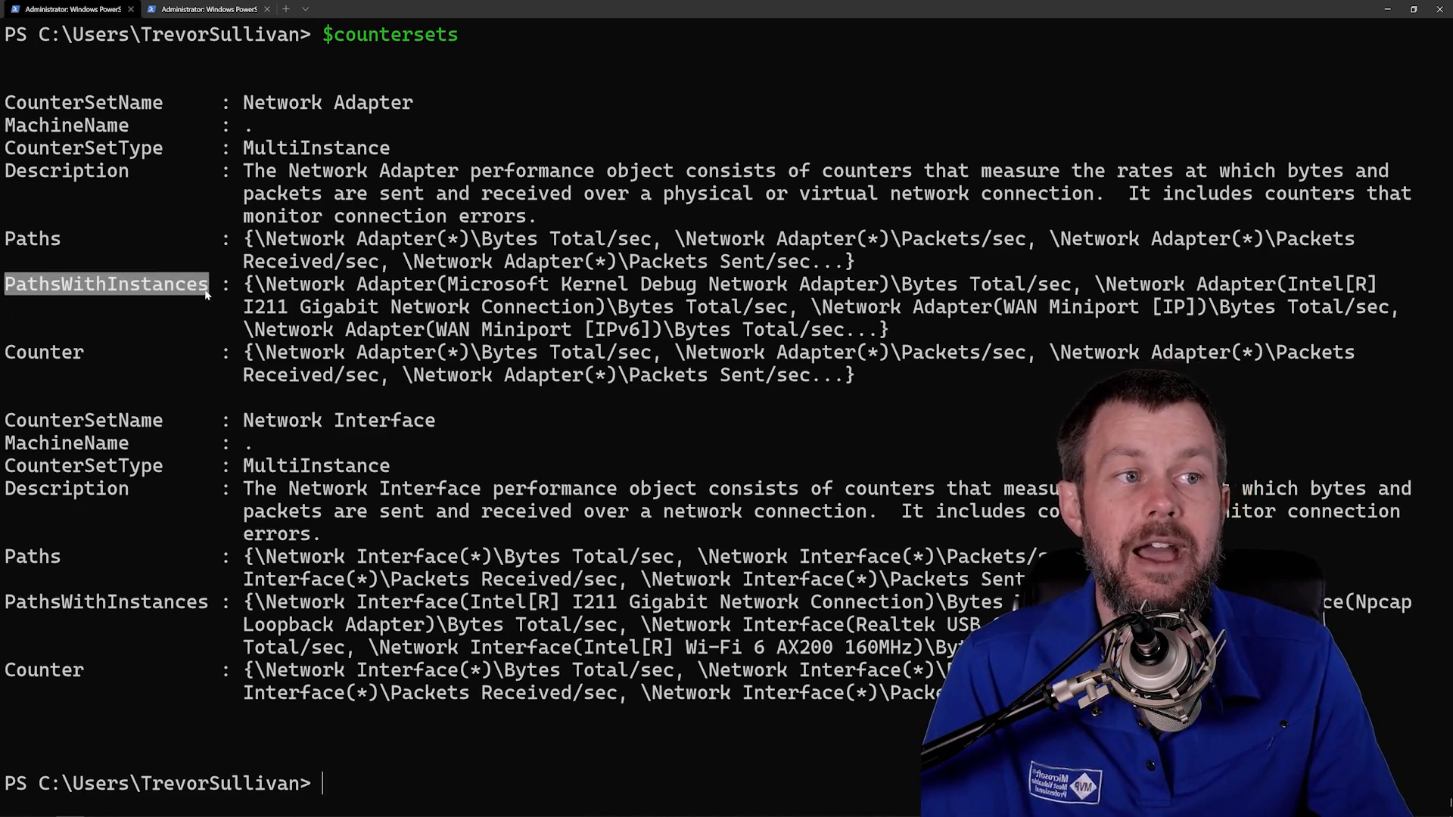
{"action": "type", "text": "$countersets"}
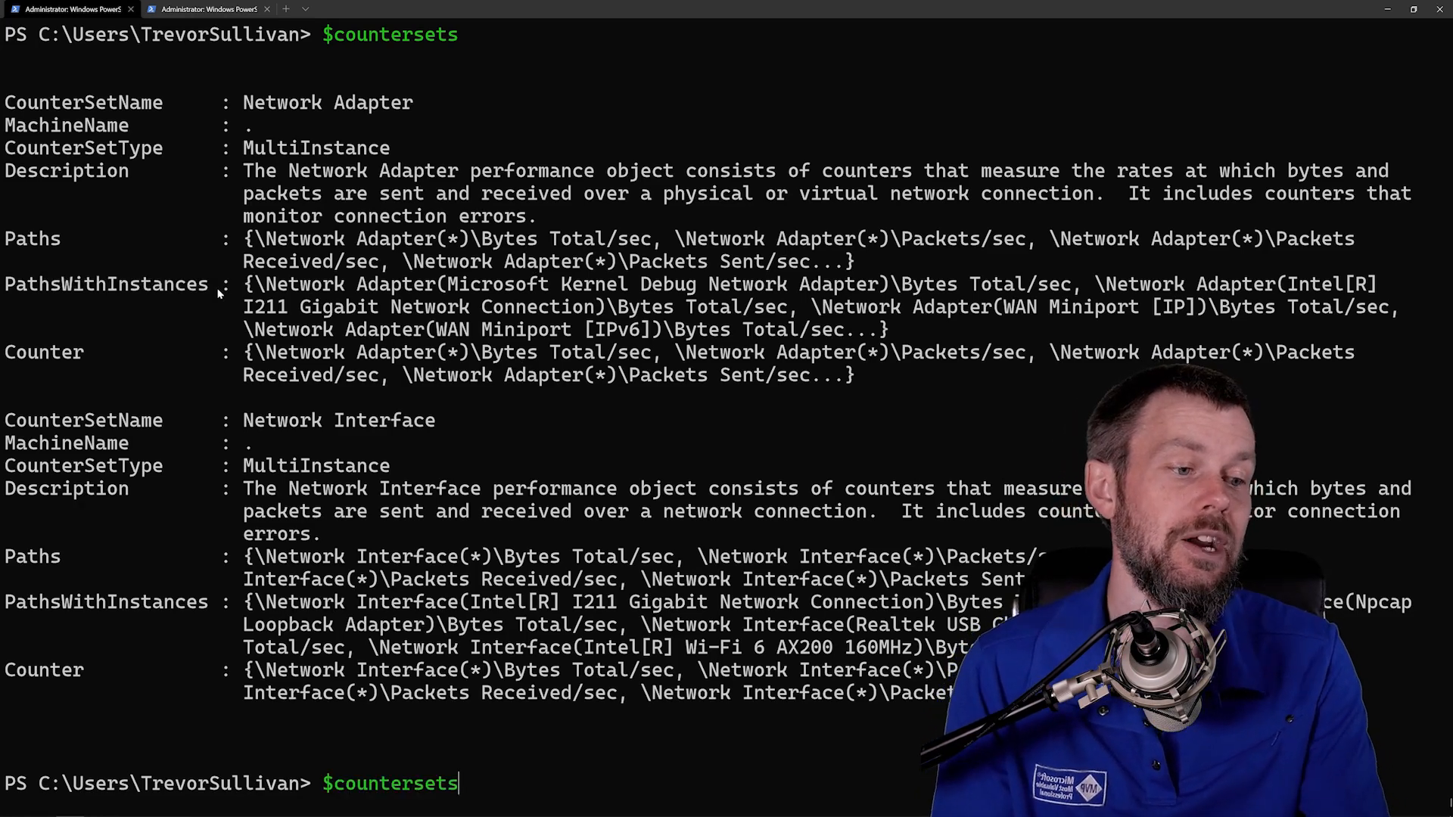
{"action": "type", "text": ".Paths"}
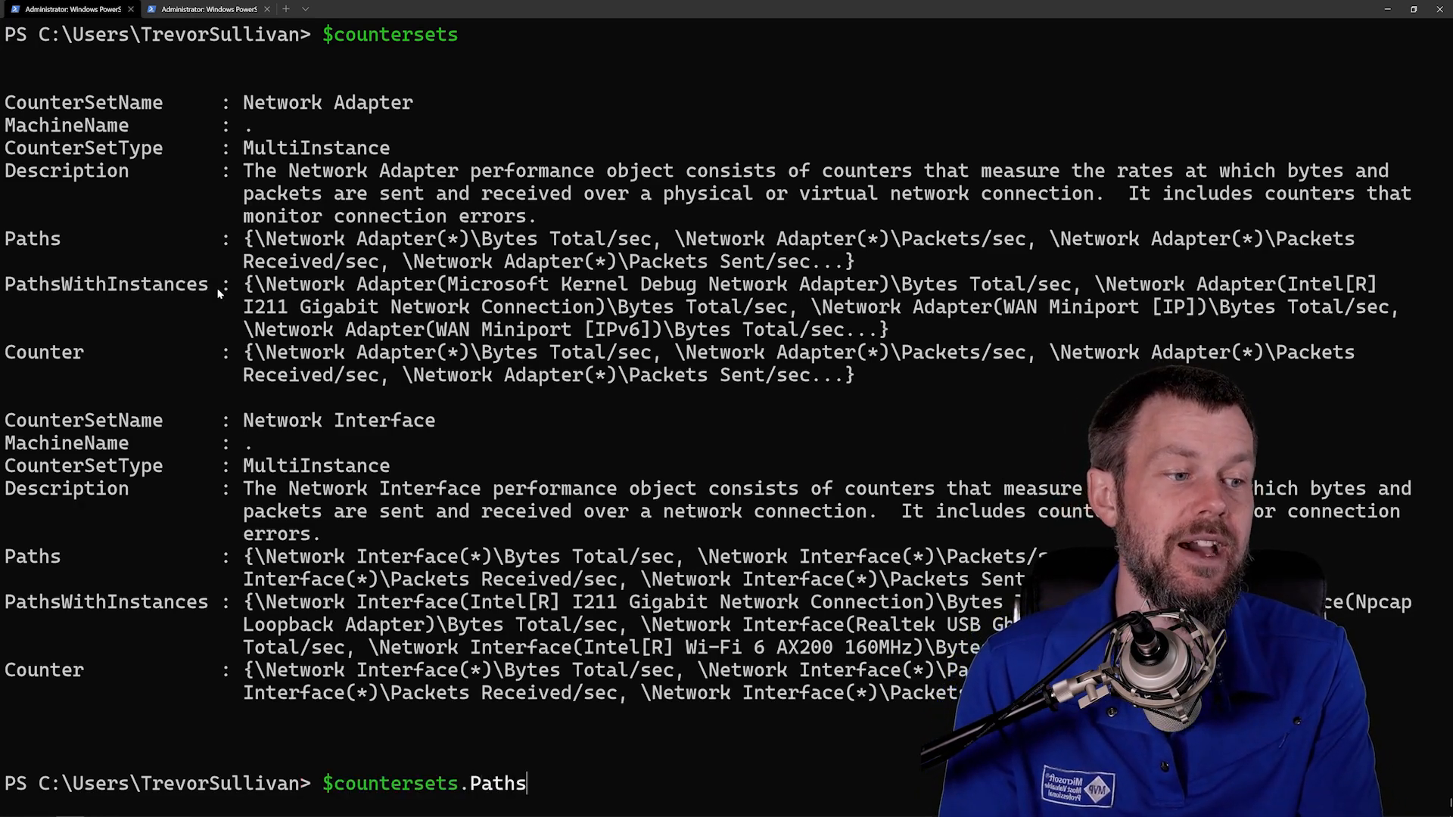
{"action": "key", "text": "Return"}
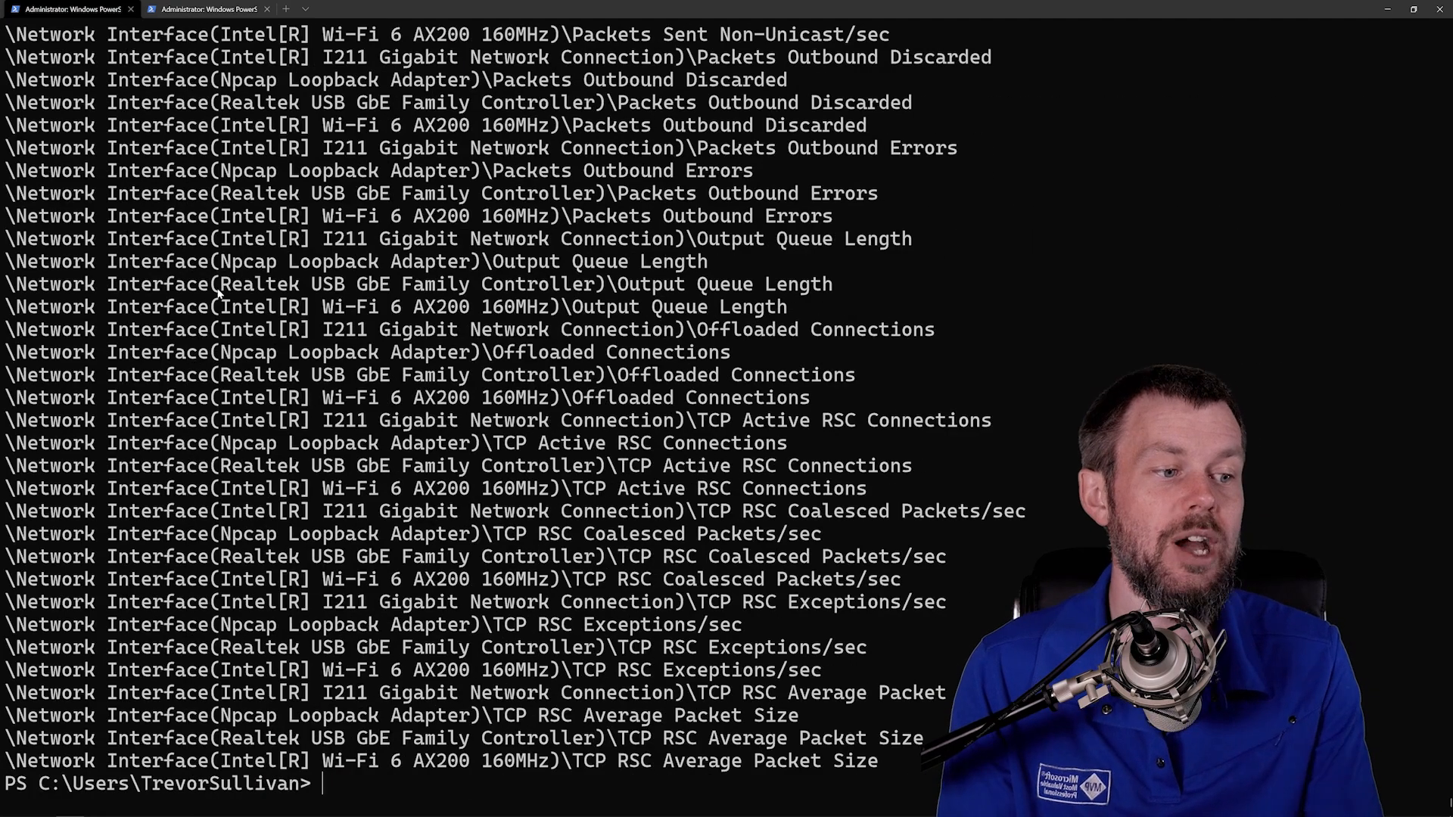